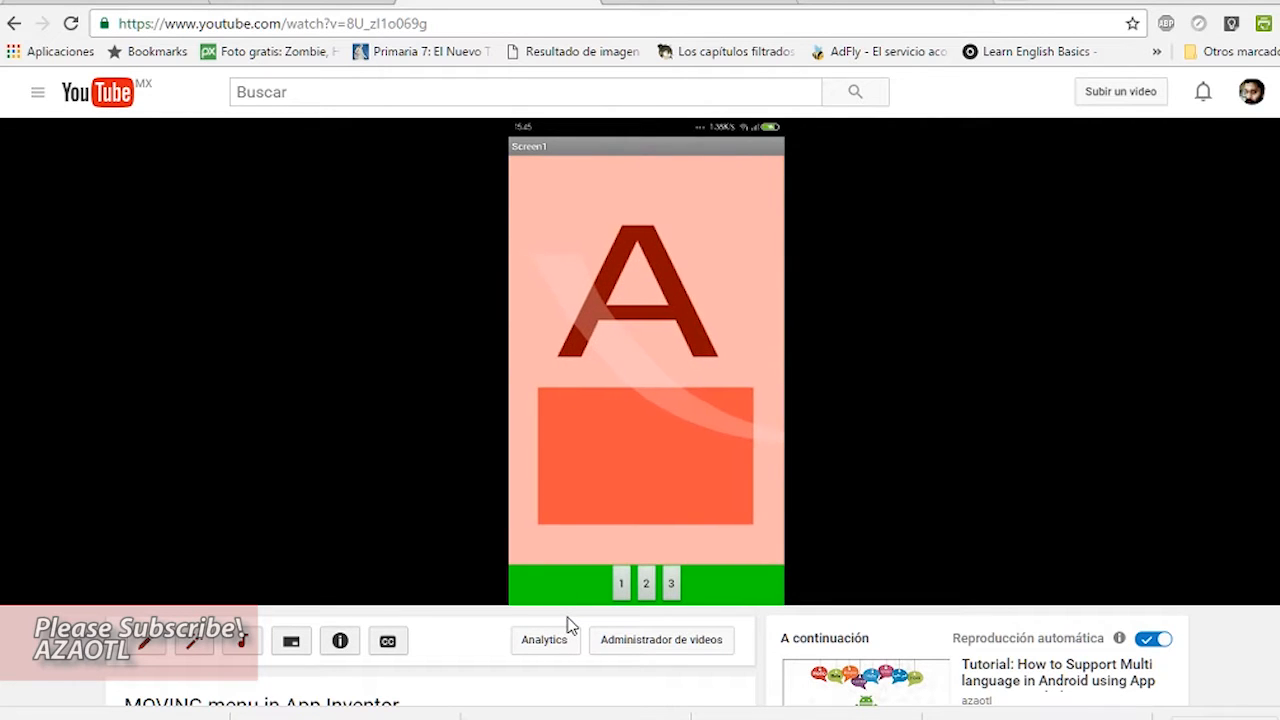
# Set Ball1's Radius to 20 and select Clock1's TimerInterval field
pyautogui.scroll(-3)
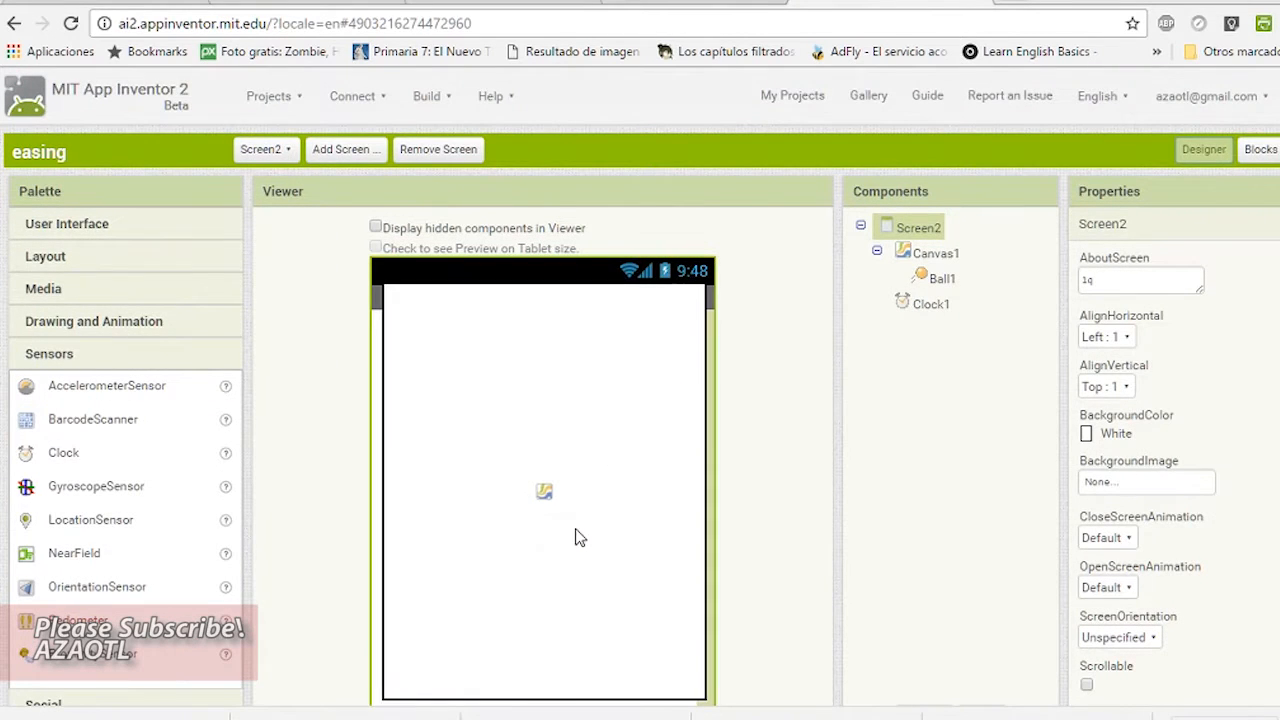
pyautogui.click(936, 252)
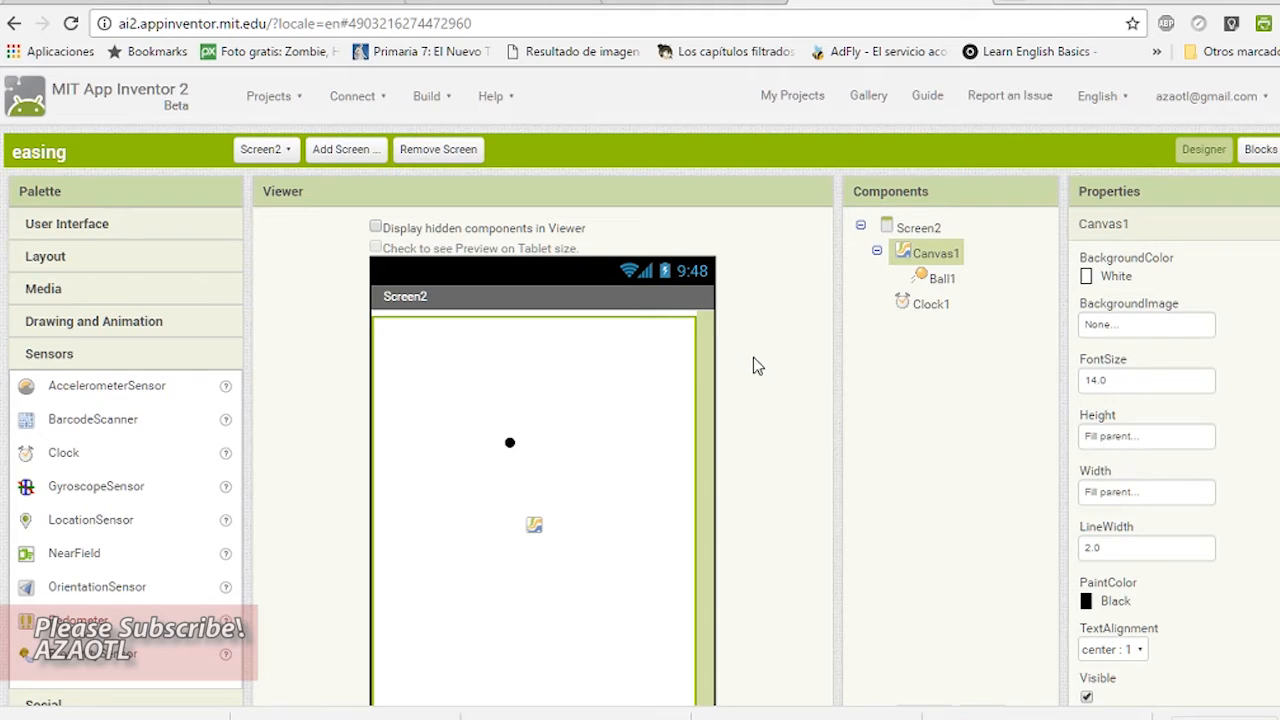
pyautogui.click(940, 278)
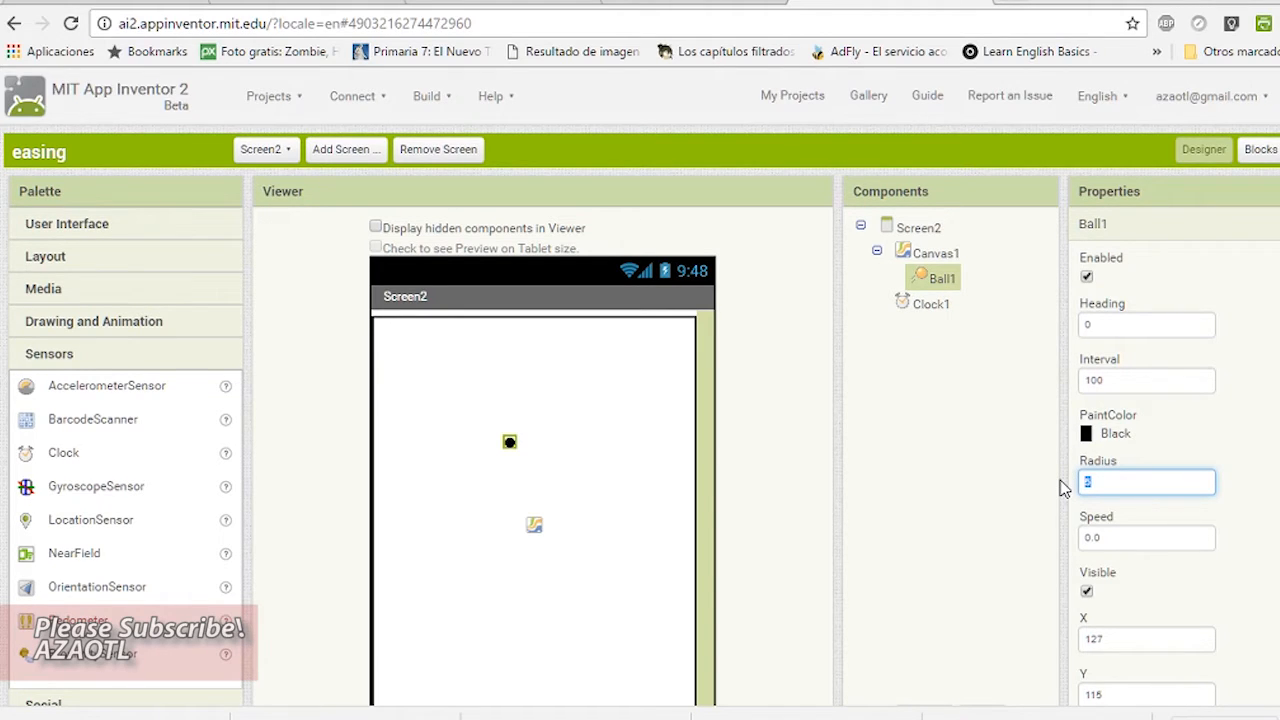
pyautogui.write('20')
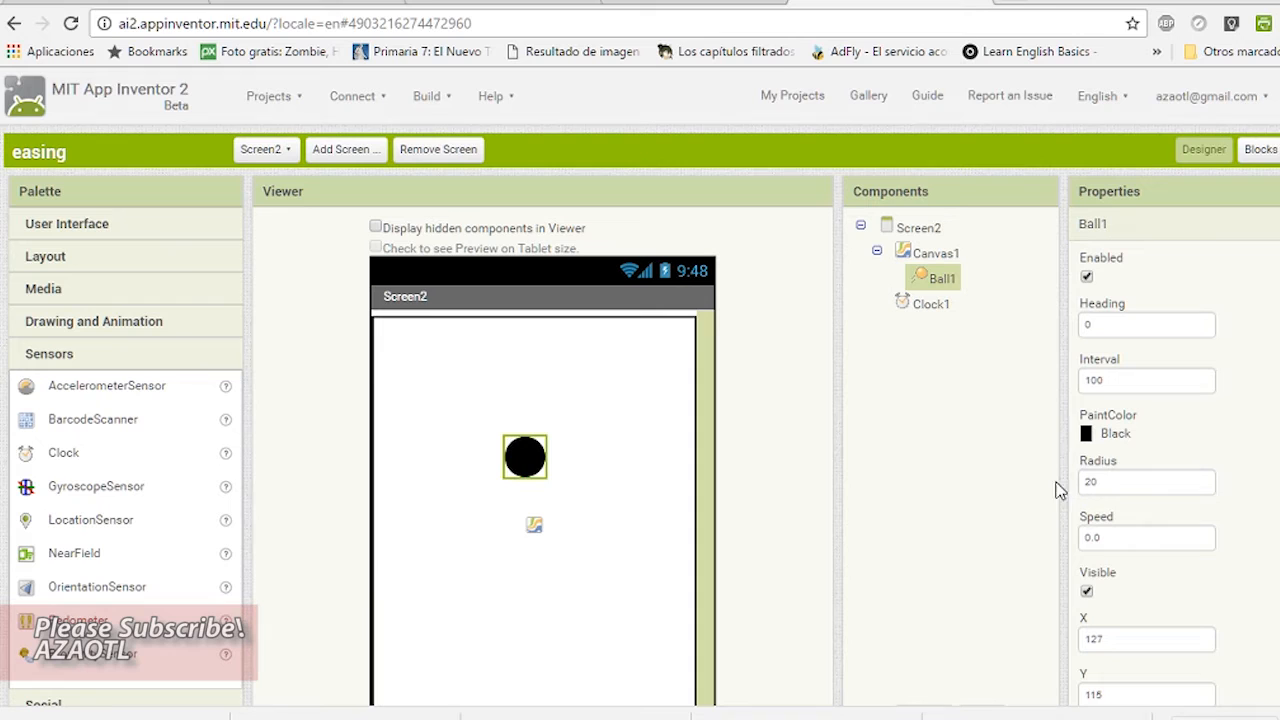
pyautogui.click(932, 304)
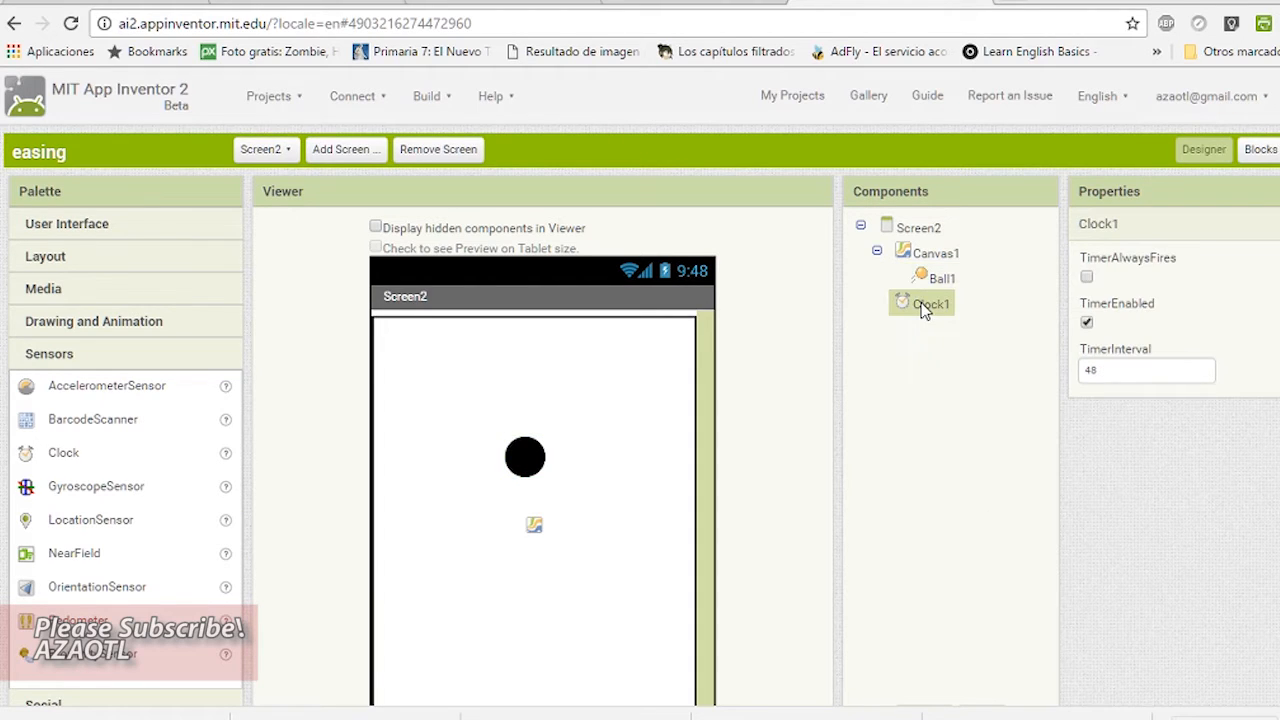
pyautogui.click(1146, 370)
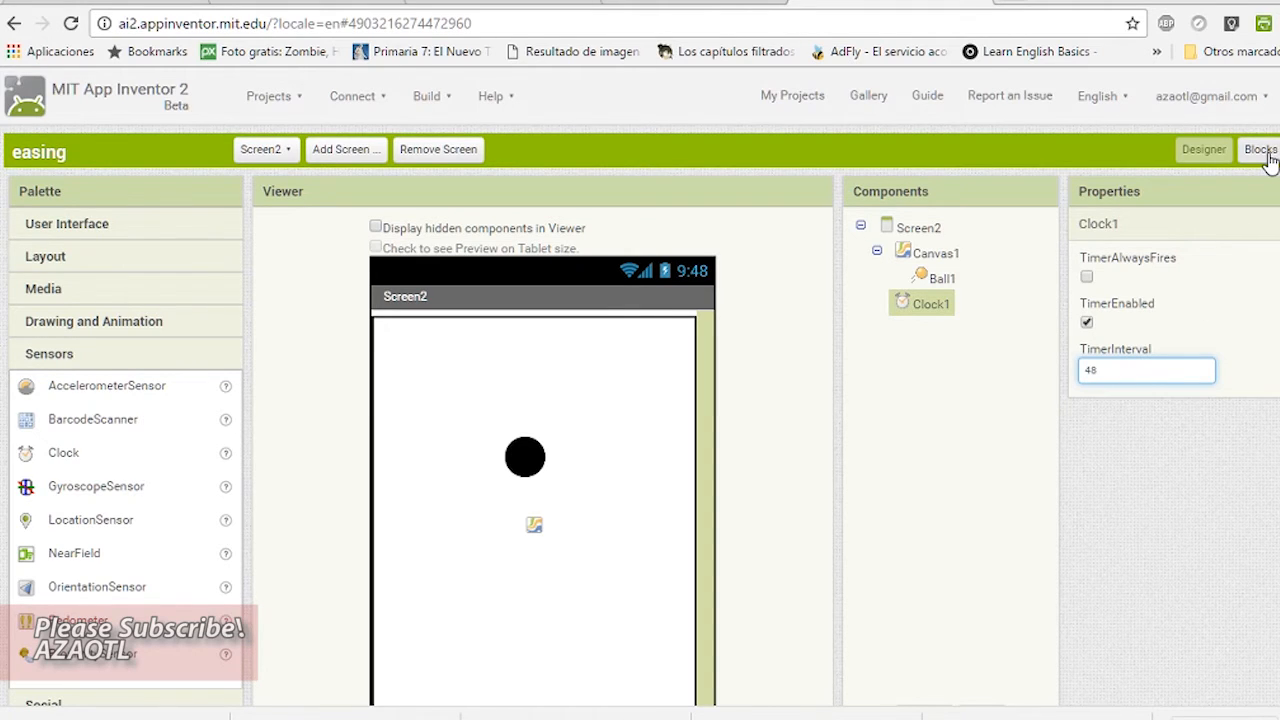
# Place an 'initialize global name to' block beside the Screen2 and Clock1 event blocks
pyautogui.click(1260, 148)
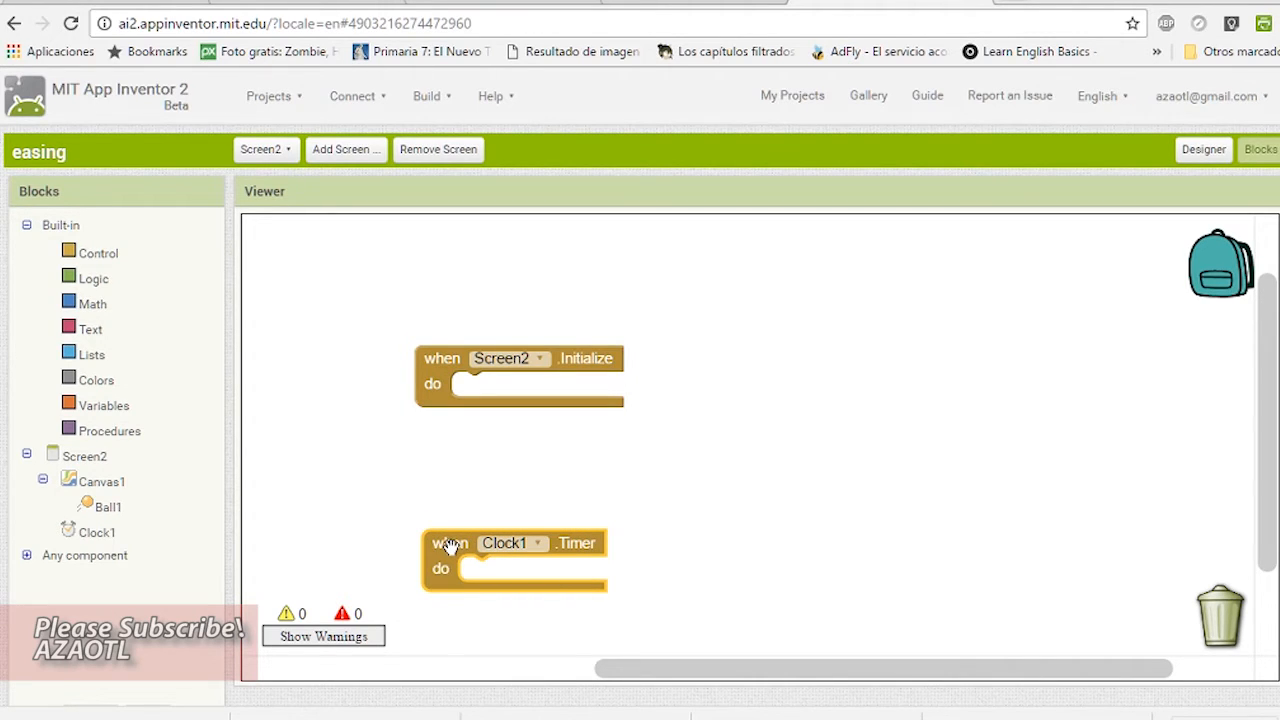
pyautogui.moveTo(448, 560)
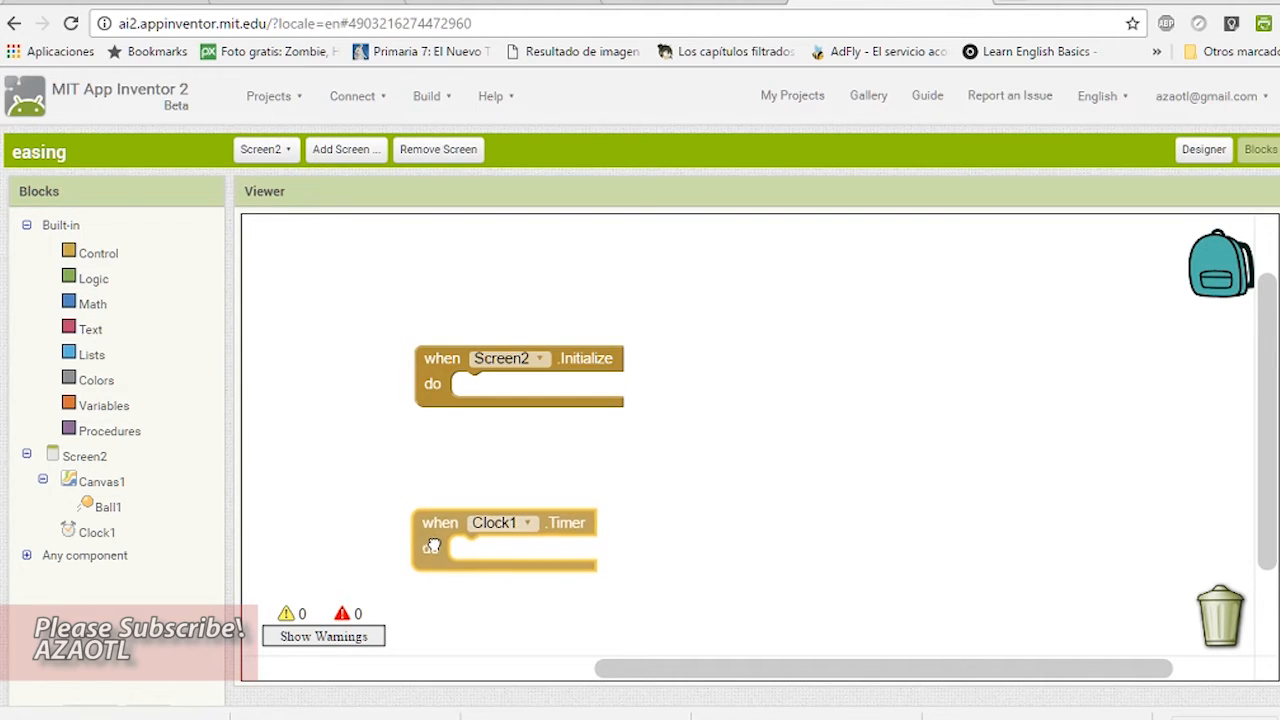
pyautogui.moveTo(432, 544)
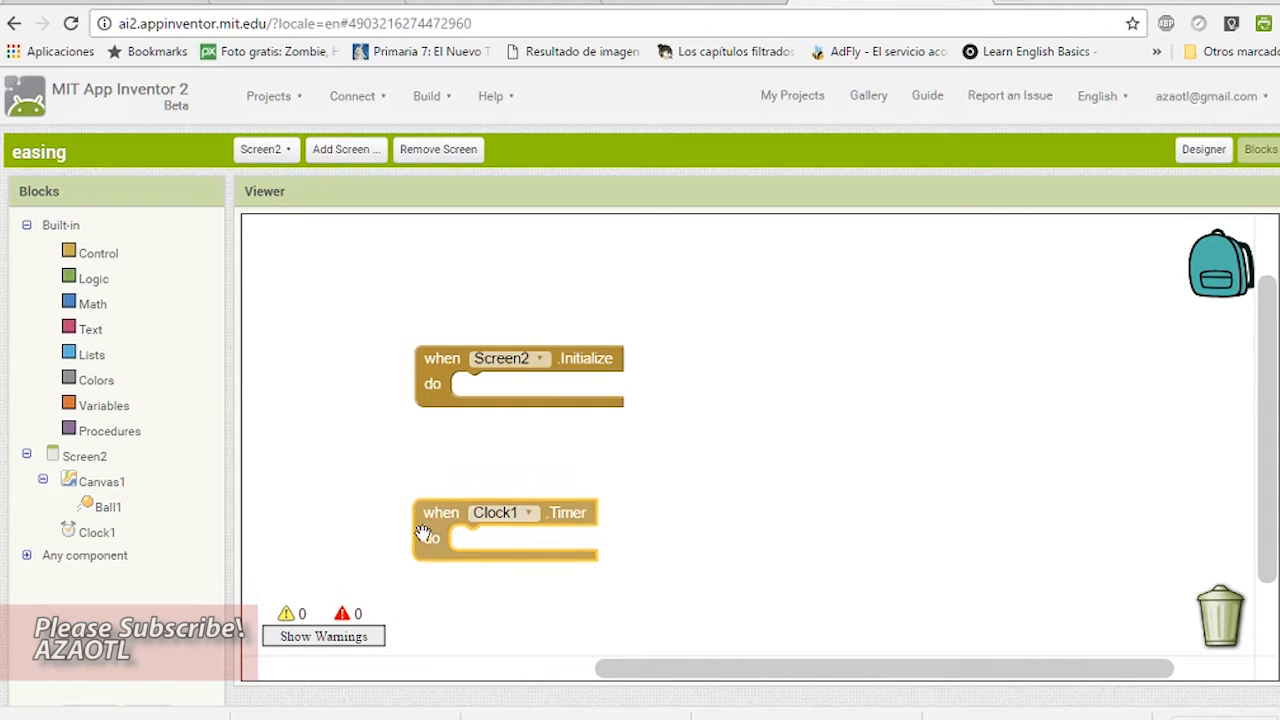
pyautogui.click(108, 508)
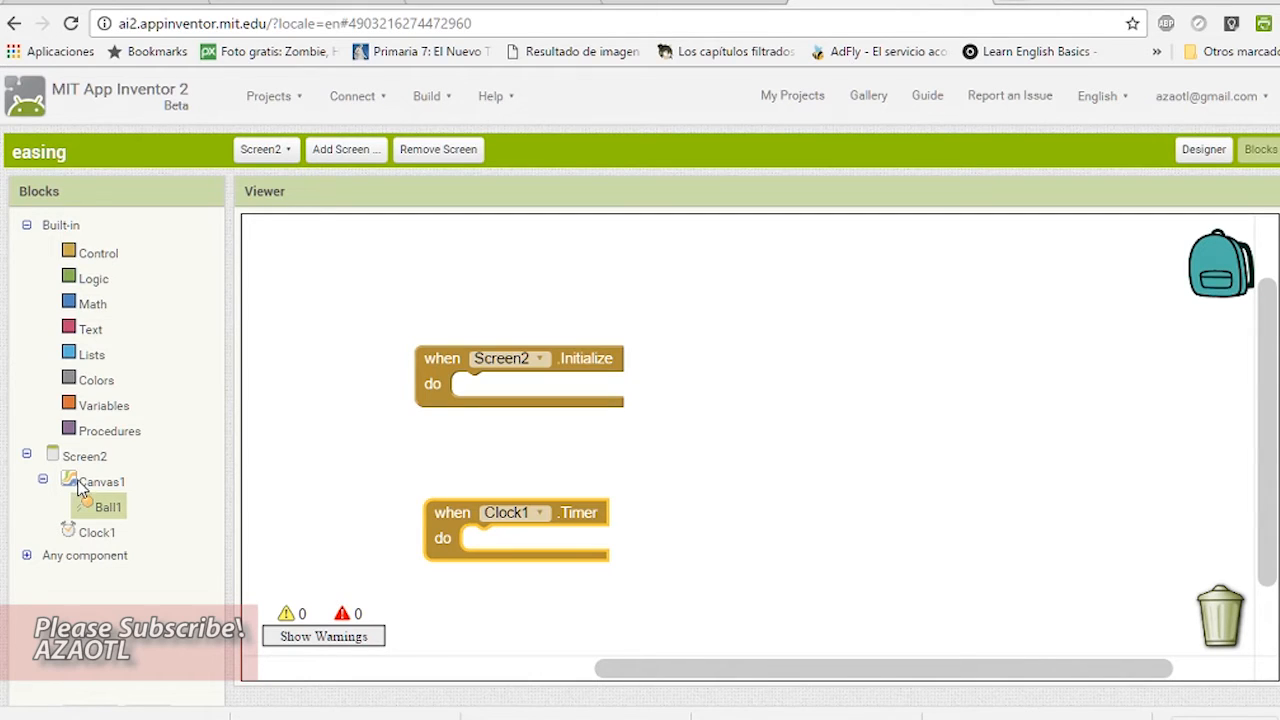
pyautogui.moveTo(416, 392)
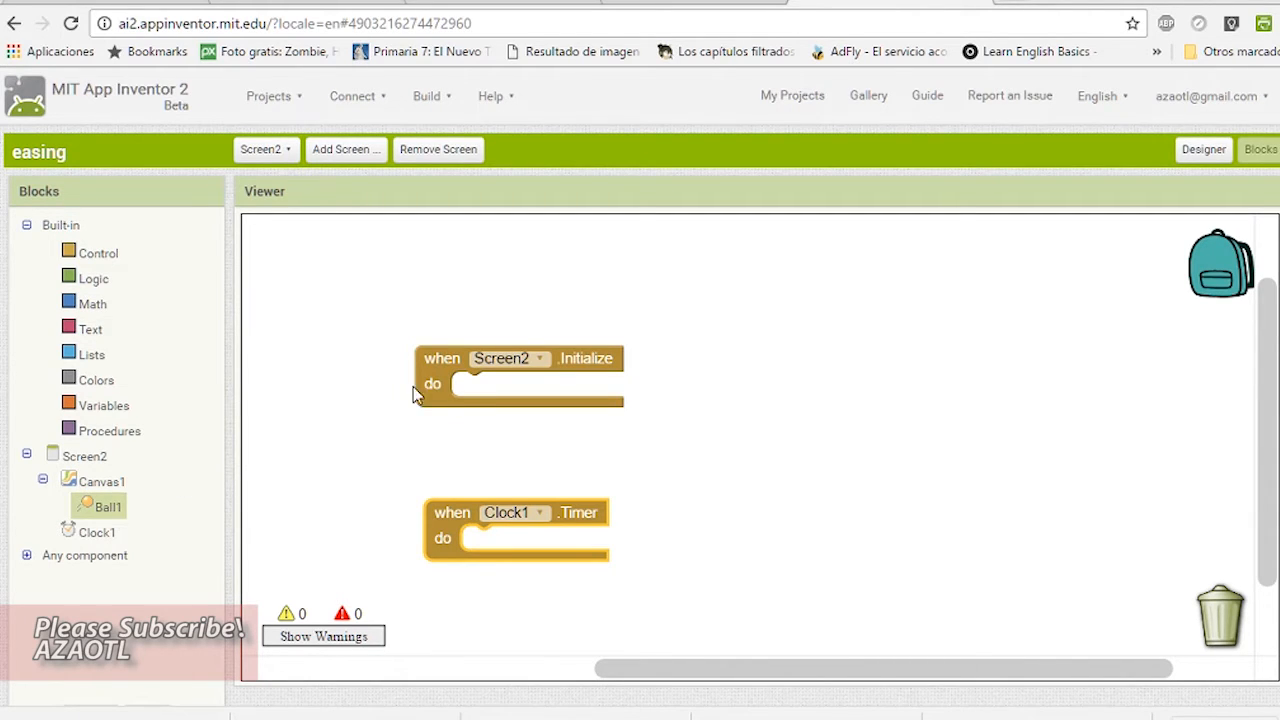
pyautogui.click(108, 506)
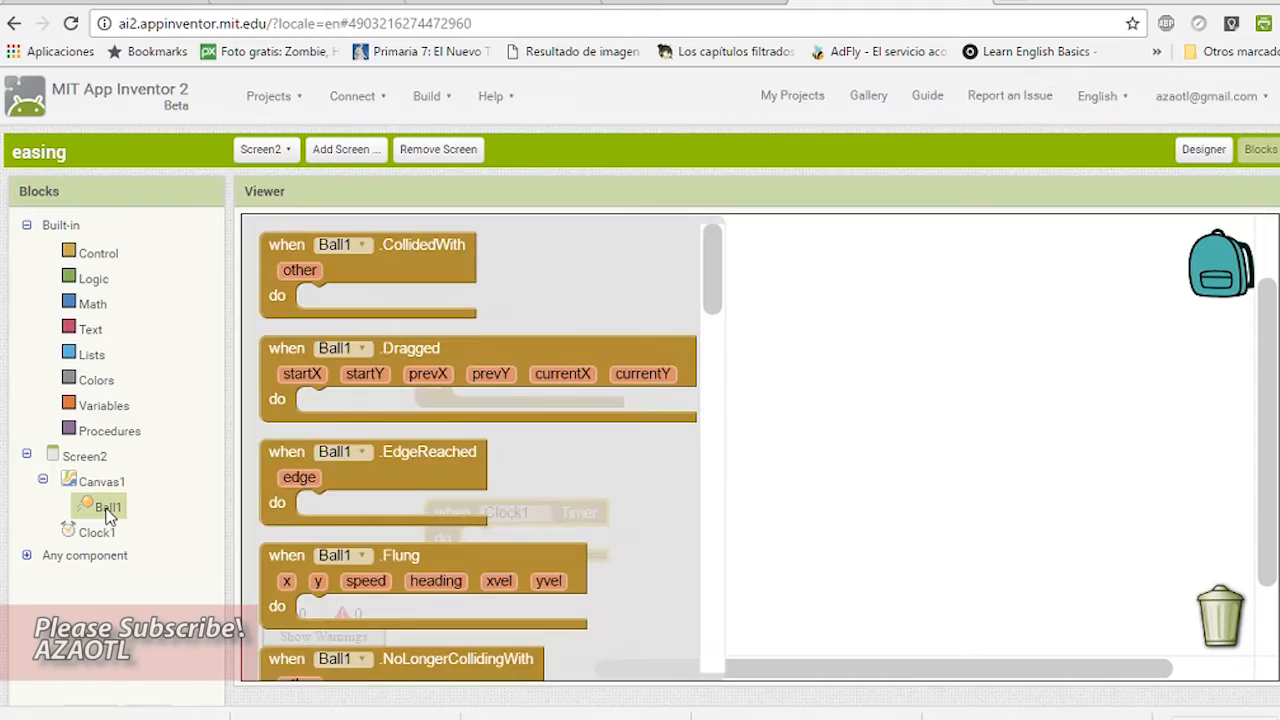
pyautogui.click(104, 404)
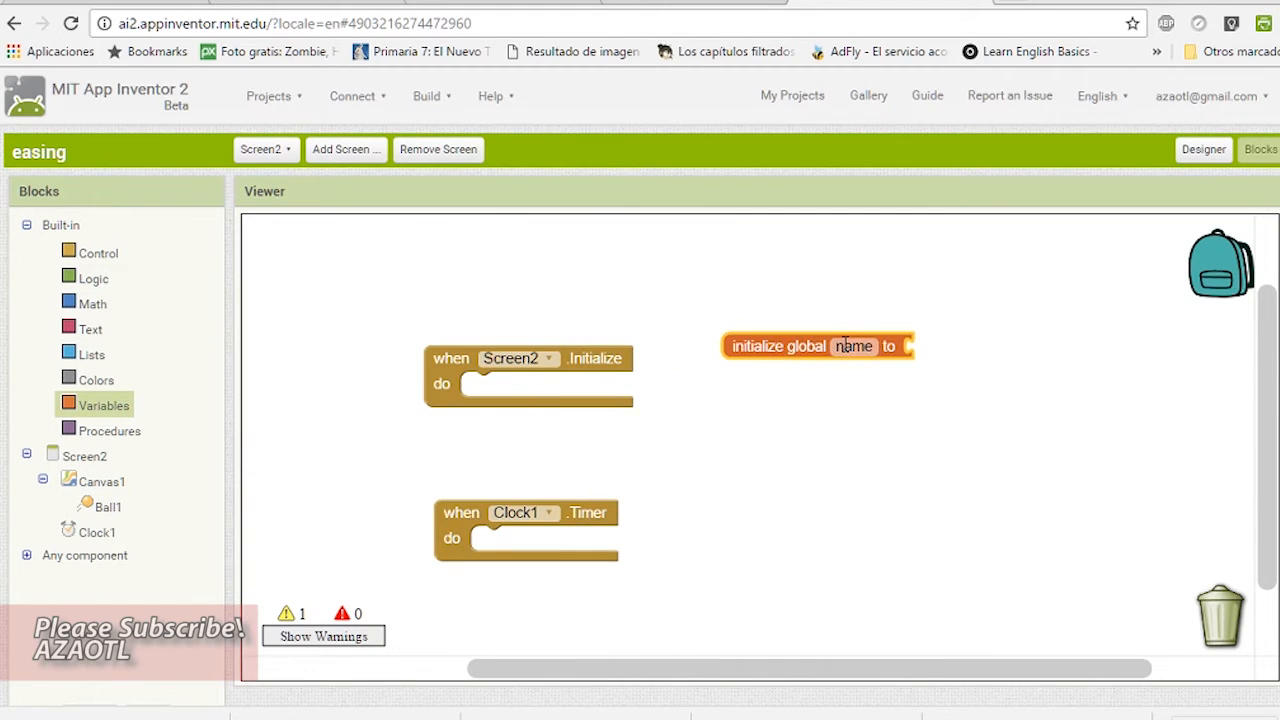
# Name the global variable finalXpostion, initialized to 0, and copy it as finalYpostion
pyautogui.doubleClick(852, 346)
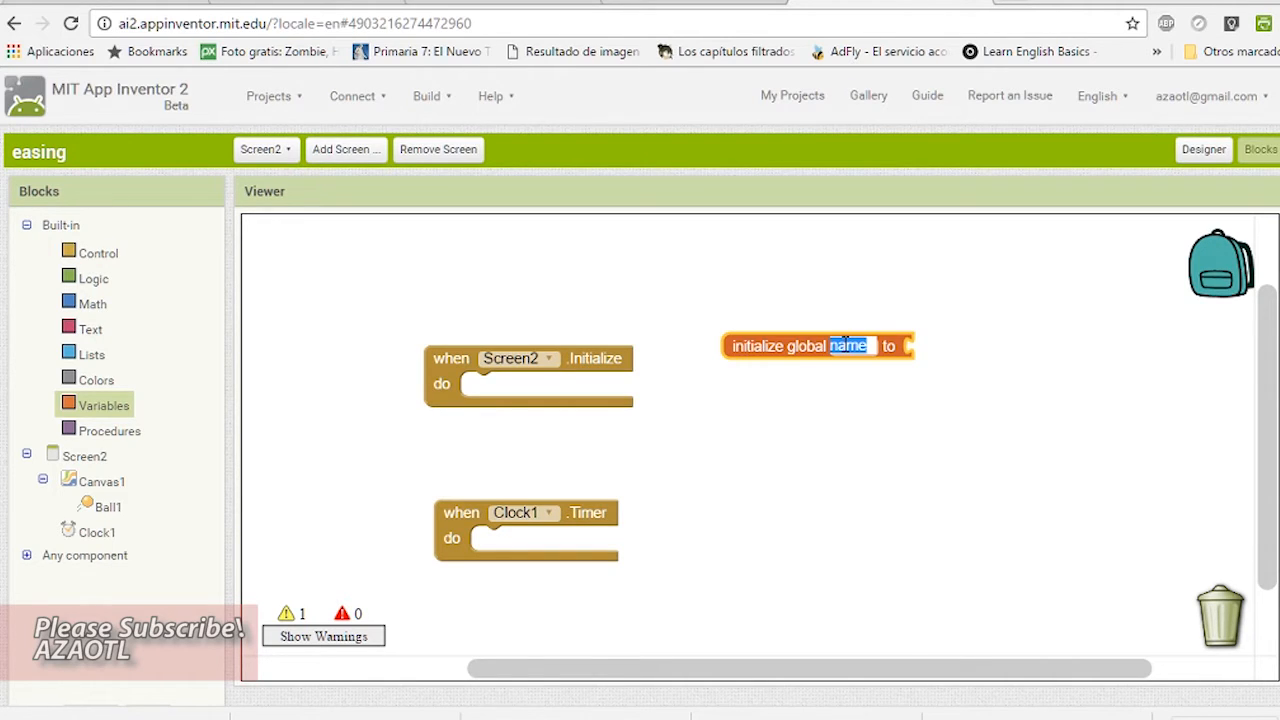
pyautogui.write('final')
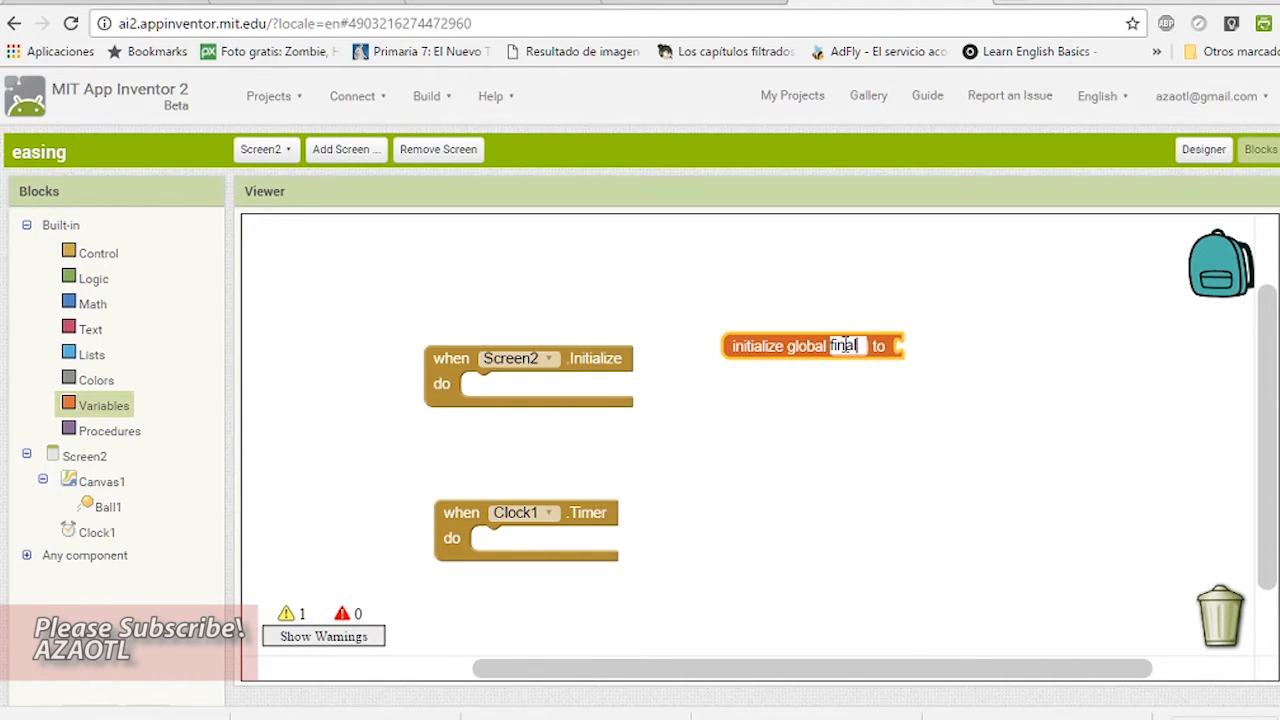
pyautogui.write('X')
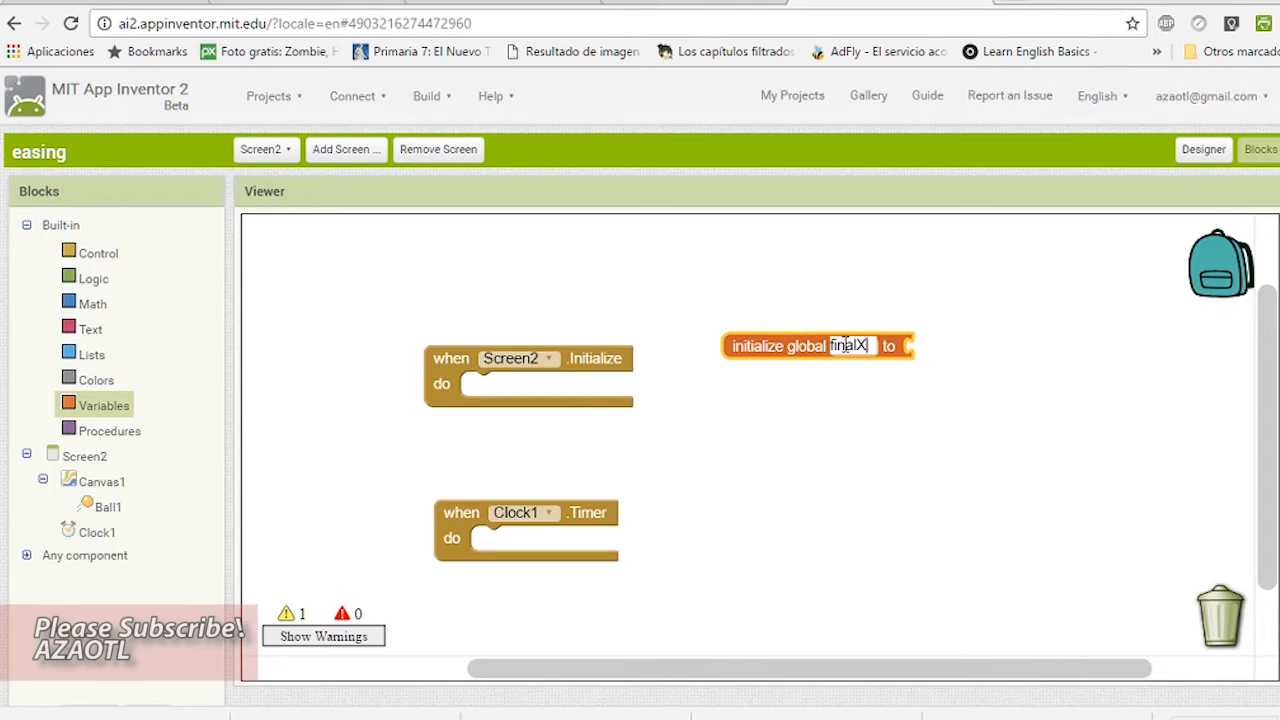
pyautogui.write('postion')
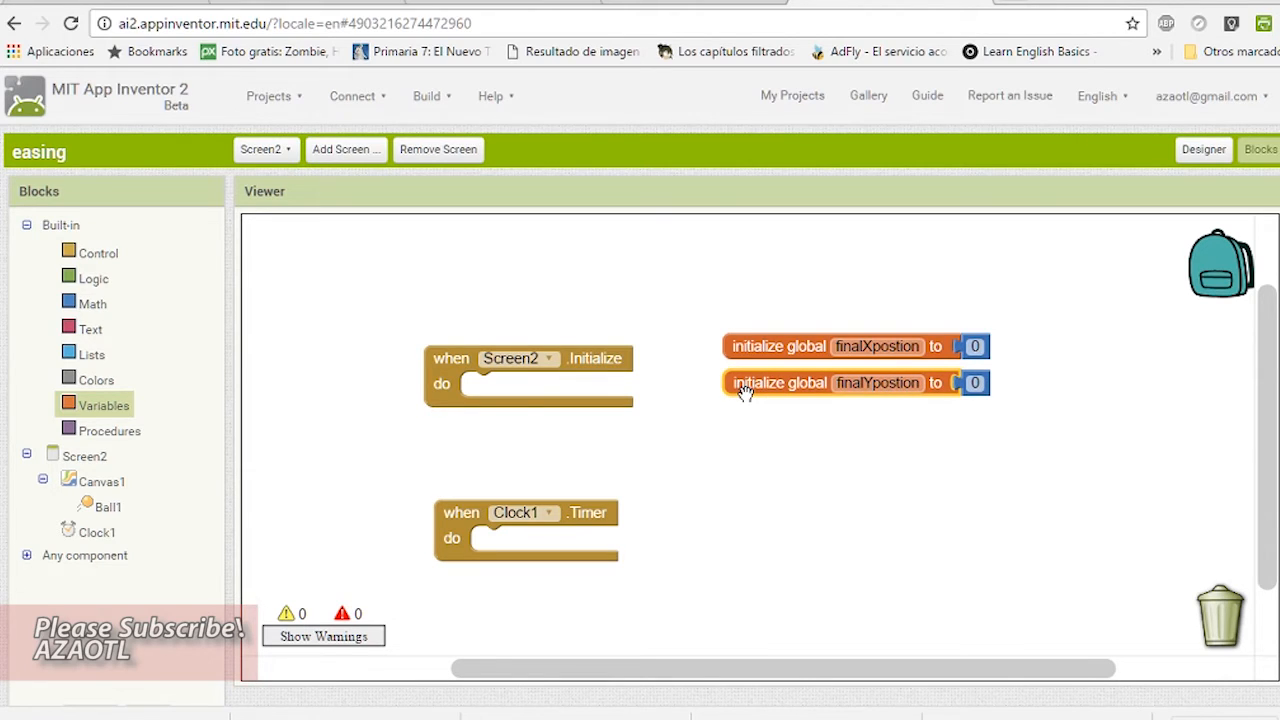
pyautogui.moveTo(744, 388)
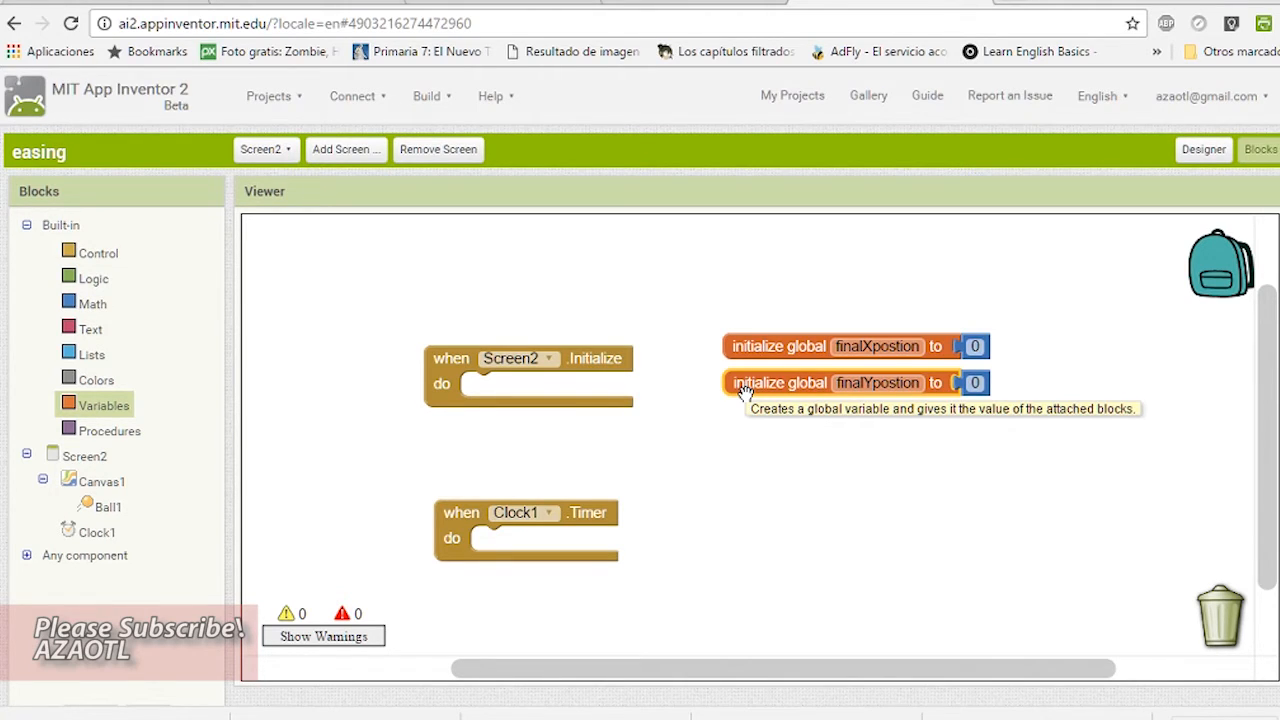
pyautogui.moveTo(590, 490)
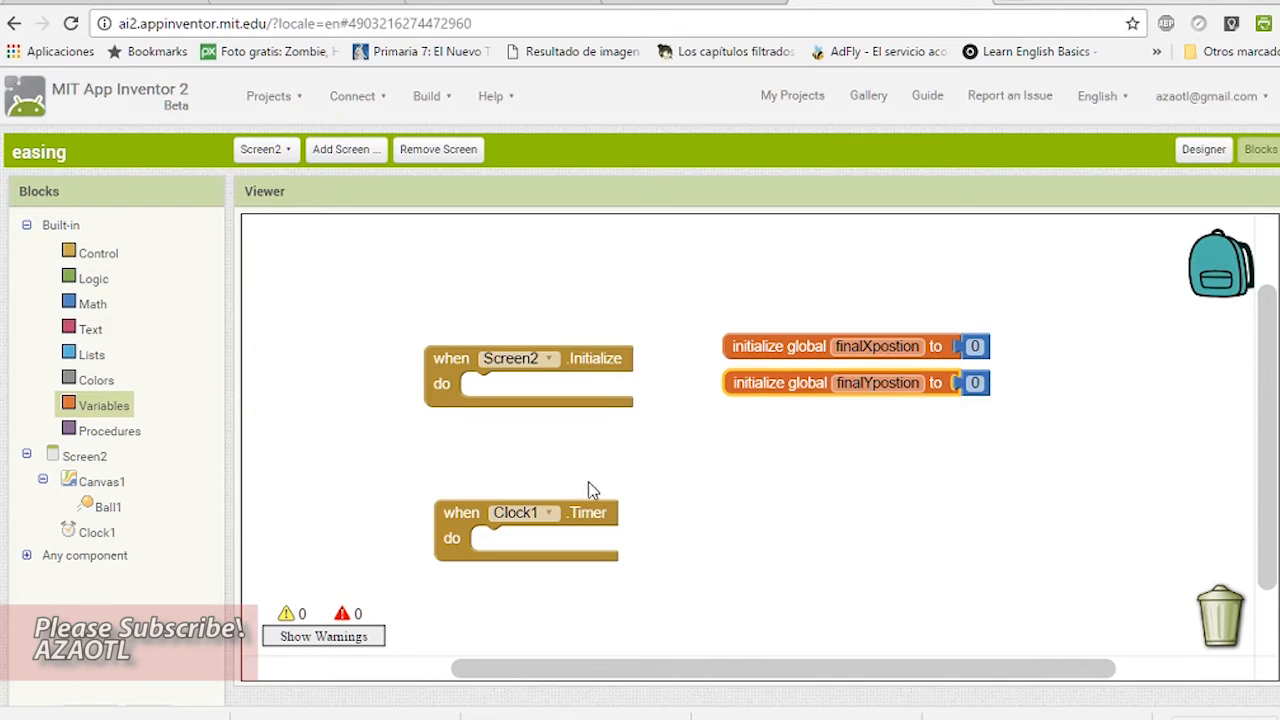
pyautogui.moveTo(660, 572)
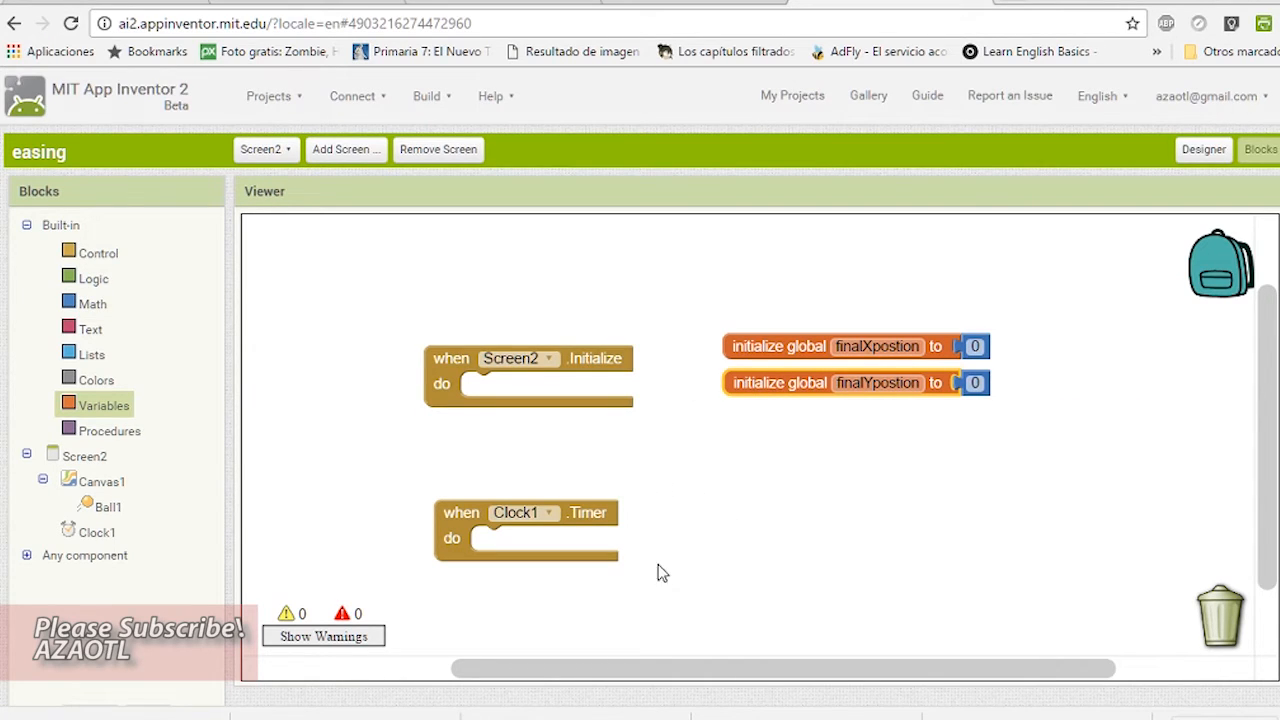
pyautogui.moveTo(798, 448)
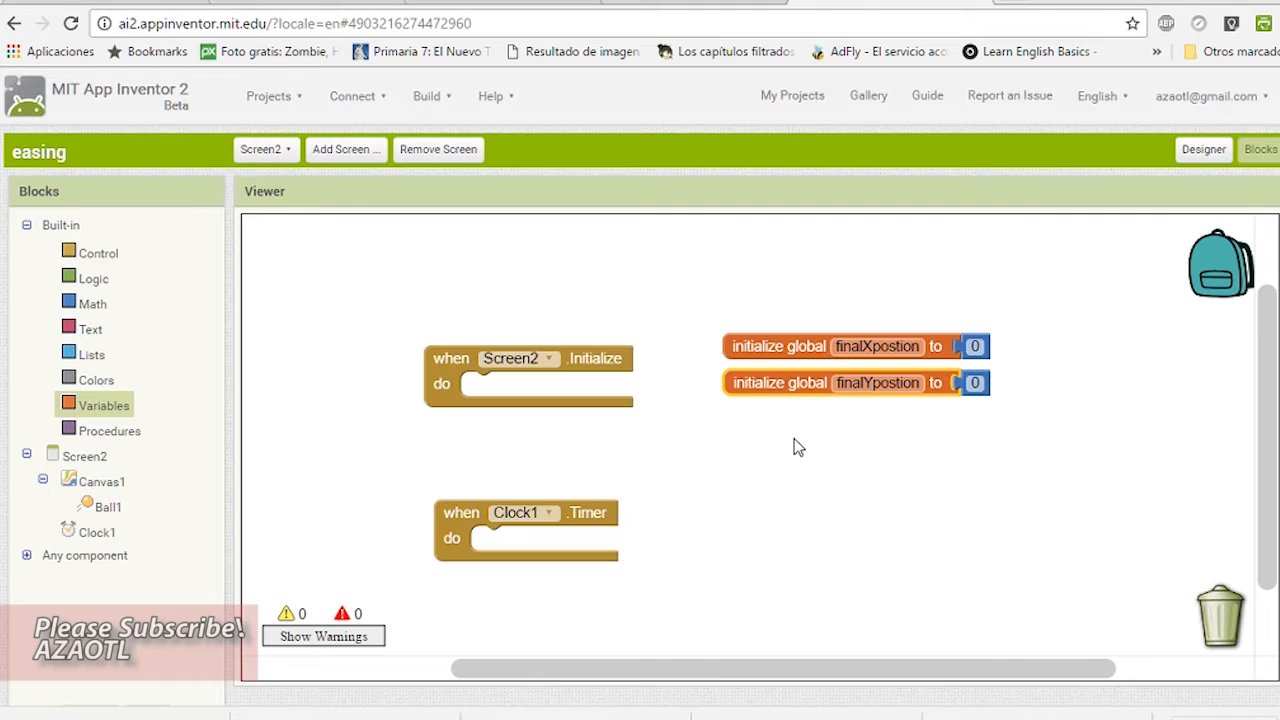
pyautogui.moveTo(804, 346)
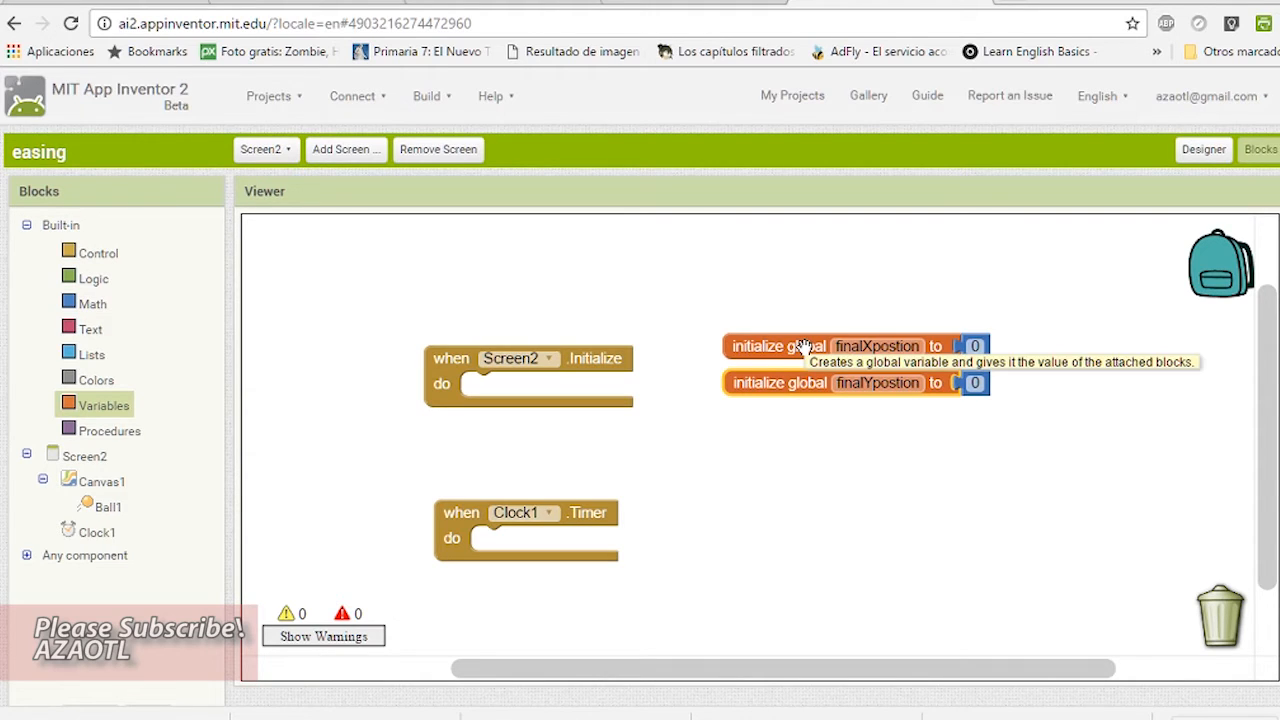
pyautogui.moveTo(840, 564)
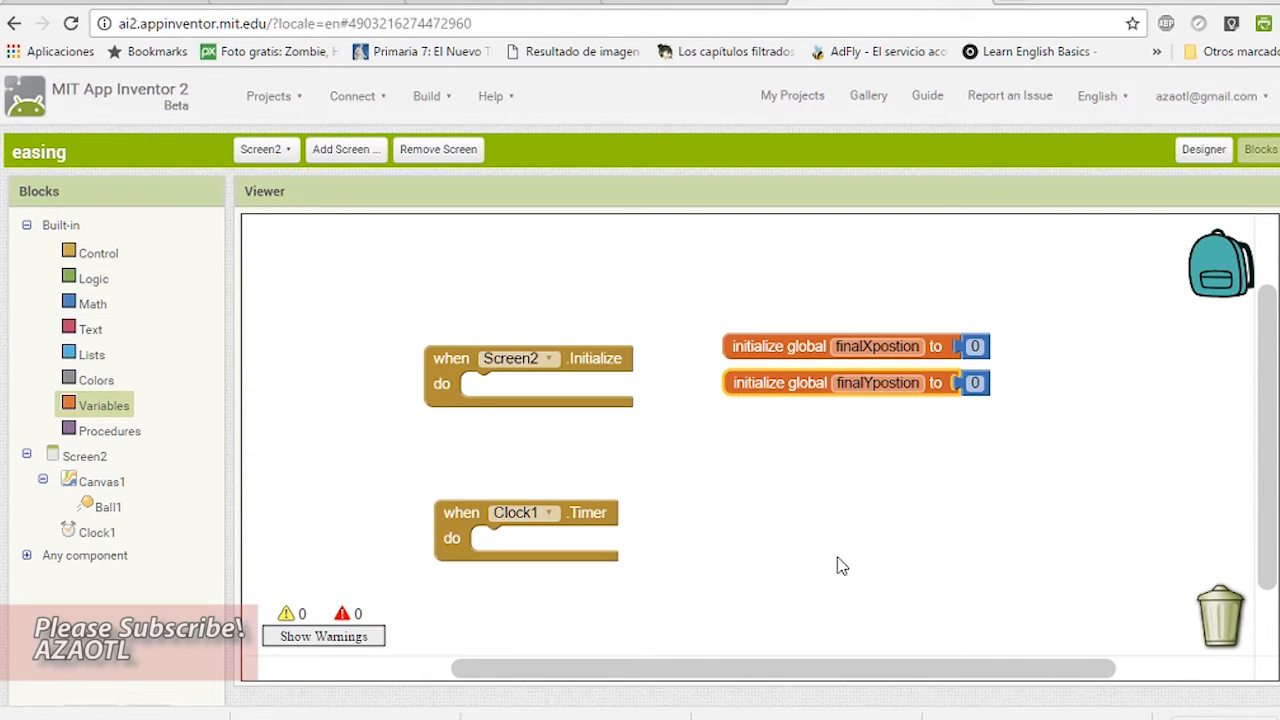
pyautogui.moveTo(904, 496)
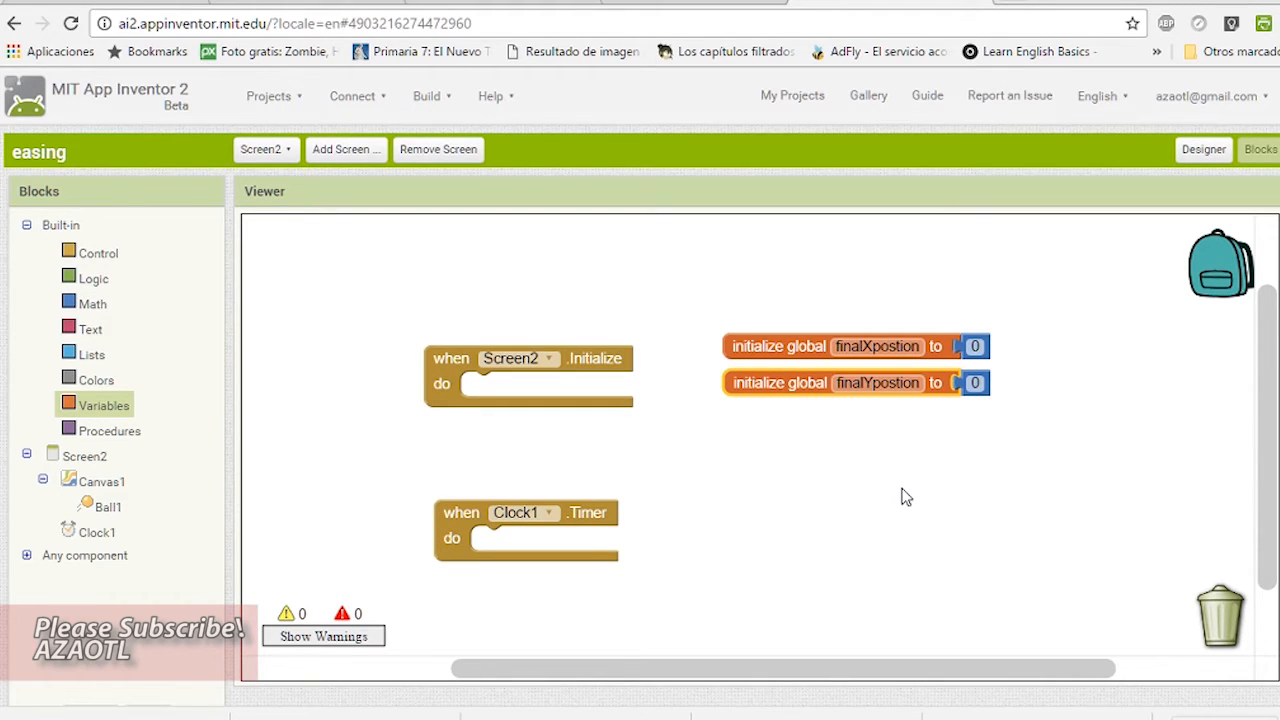
pyautogui.moveTo(824, 452)
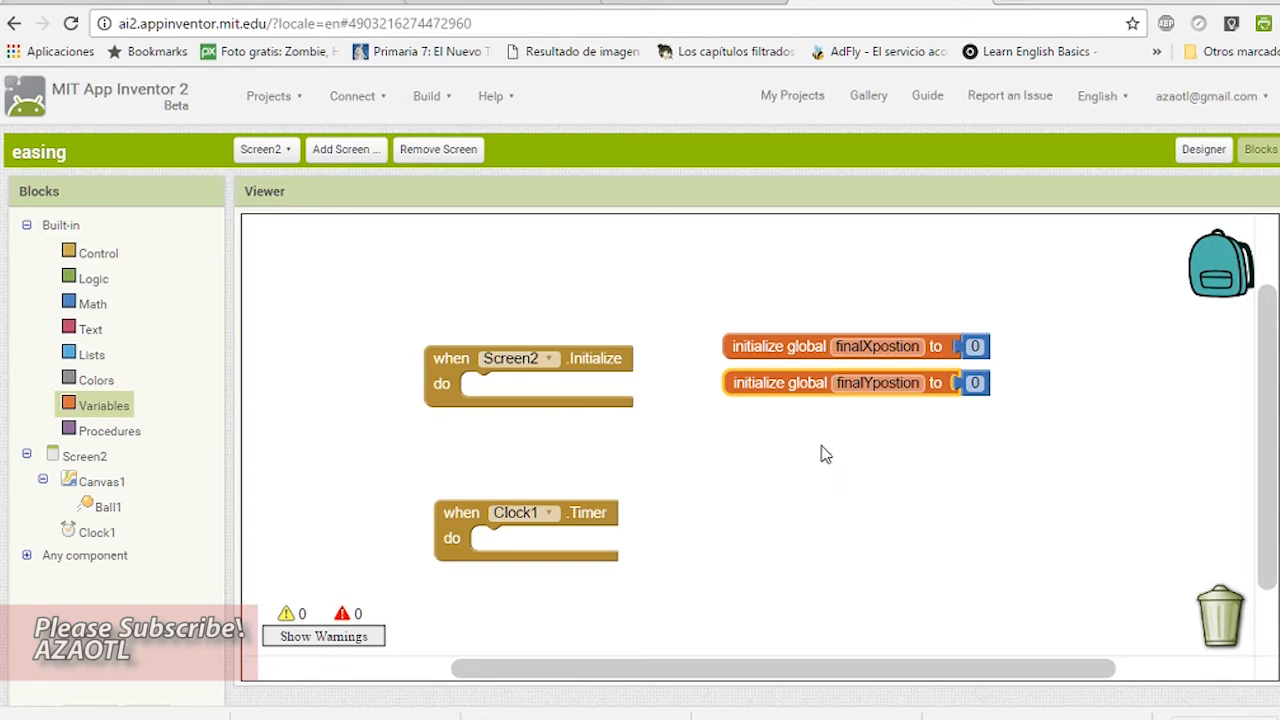
pyautogui.moveTo(444, 396)
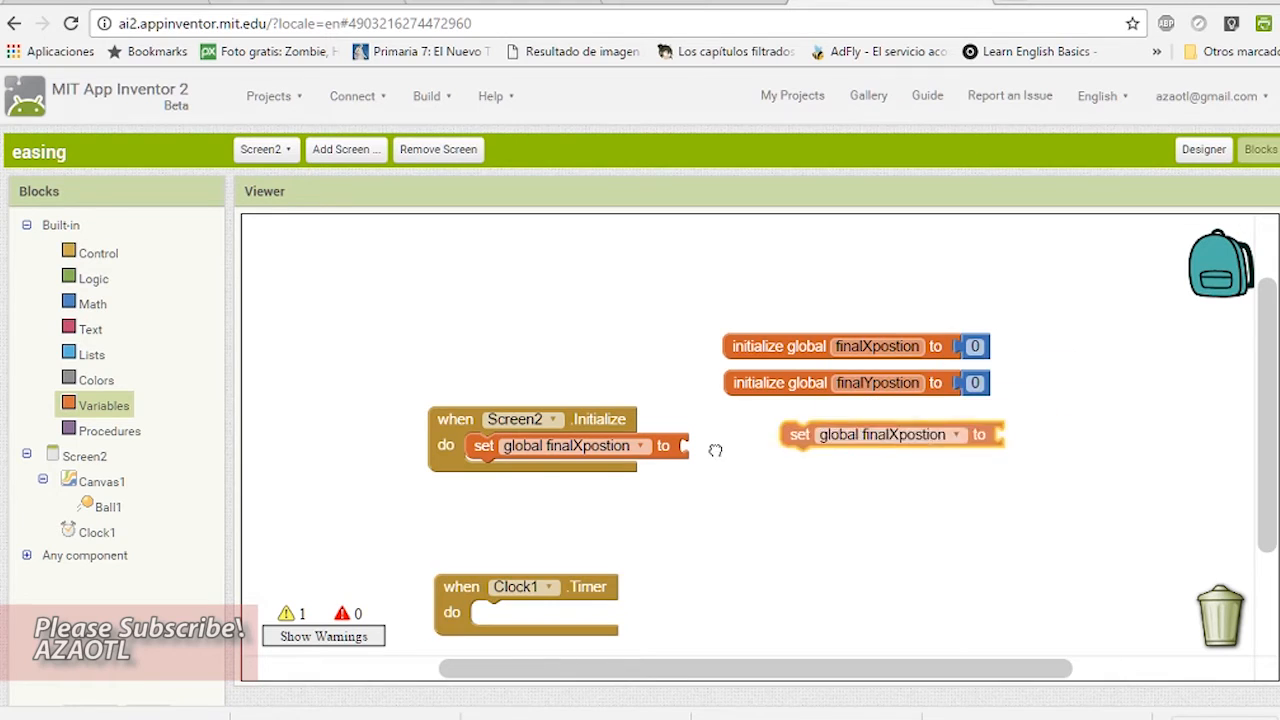
# In Screen2 Initialize, set global finalYpostion to Canvas1 Height
pyautogui.moveTo(890, 434); pyautogui.dragTo(570, 472)
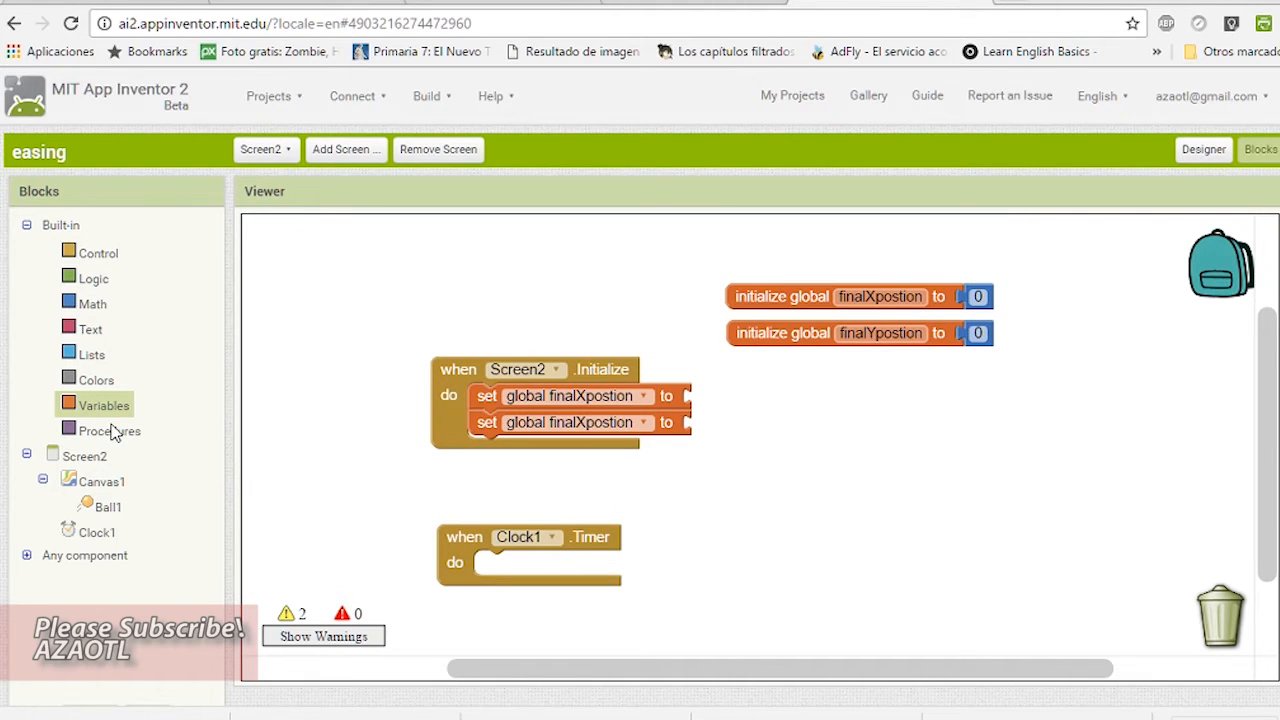
pyautogui.moveTo(96, 486)
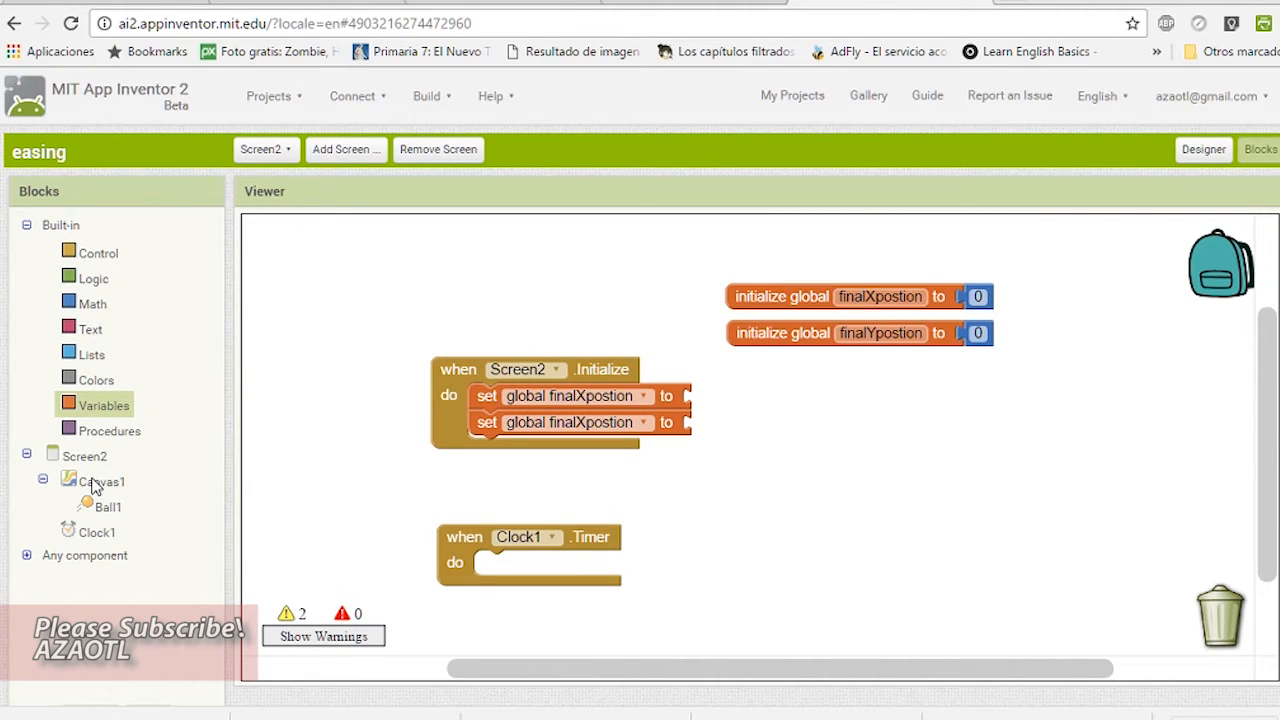
pyautogui.click(102, 480)
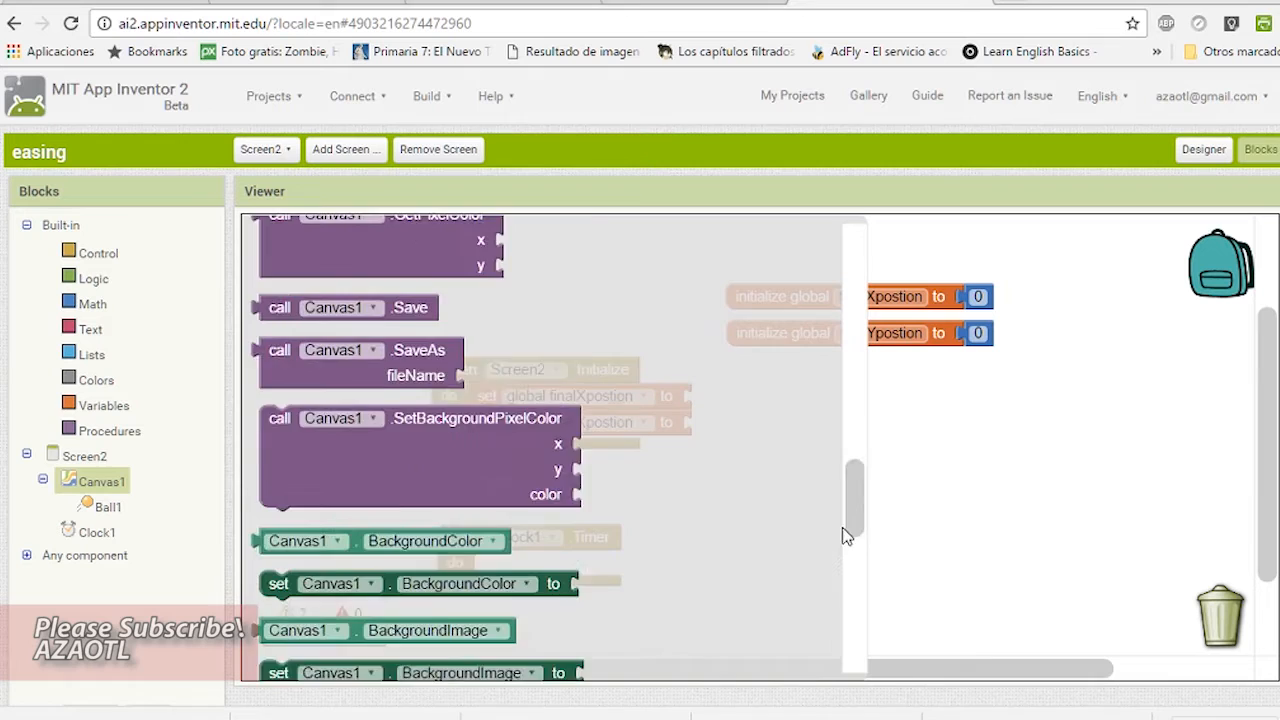
pyautogui.scroll(-3)
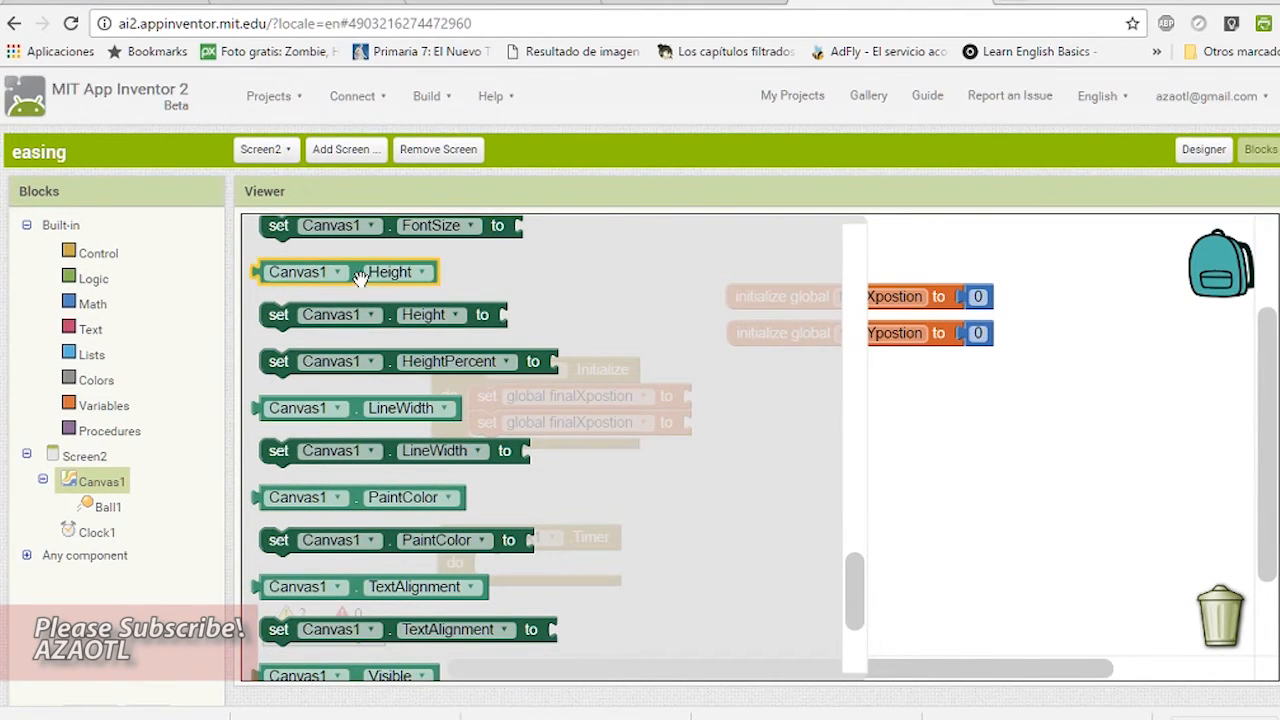
pyautogui.moveTo(344, 272); pyautogui.dragTo(750, 416)
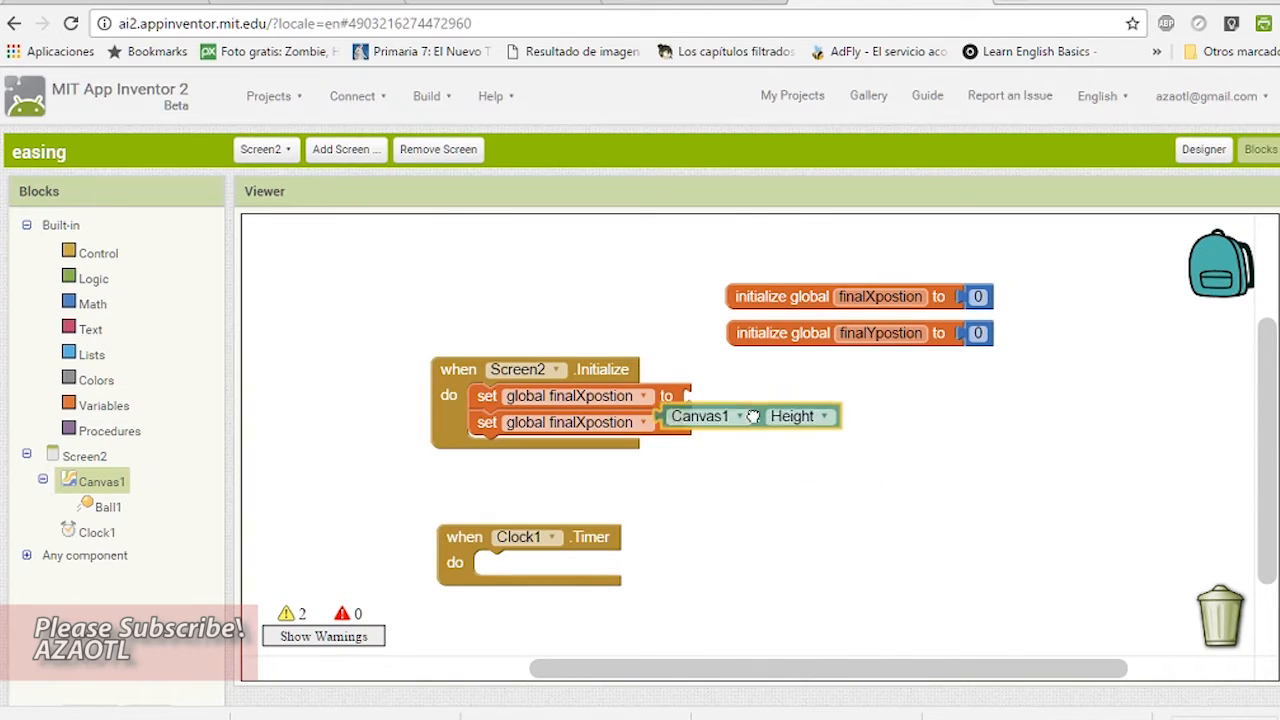
pyautogui.moveTo(750, 416); pyautogui.dragTo(790, 436)
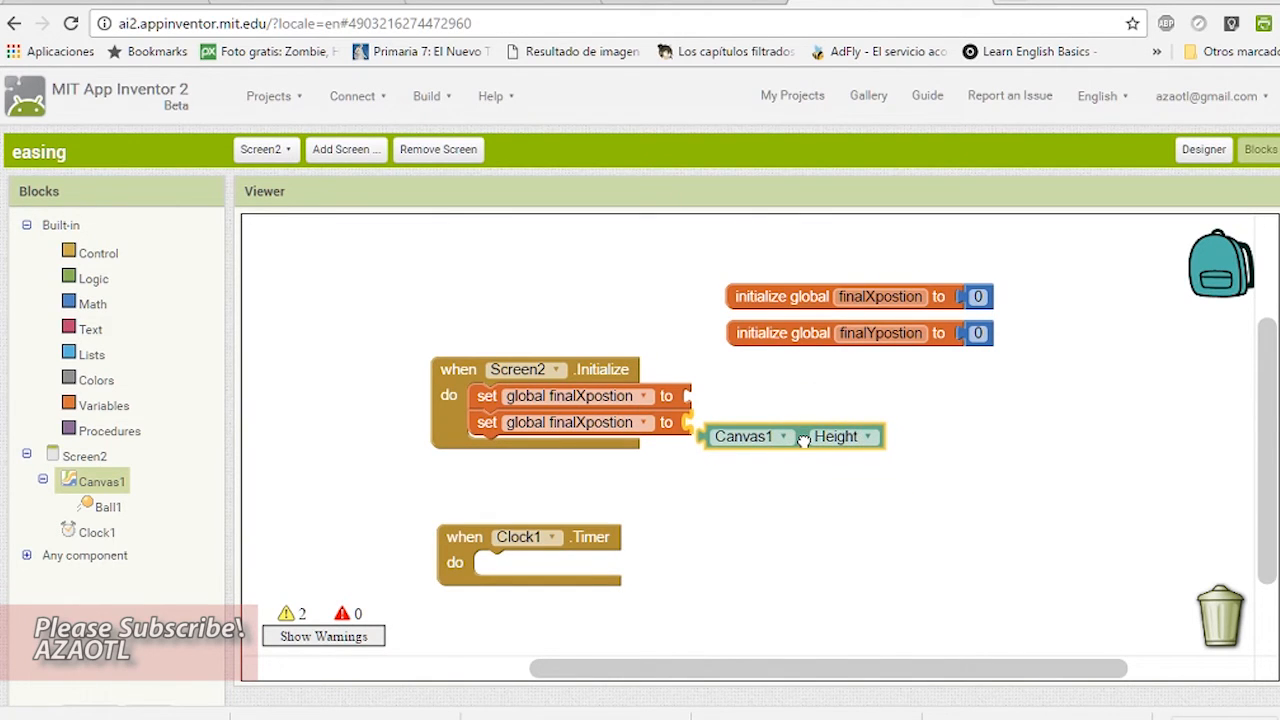
pyautogui.moveTo(790, 436); pyautogui.dragTo(800, 494)
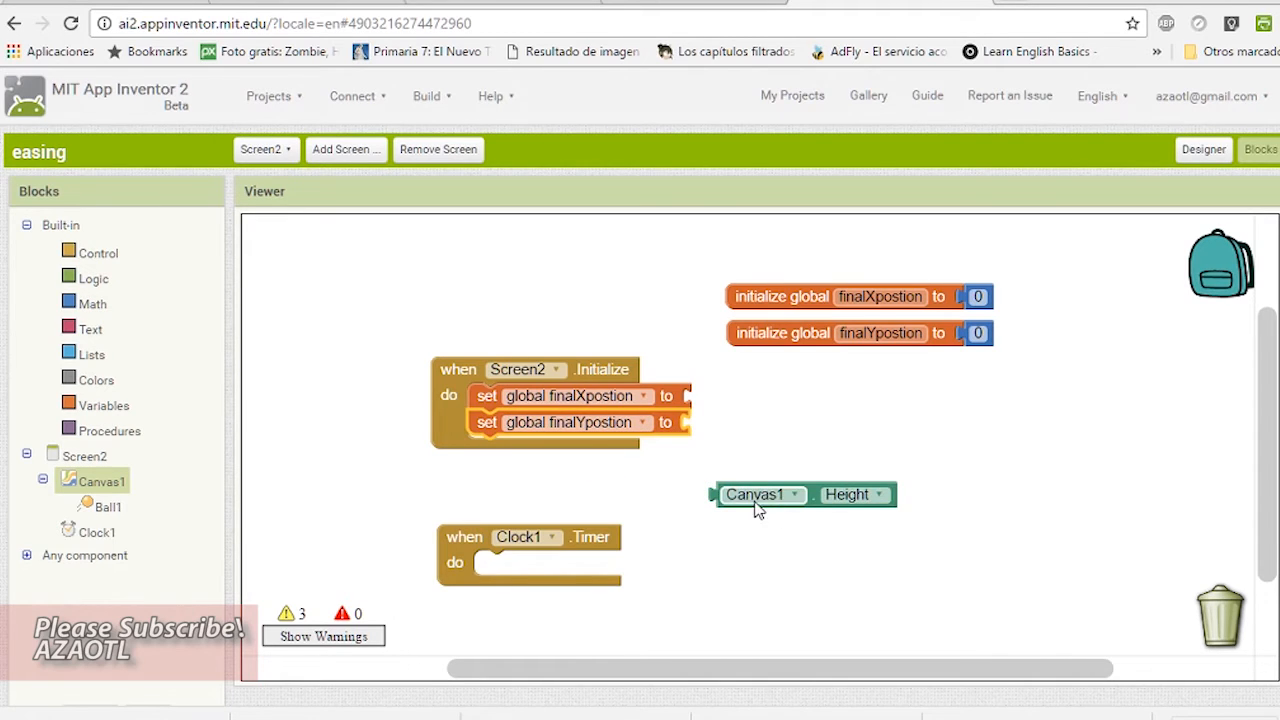
pyautogui.moveTo(760, 494); pyautogui.dragTo(780, 420)
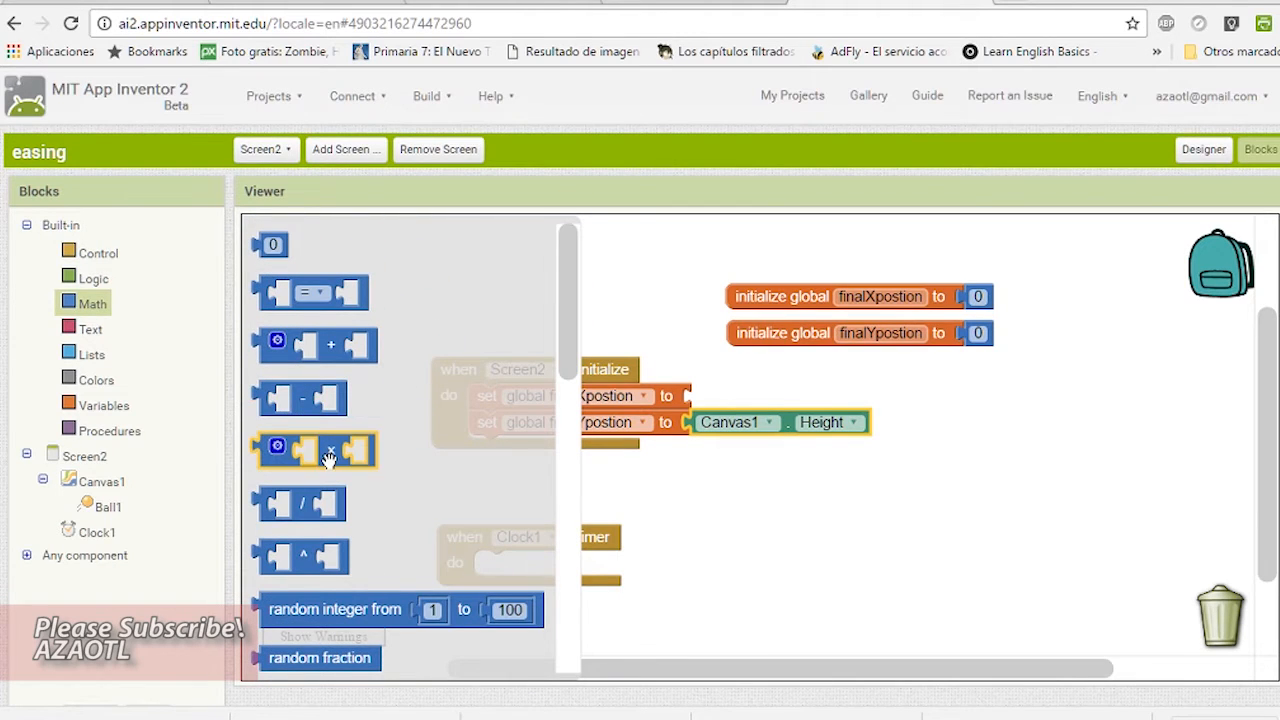
# Divide the height by 2 and duplicate the expression for finalXpostion using Canvas1 Width
pyautogui.click(730, 422)
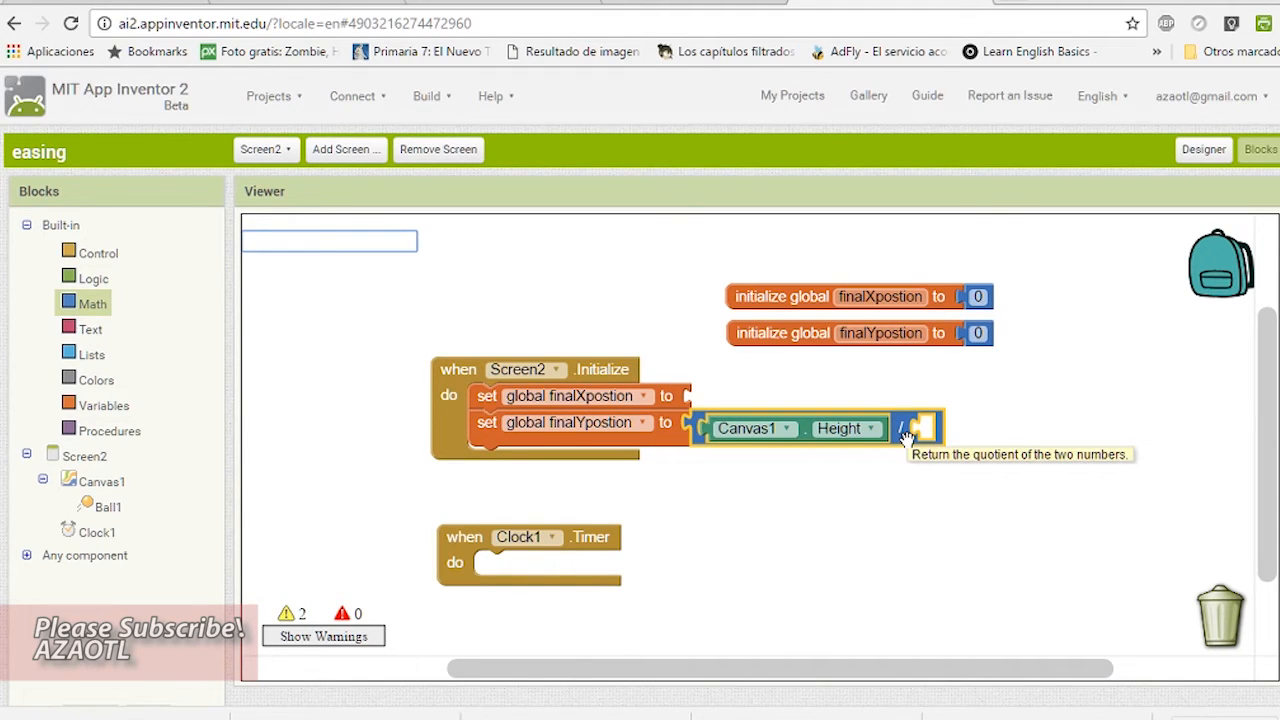
pyautogui.rightClick(916, 428)
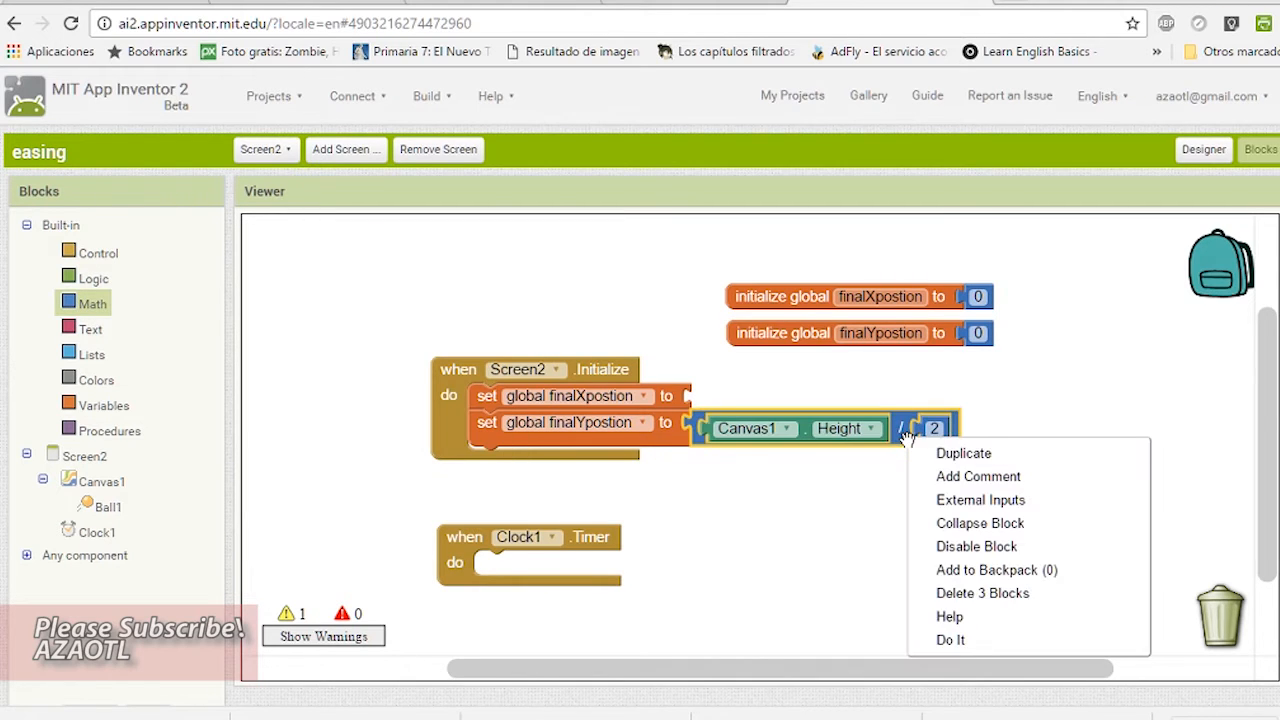
pyautogui.click(962, 452)
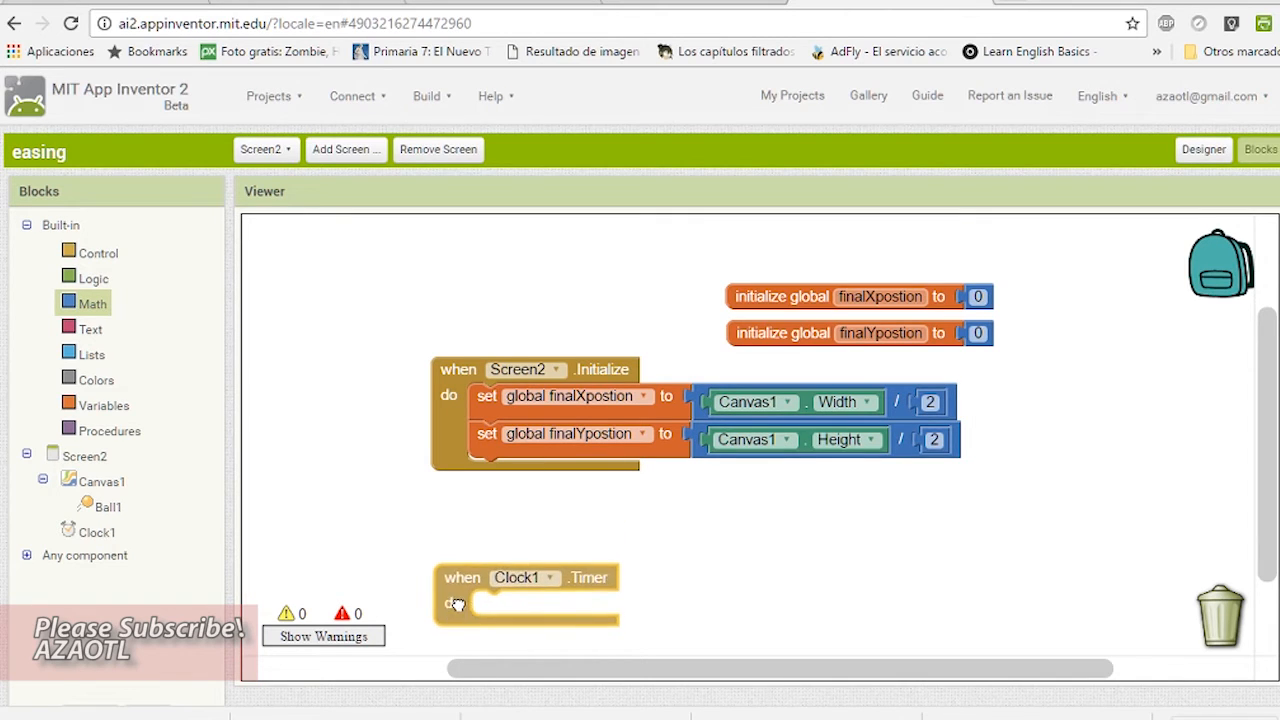
# In Screen2 Initialize, set Ball1 X and Y to global finalXpostion and finalYpostion
pyautogui.click(108, 508)
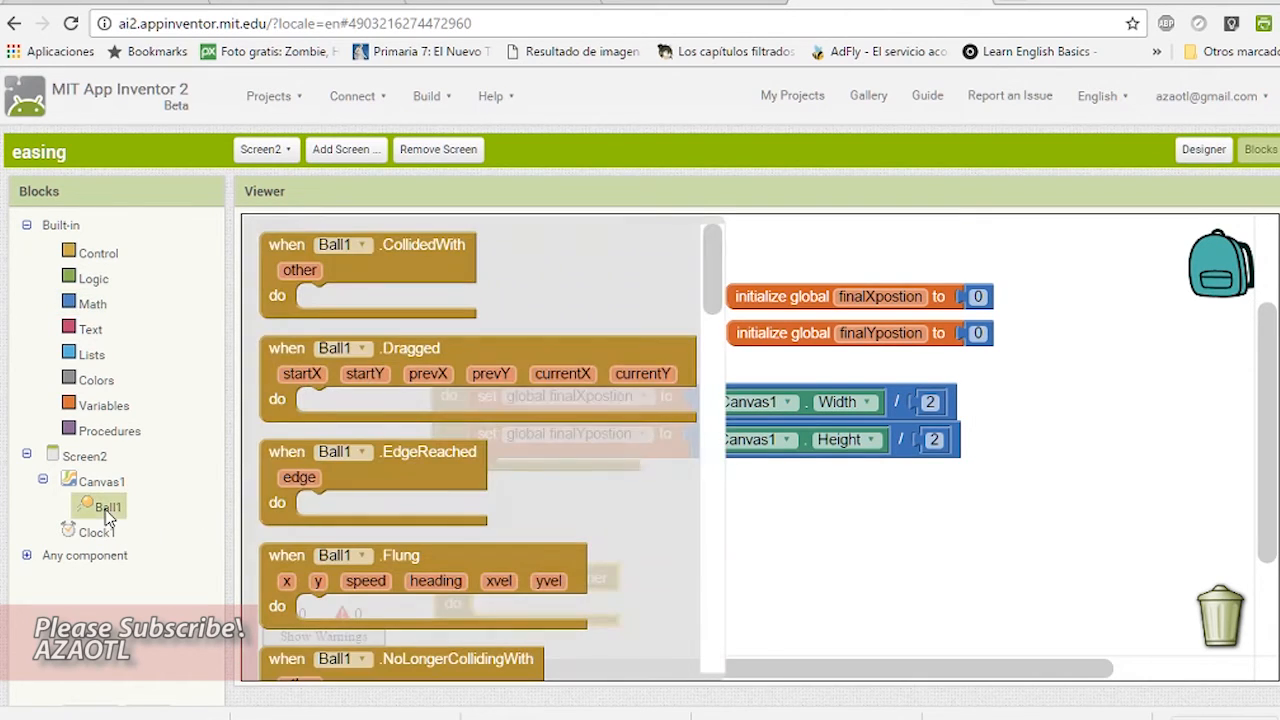
pyautogui.scroll(-3)
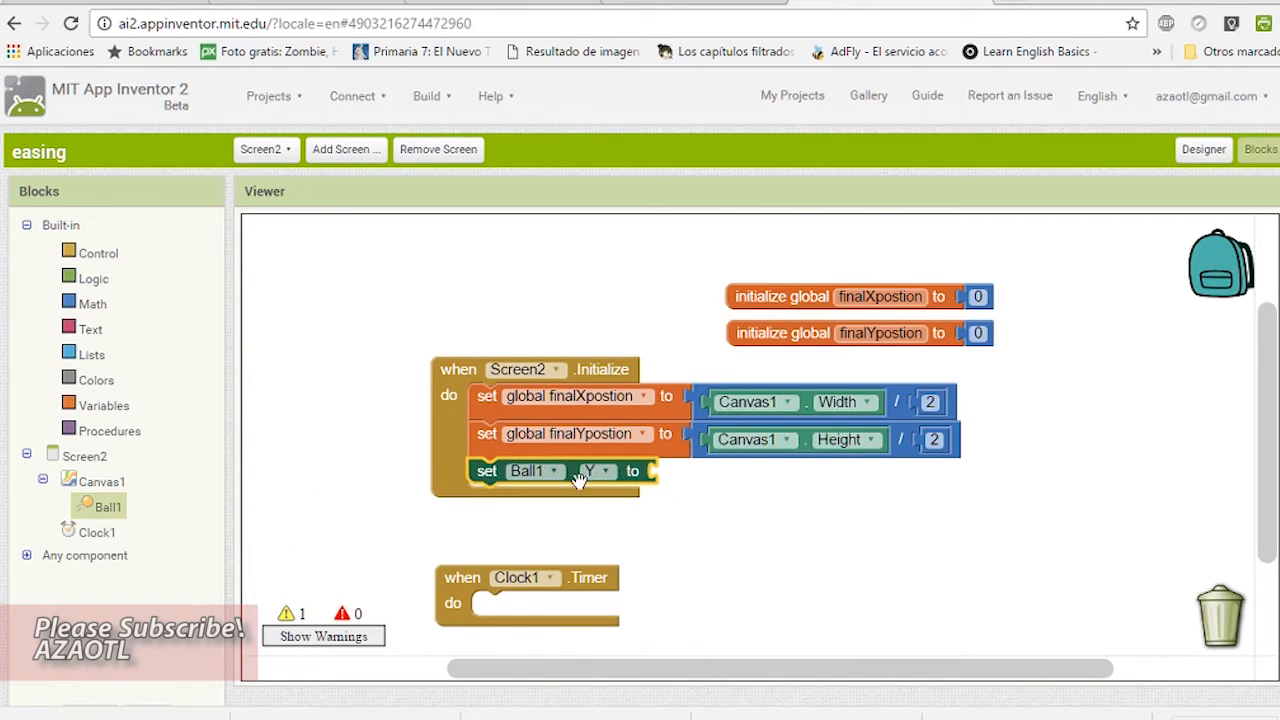
pyautogui.rightClick(580, 480)
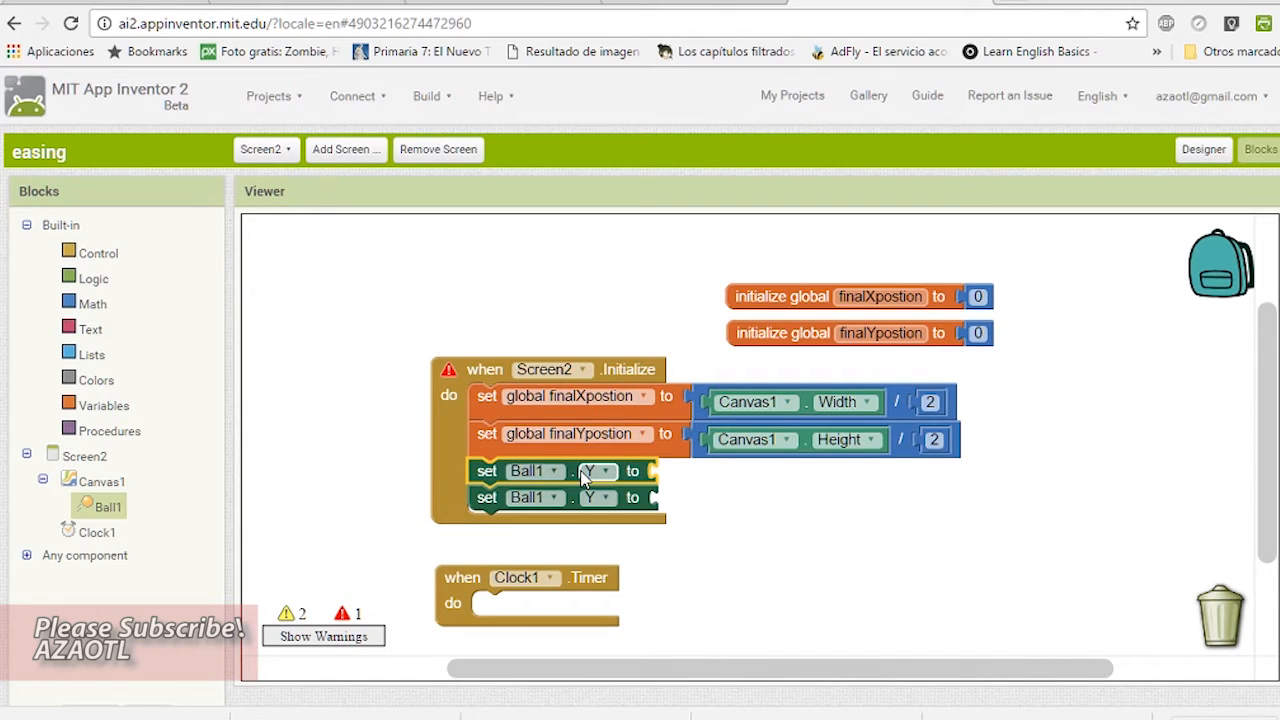
pyautogui.click(596, 472)
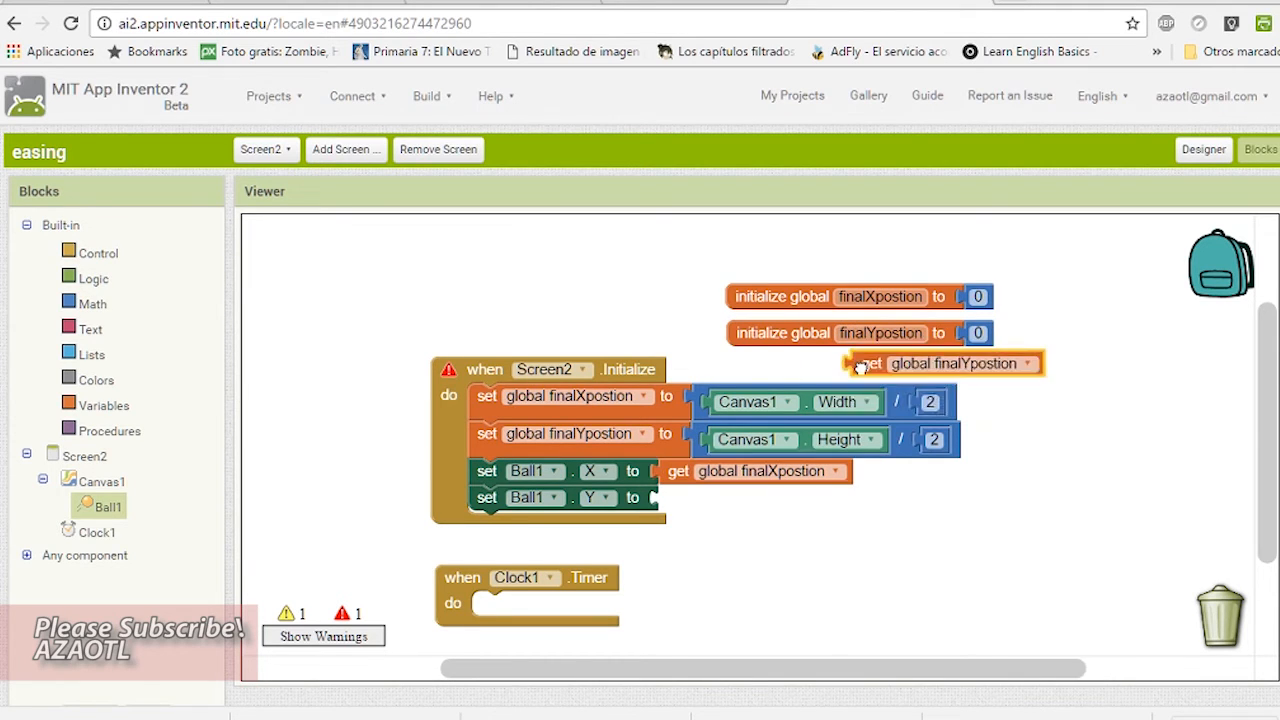
pyautogui.moveTo(940, 364); pyautogui.dragTo(756, 496)
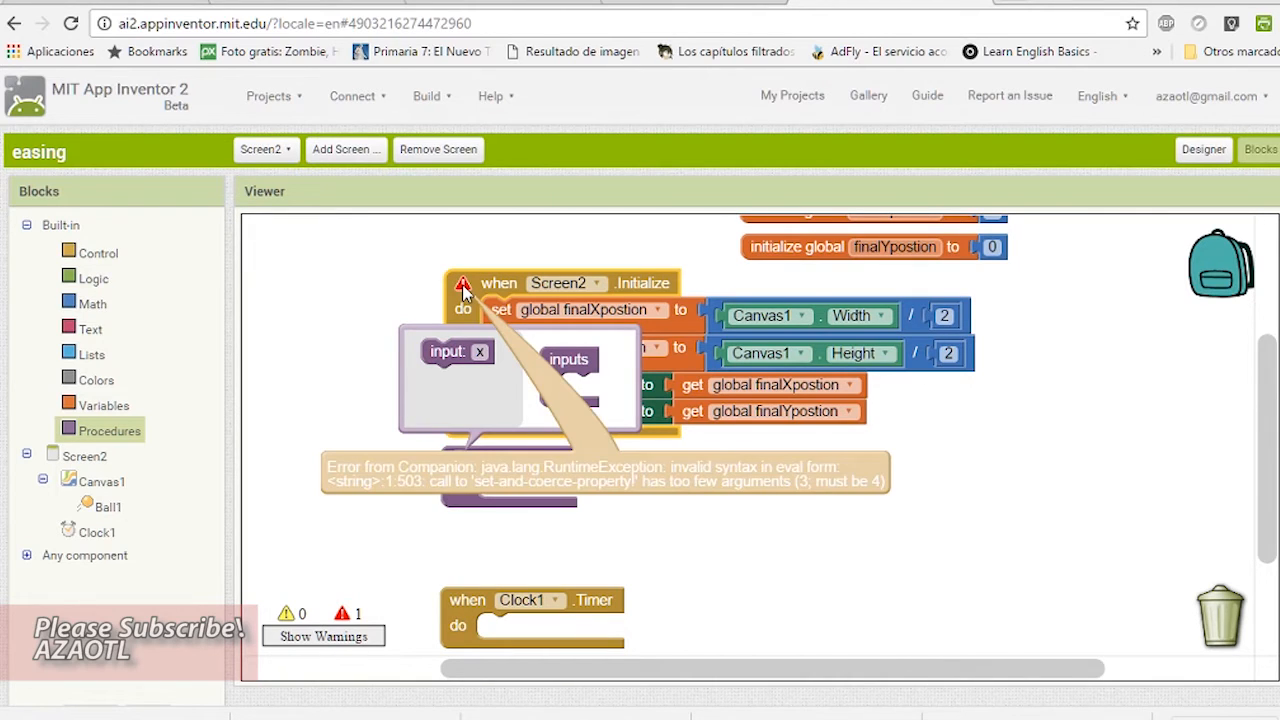
# Add an empty 'to procedure do' block on the workspace
pyautogui.rightClick(490, 290)
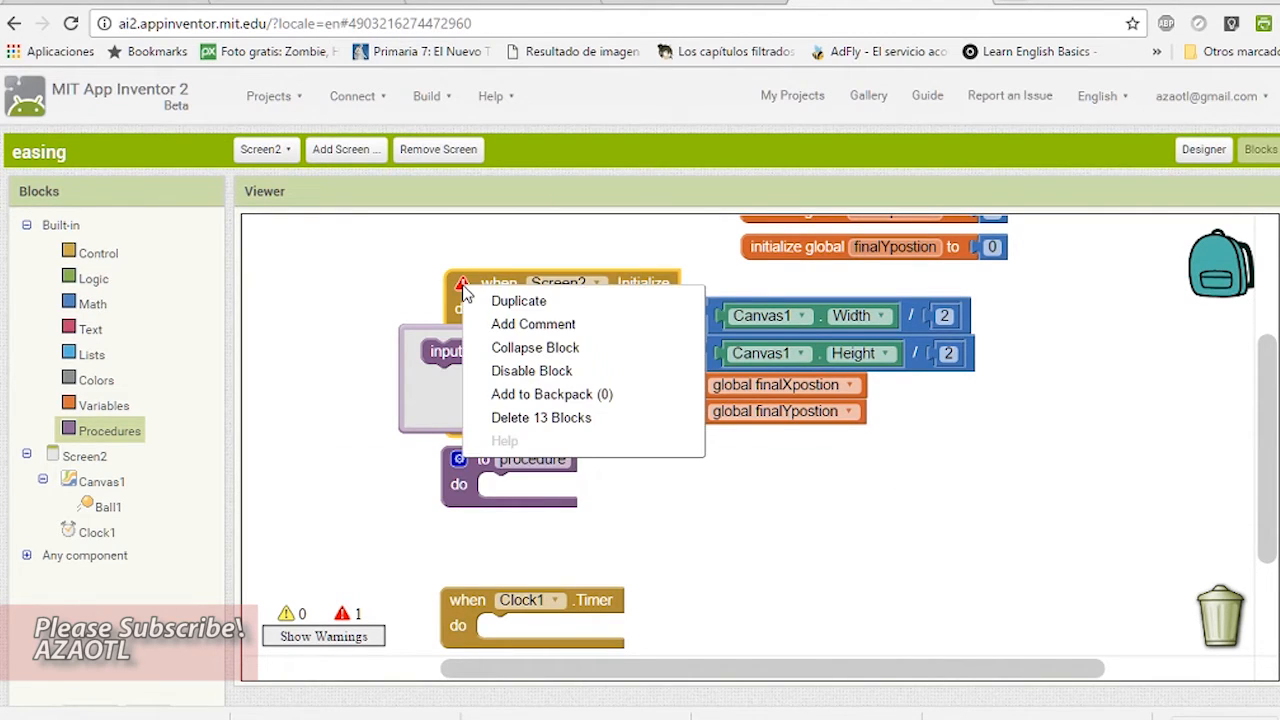
pyautogui.moveTo(552, 392)
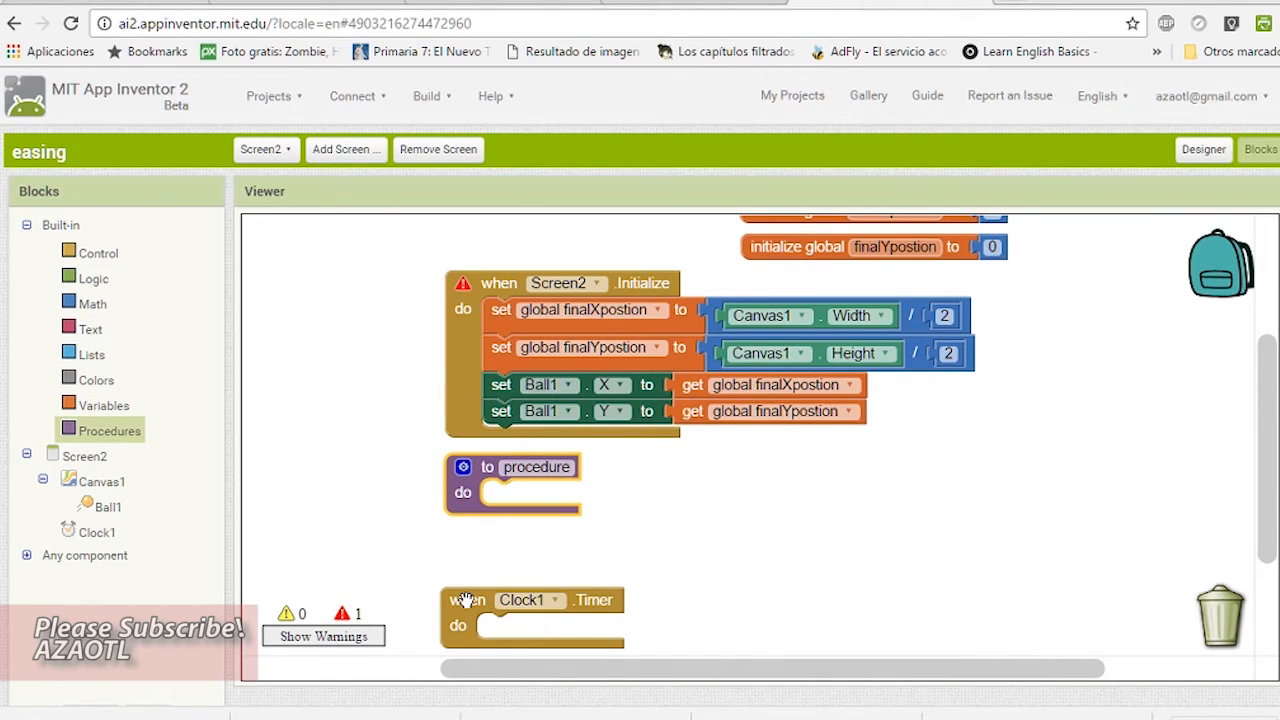
pyautogui.moveTo(464, 600); pyautogui.dragTo(448, 612)
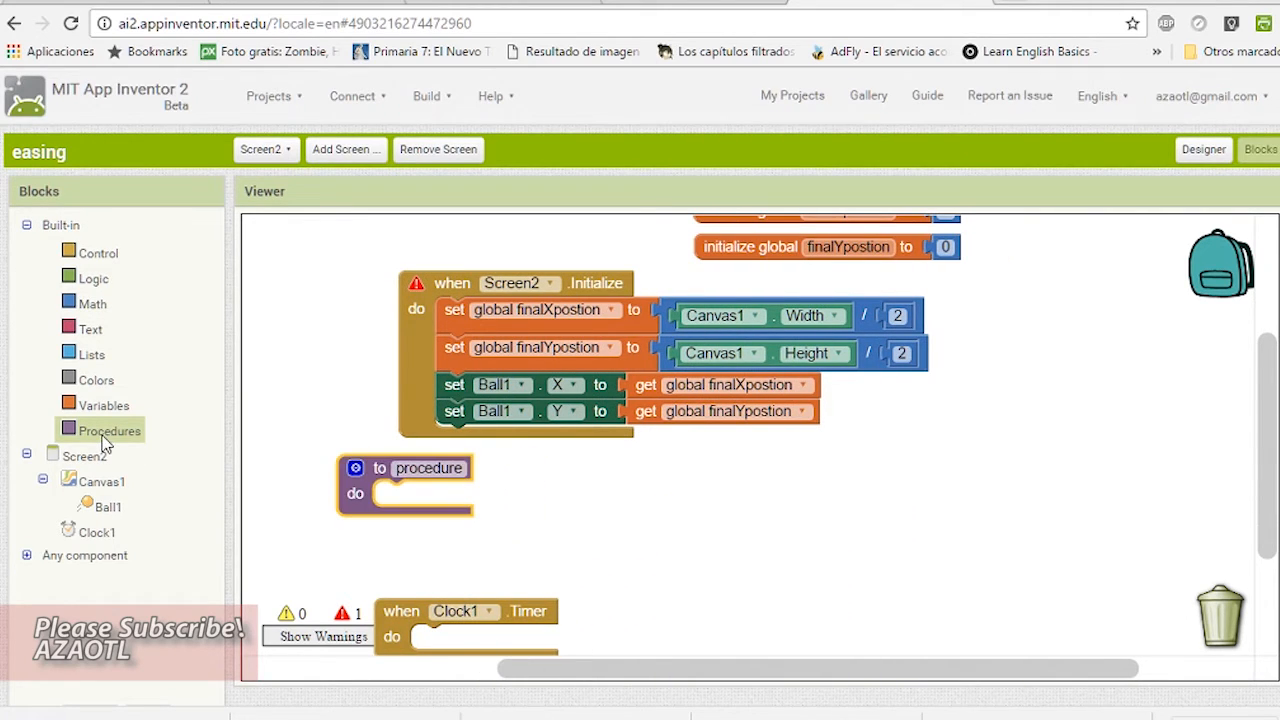
# In the procedure, set Ball1 X to Ball1 X + (finalXpostion − Ball1 X) / 5
pyautogui.rightClick(500, 384)
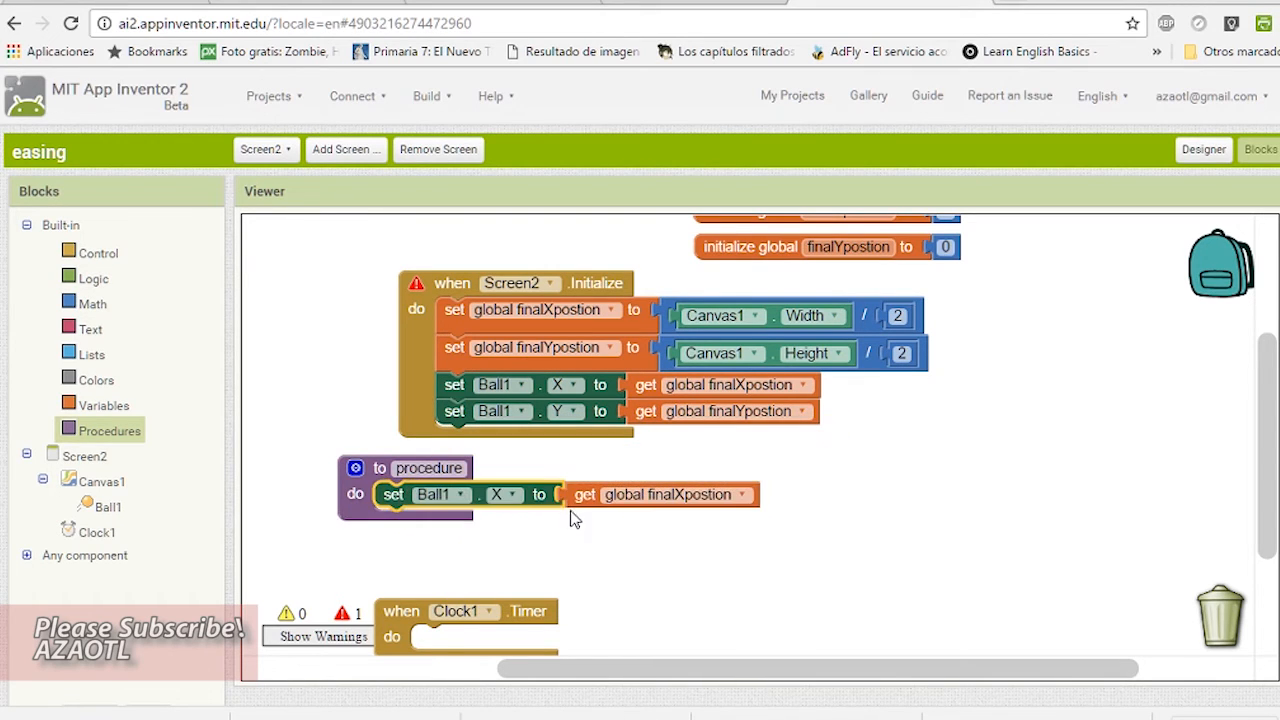
pyautogui.click(94, 304)
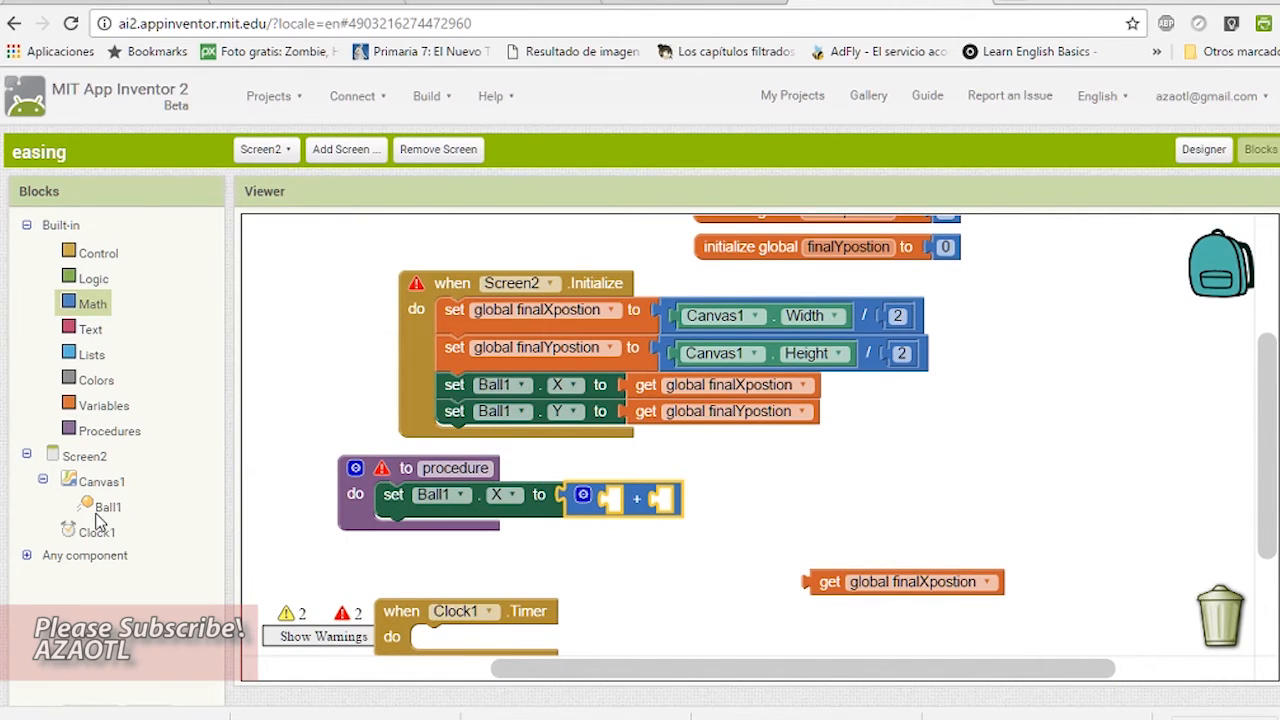
pyautogui.click(108, 506)
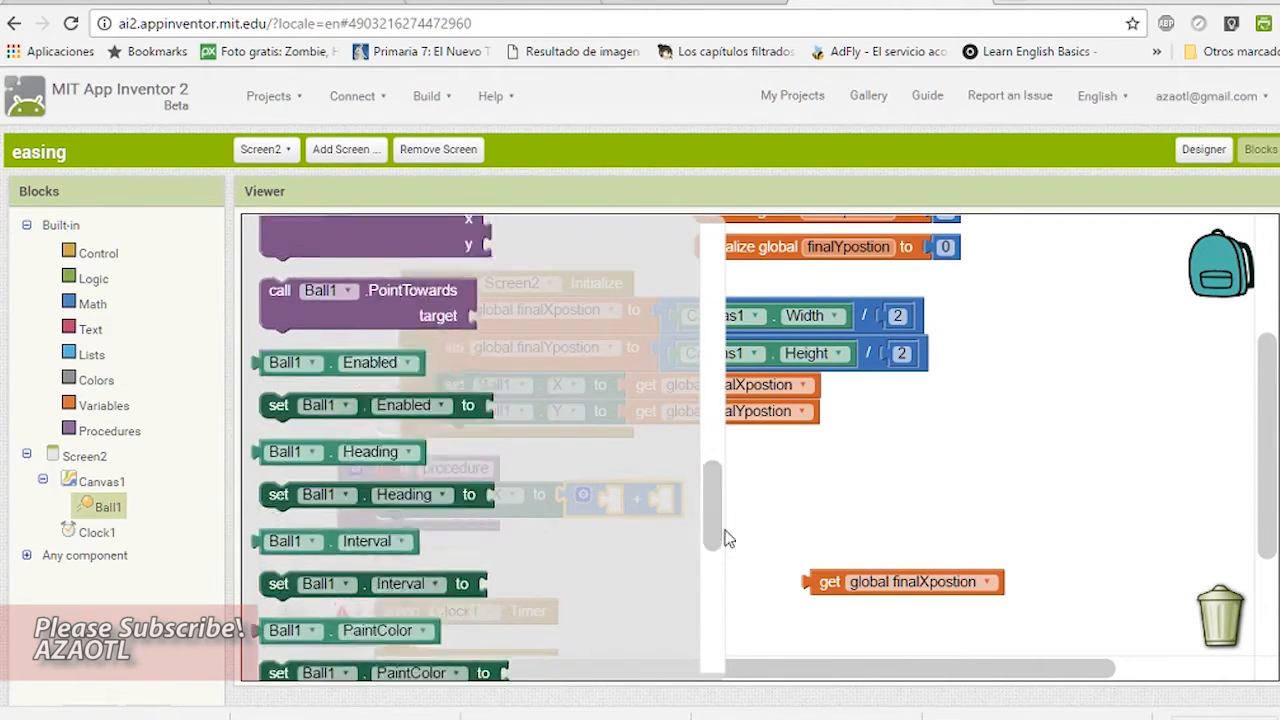
pyautogui.moveTo(716, 536); pyautogui.dragTo(710, 600)
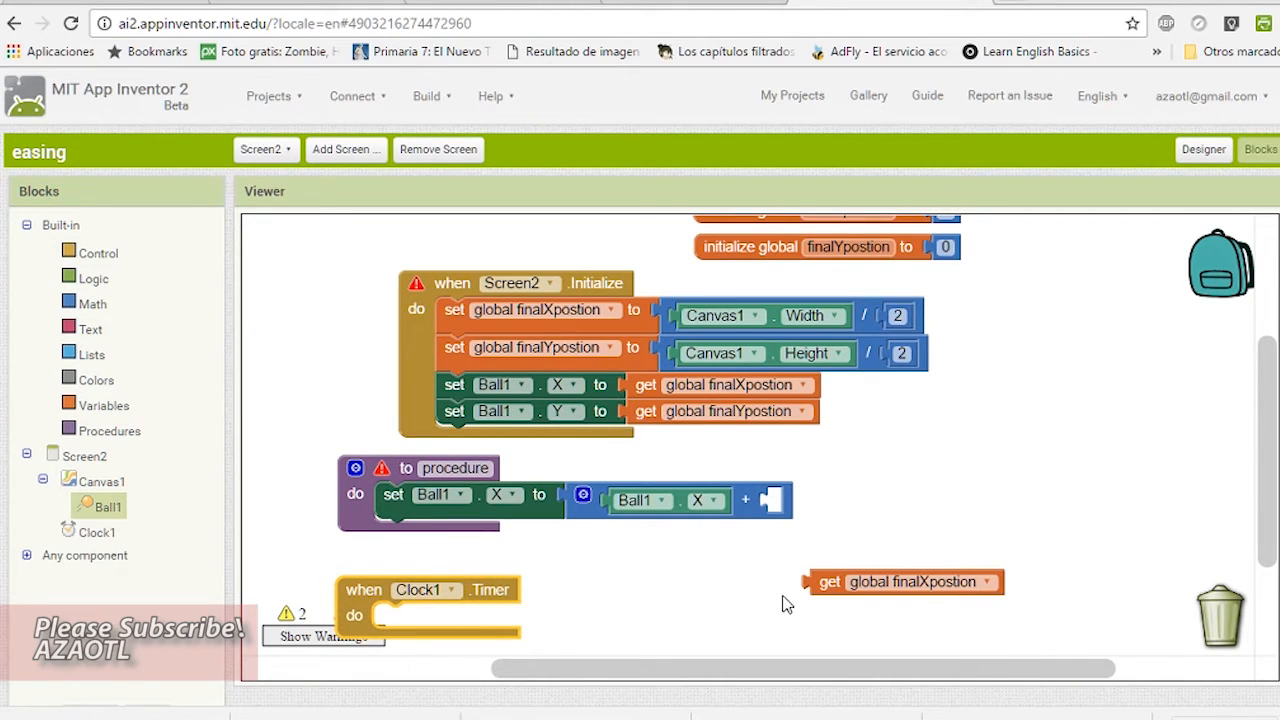
pyautogui.click(92, 304)
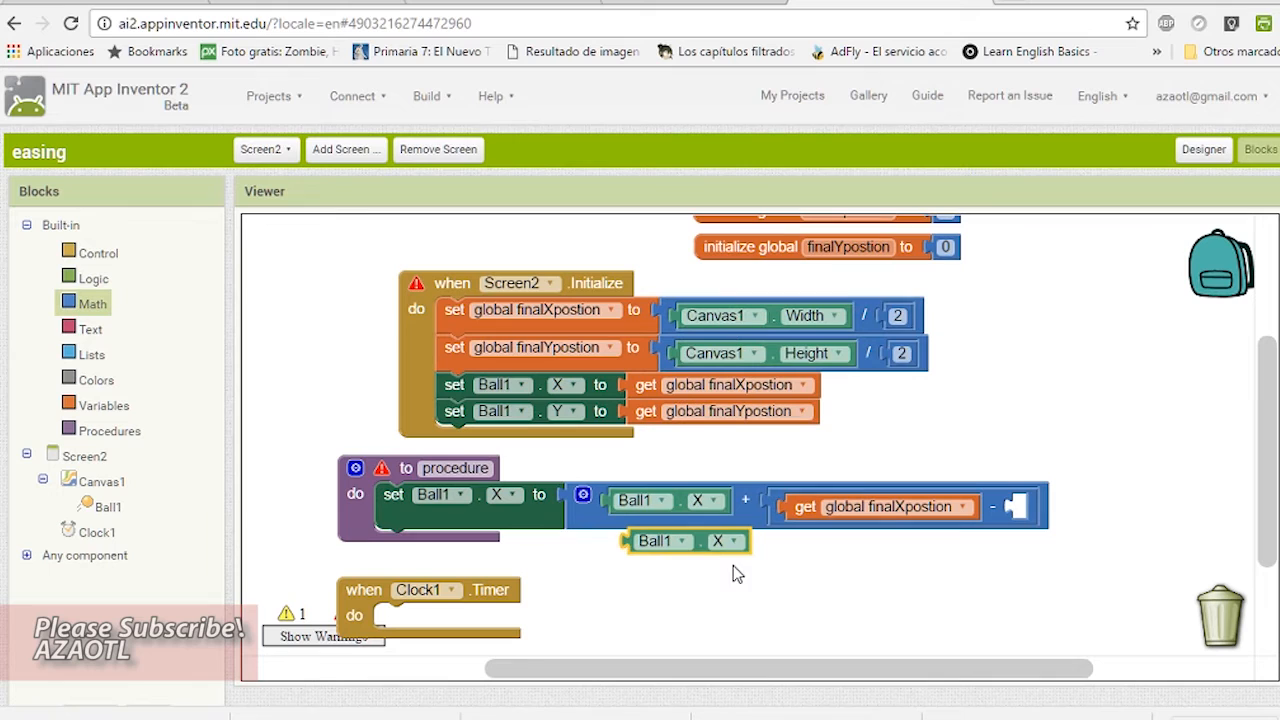
pyautogui.moveTo(684, 540); pyautogui.dragTo(1080, 508)
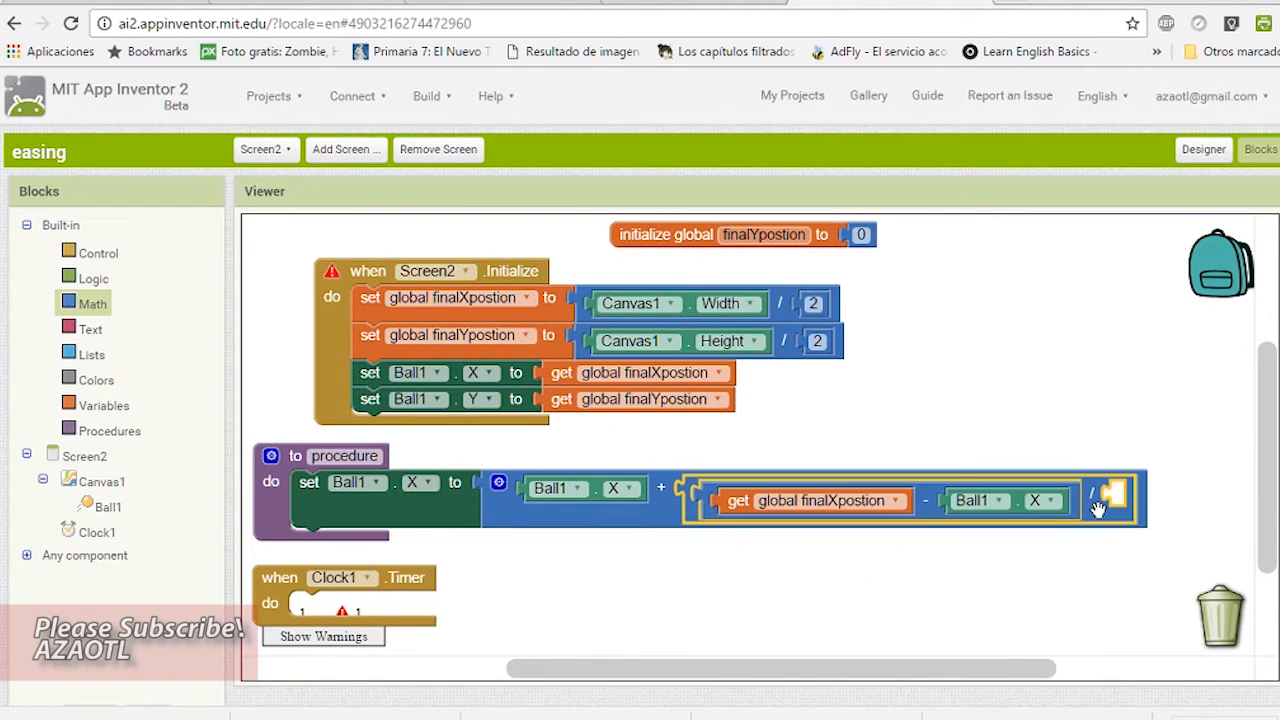
pyautogui.moveTo(1110, 496)
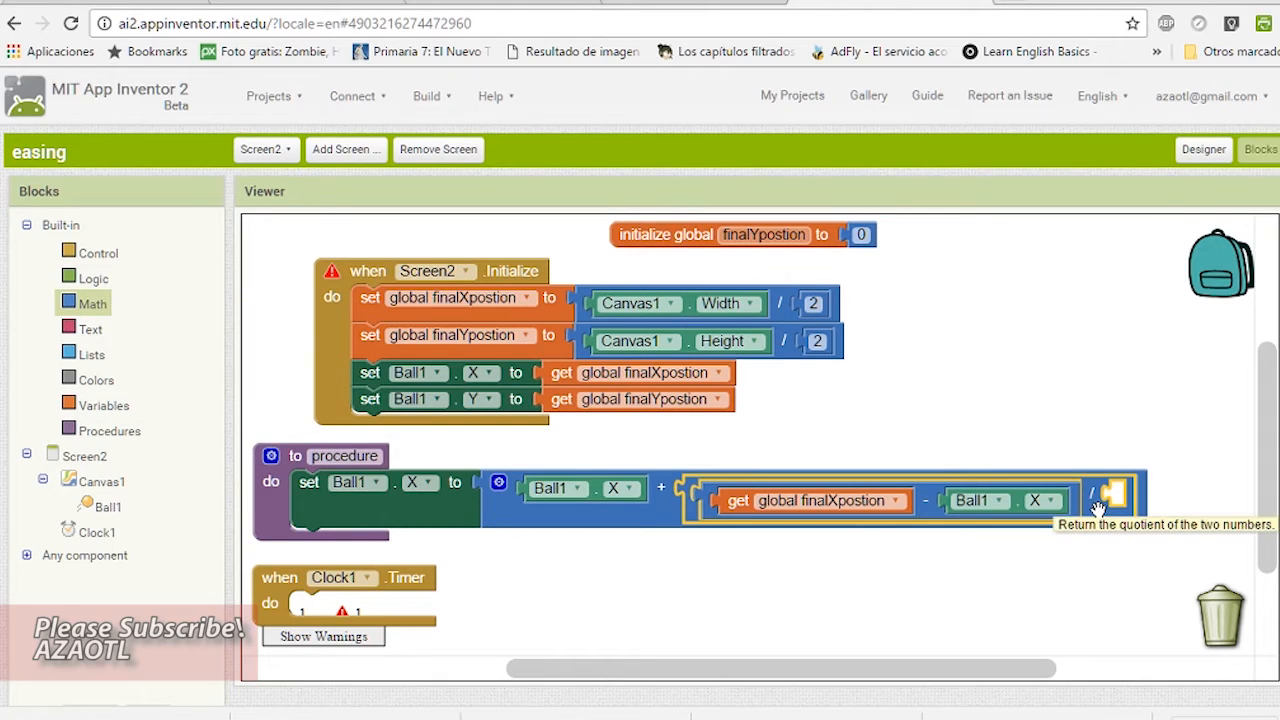
pyautogui.write('5')
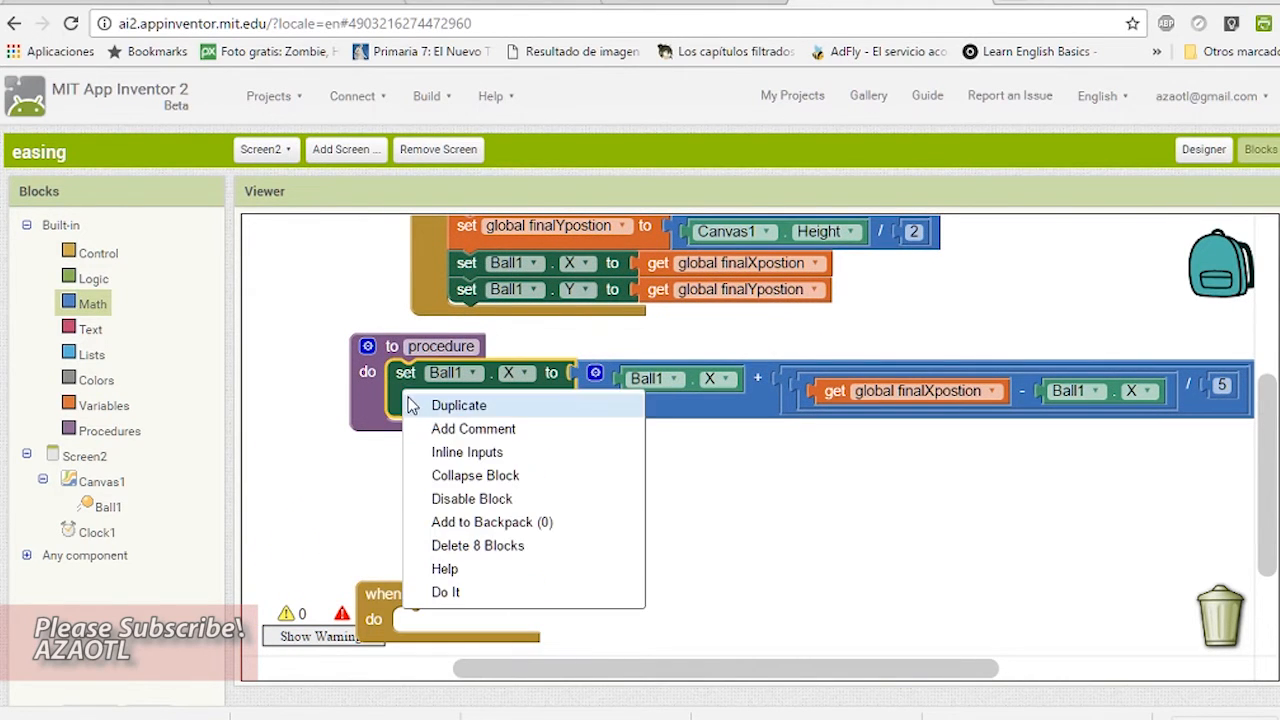
# Duplicate the X easing setter as Ball1 Y using finalYpostion
pyautogui.click(460, 404)
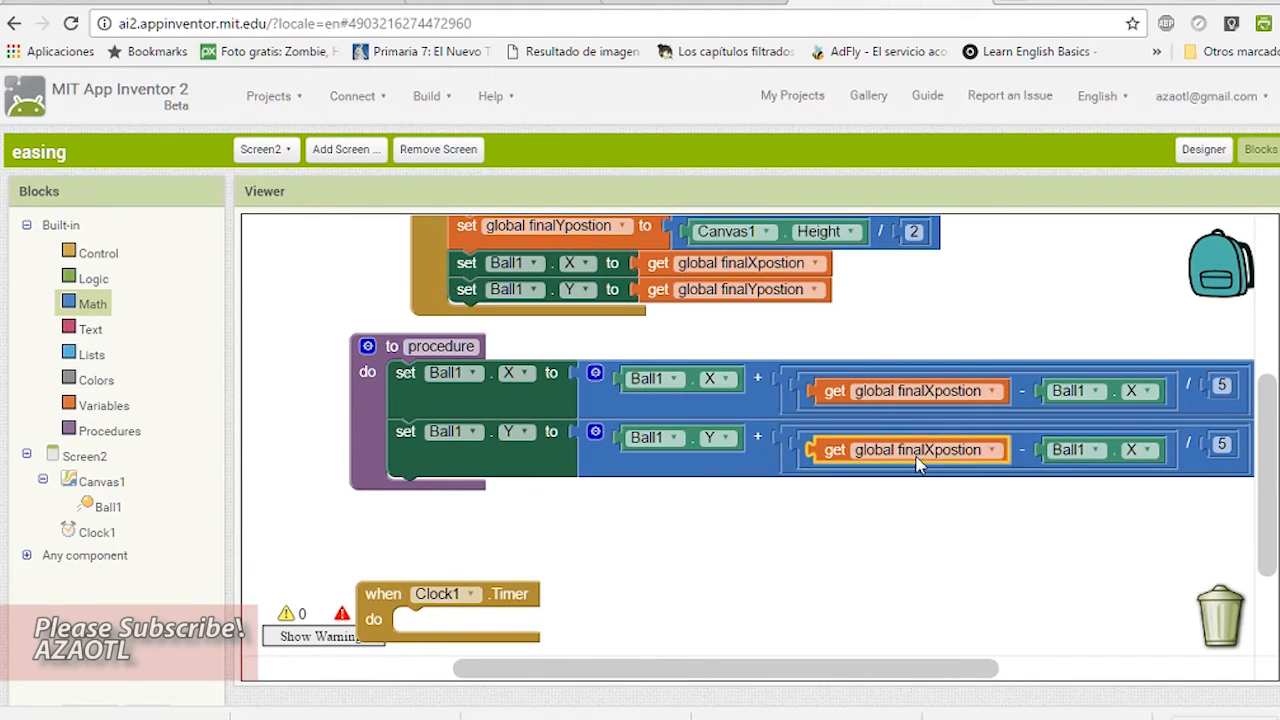
pyautogui.click(1136, 448)
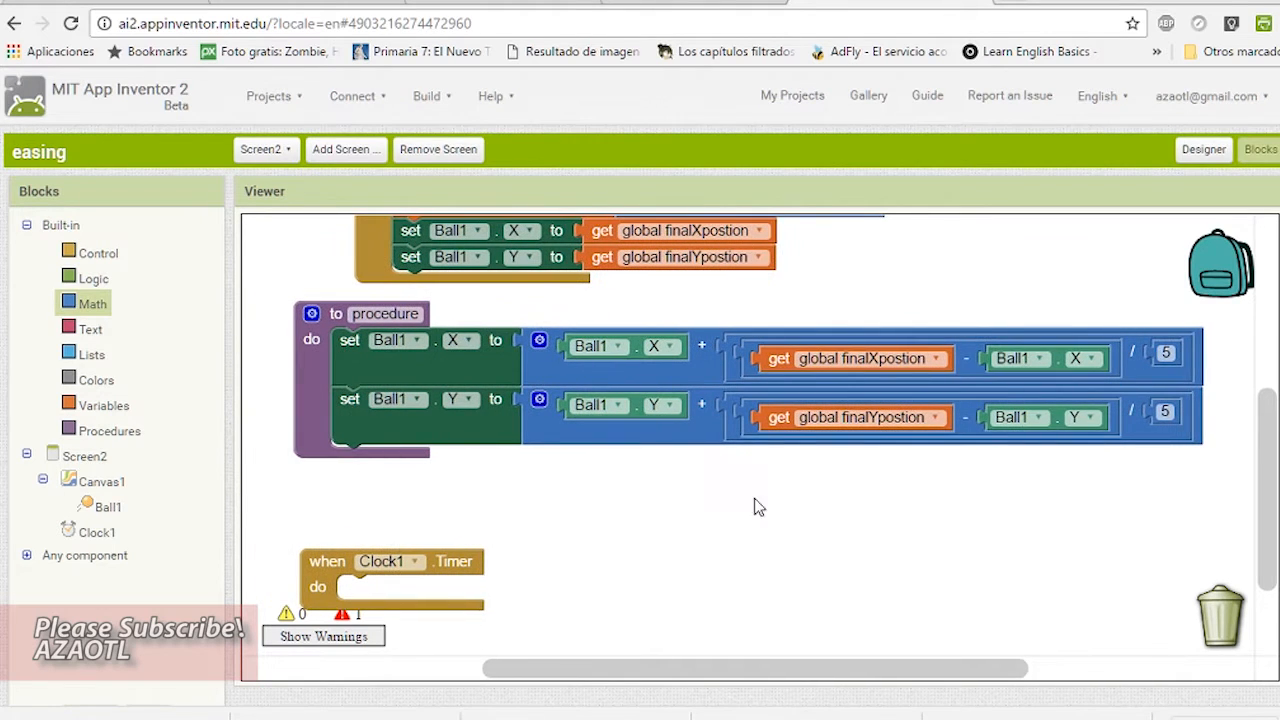
pyautogui.moveTo(298, 386)
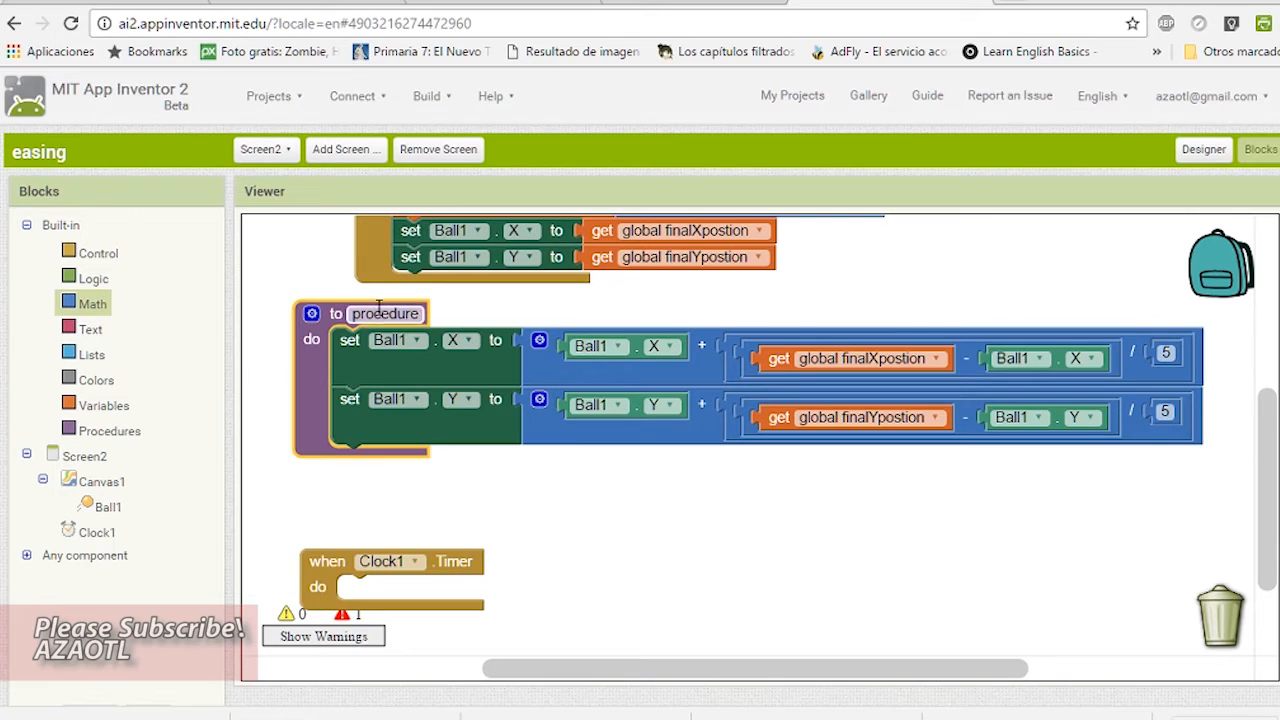
# Name the procedure easingProcedure and call it from Clock1 Timer
pyautogui.write('easingP')
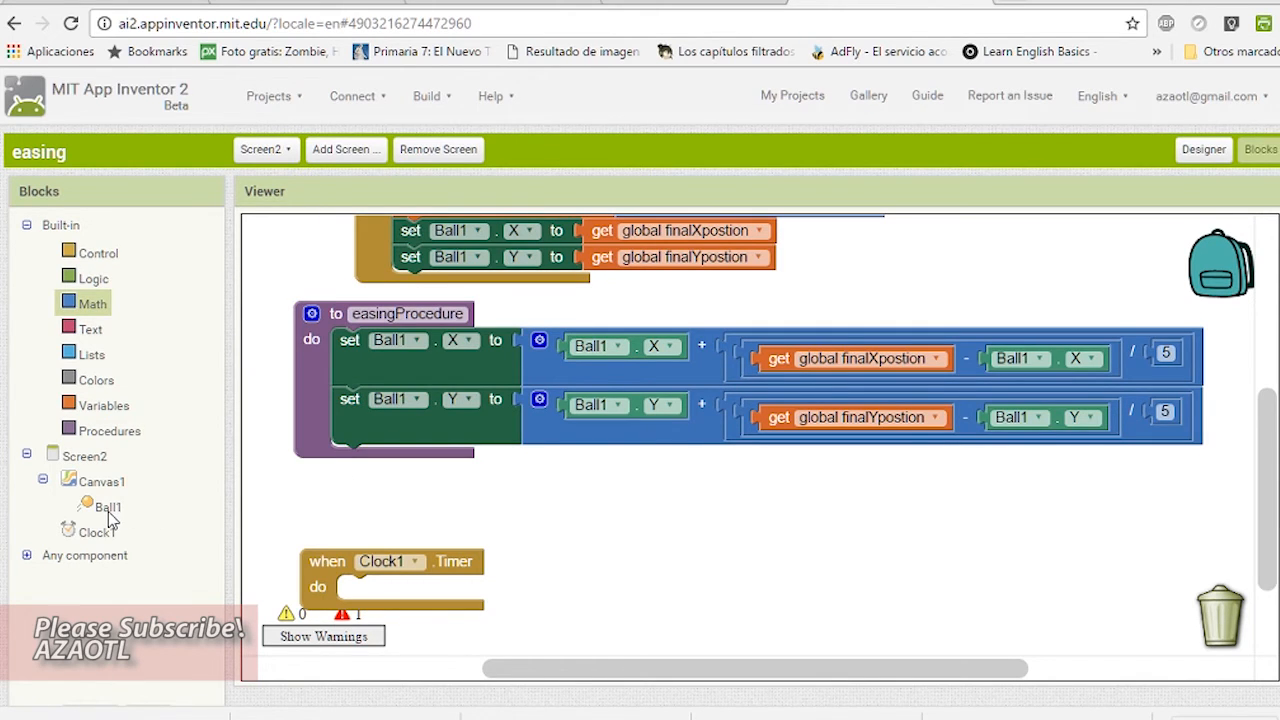
pyautogui.click(98, 532)
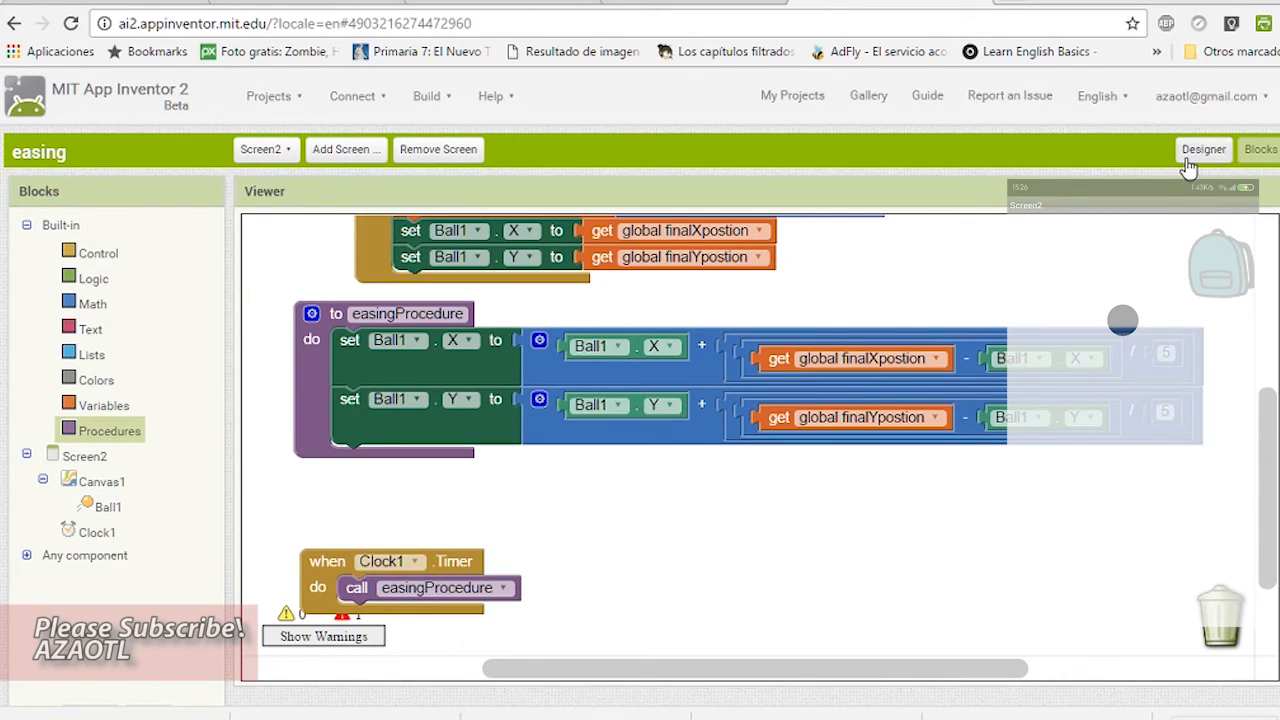
pyautogui.click(1204, 148)
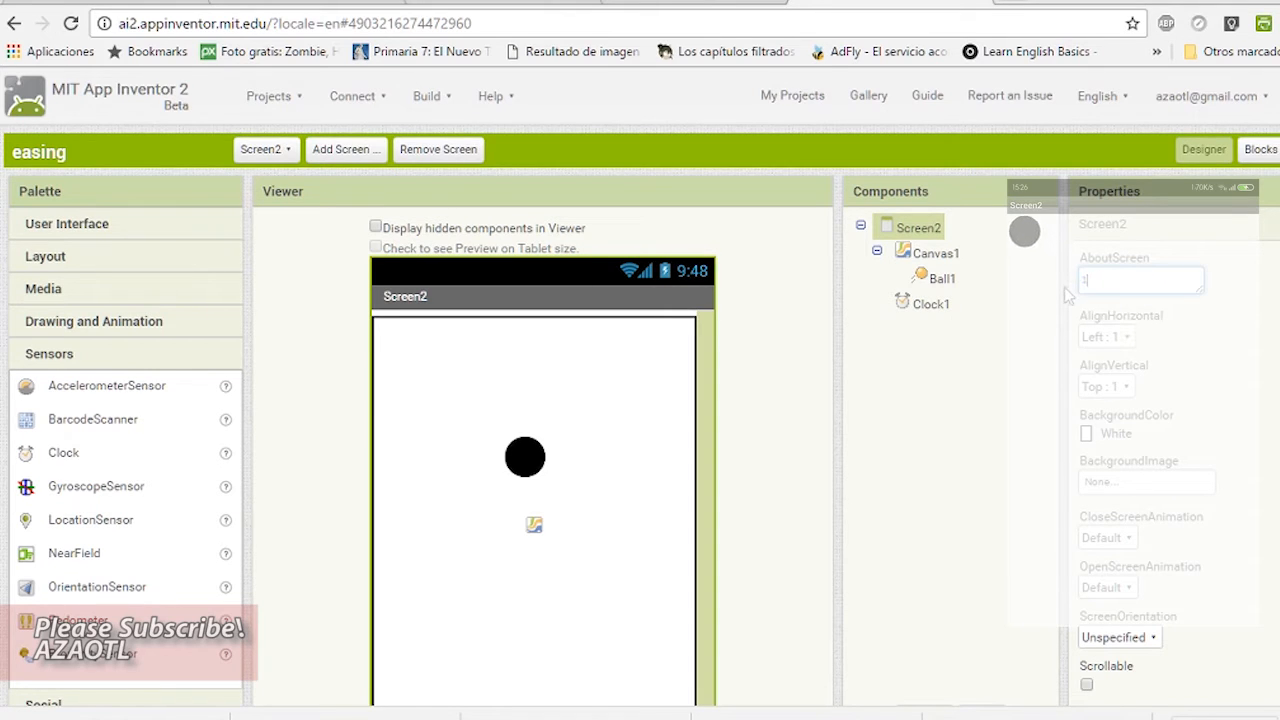
pyautogui.click(1260, 148)
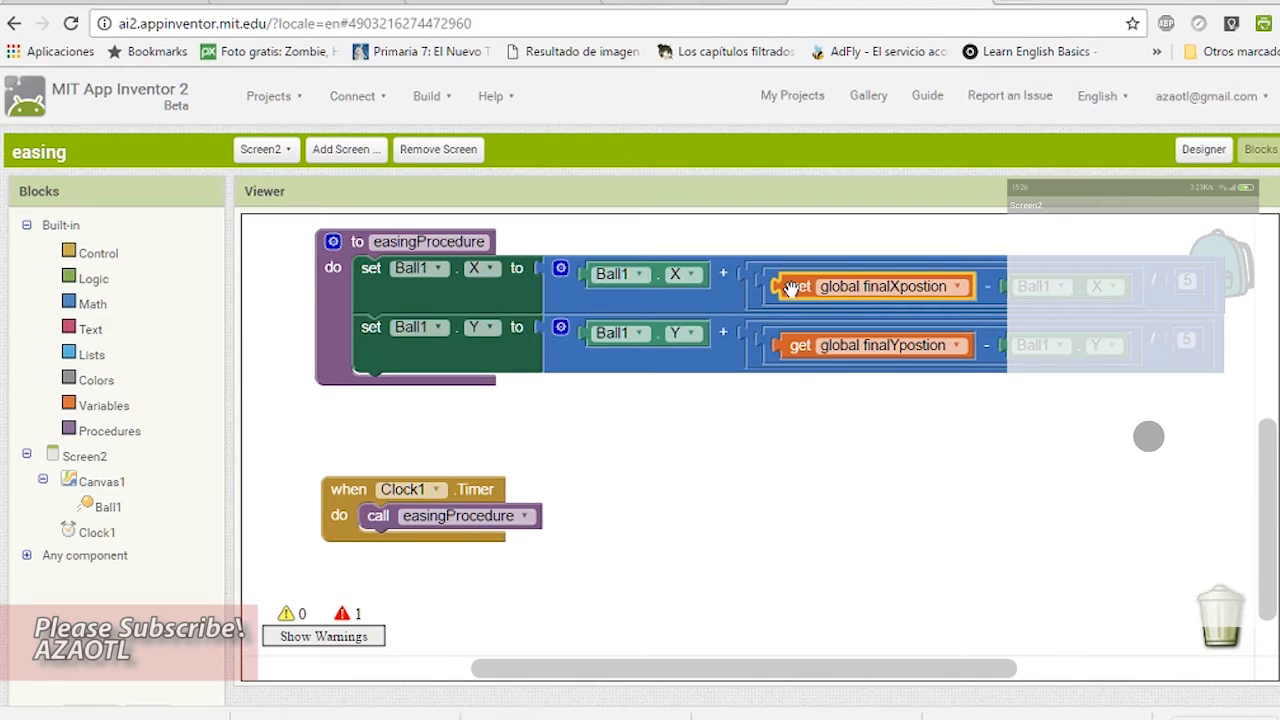
pyautogui.moveTo(704, 480)
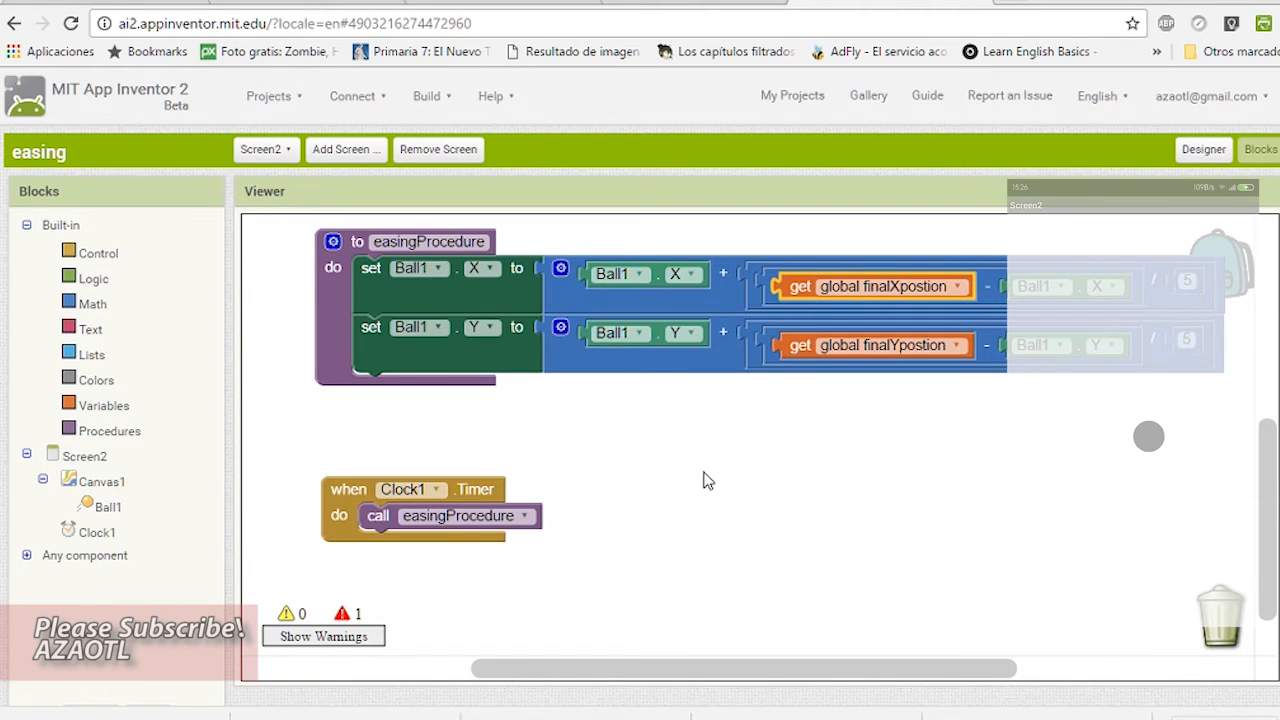
# In Canvas1 TouchUp, set finalXpostion to x and finalYpostion to y
pyautogui.click(100, 480)
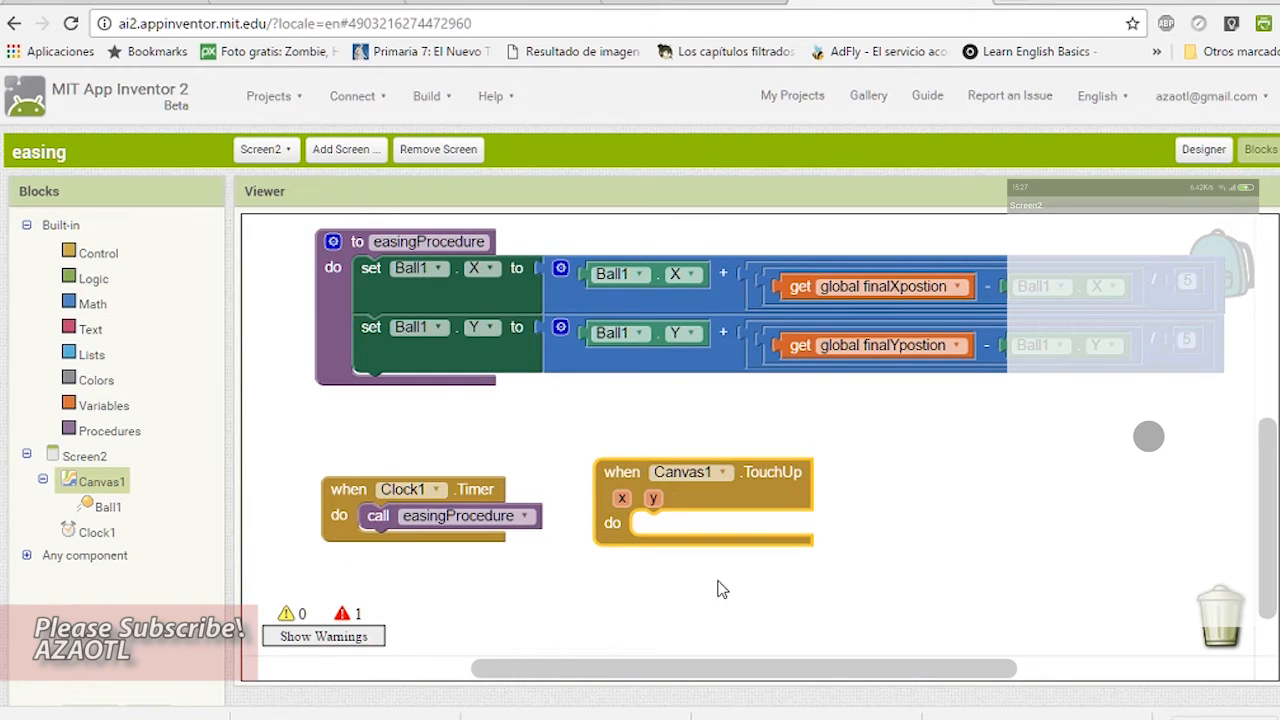
pyautogui.moveTo(796, 284)
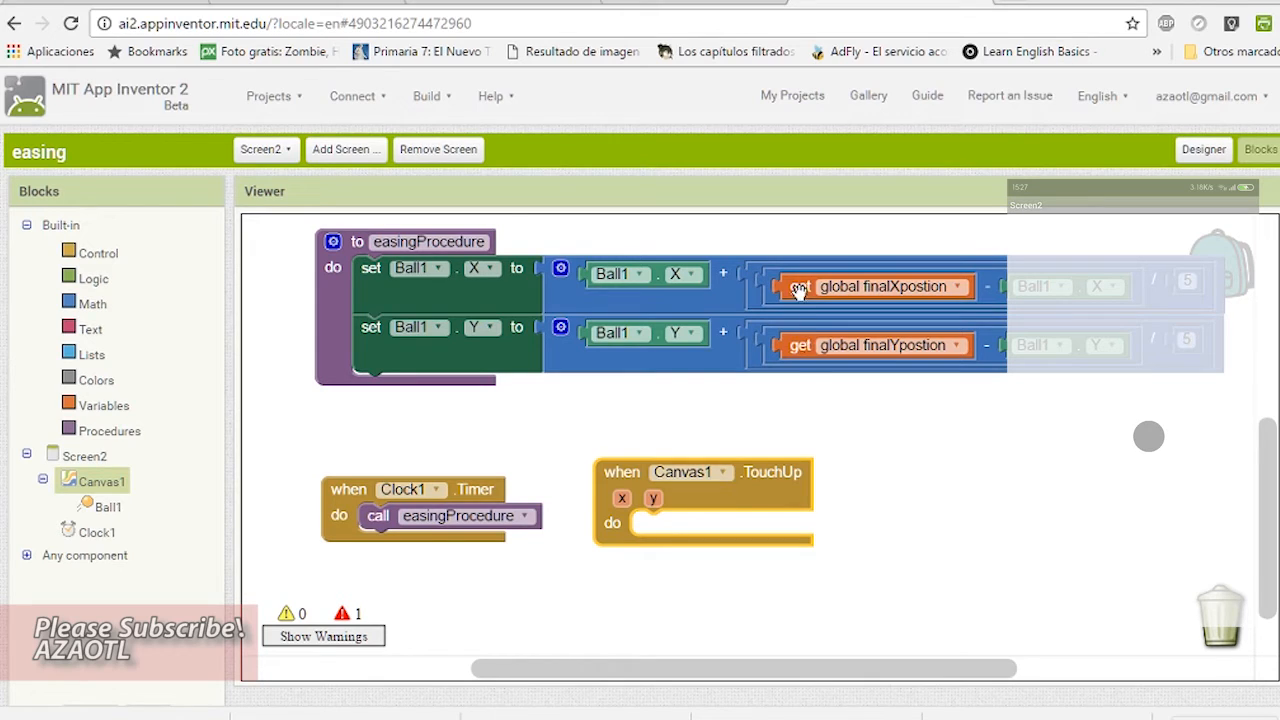
pyautogui.moveTo(484, 584)
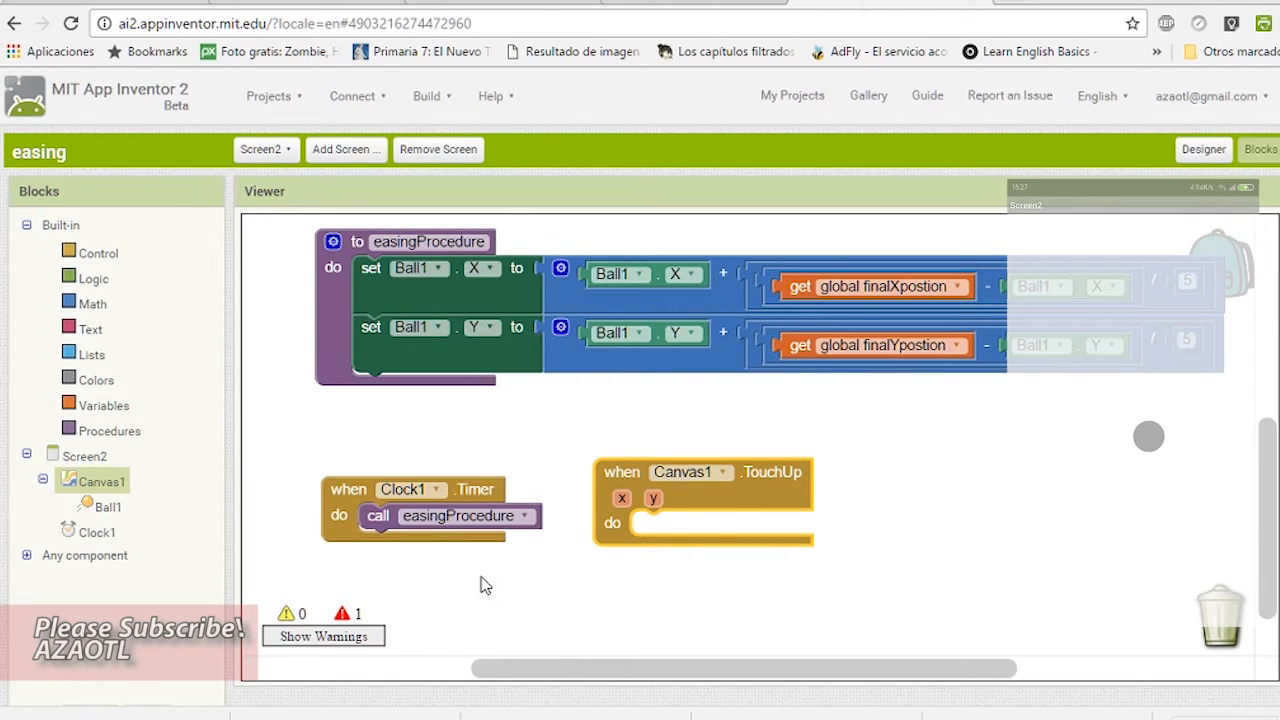
pyautogui.moveTo(672, 414)
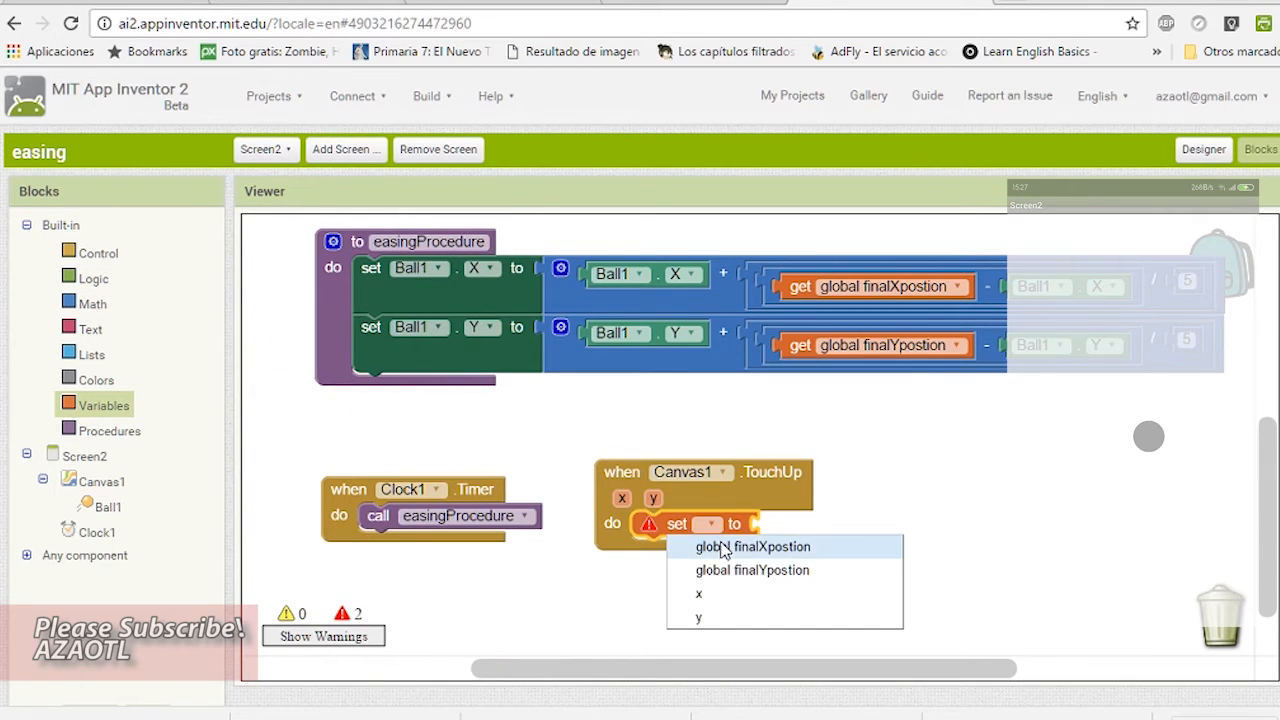
pyautogui.click(752, 546)
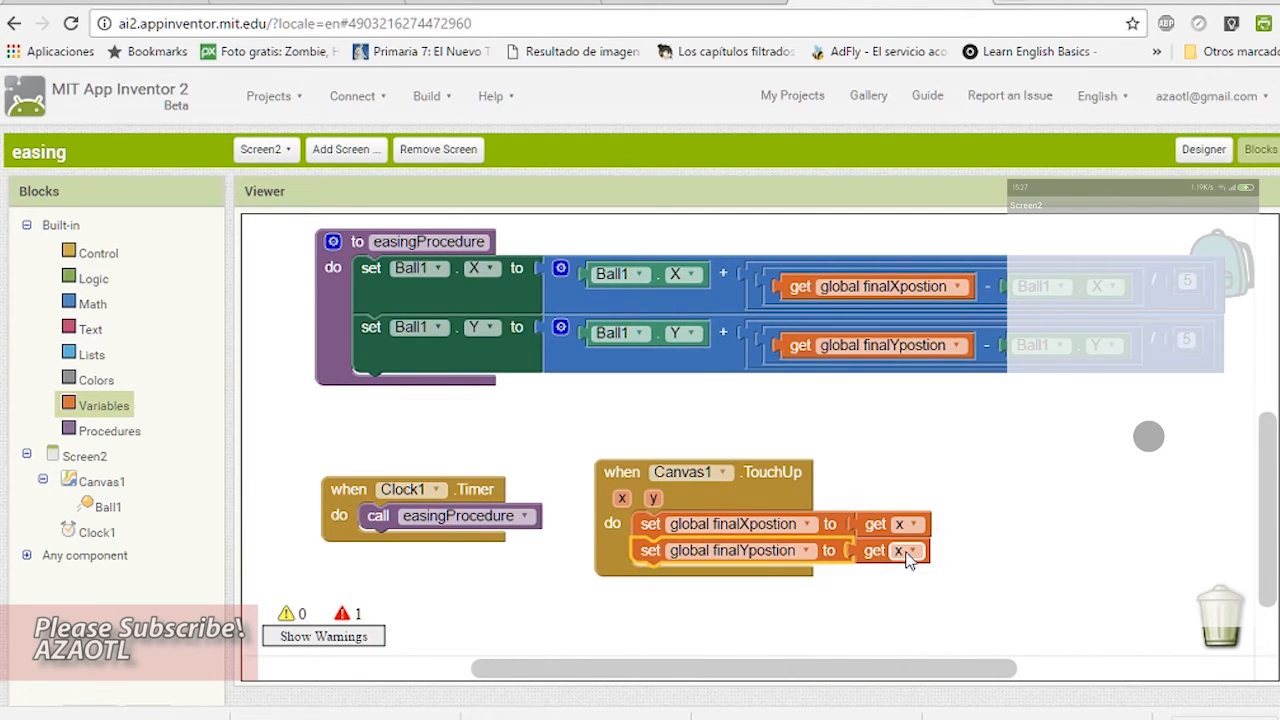
pyautogui.click(908, 550)
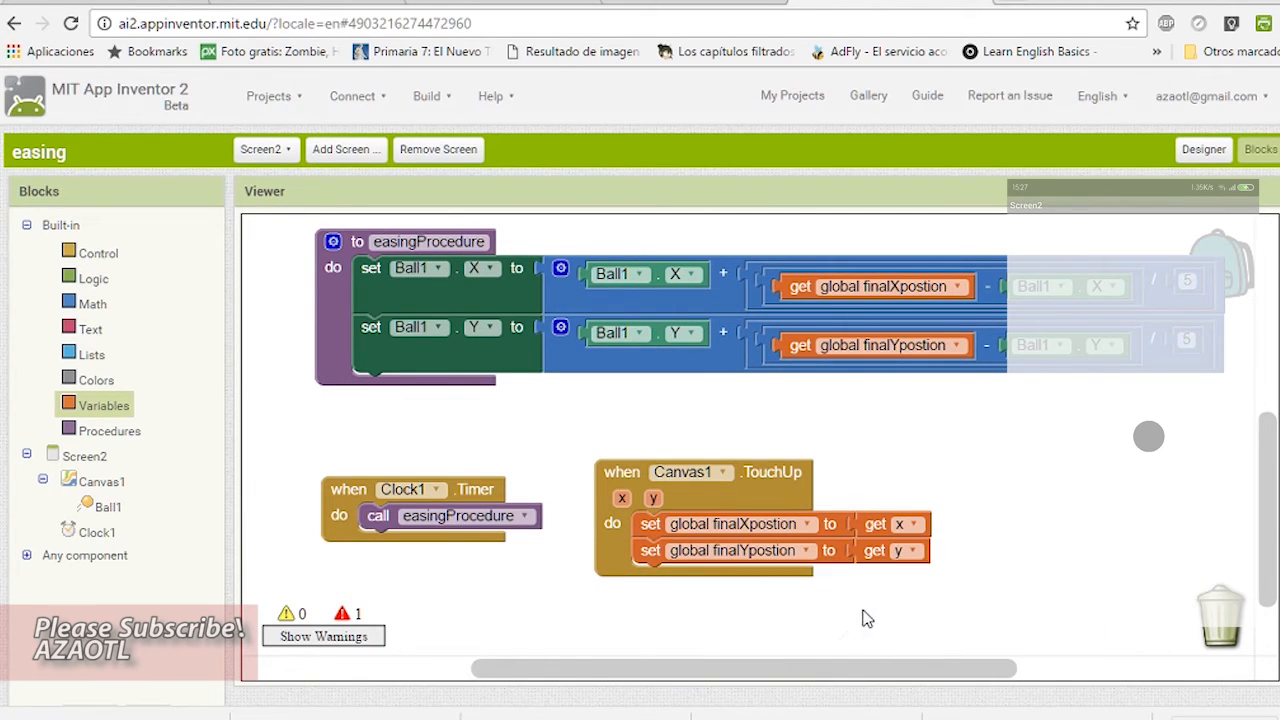
pyautogui.moveTo(752, 632)
pyautogui.write('10')
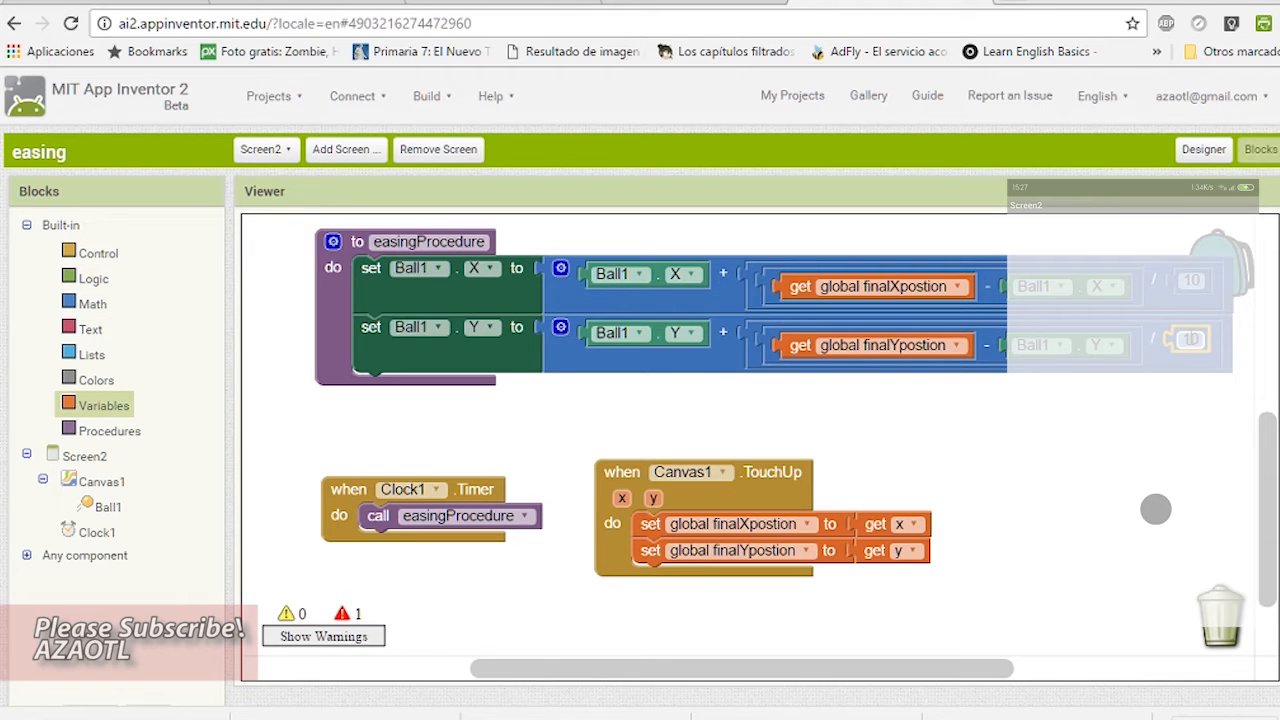
pyautogui.moveTo(1092, 300)
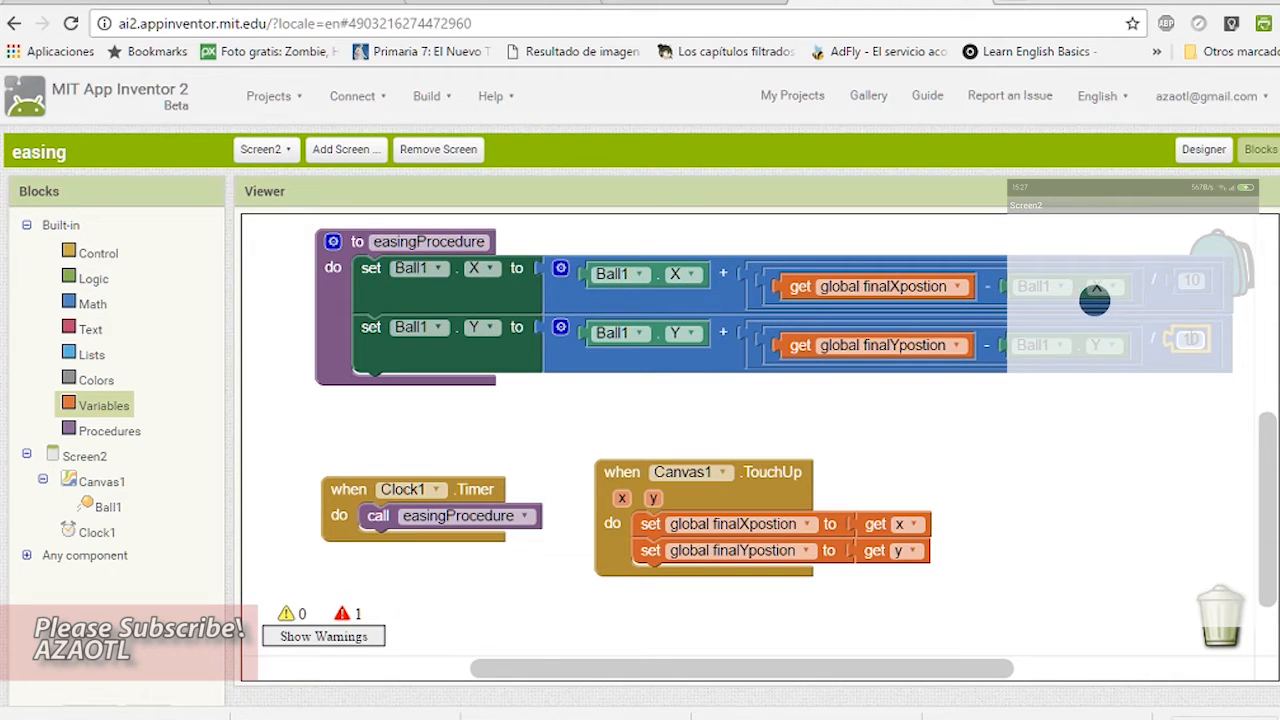
pyautogui.moveTo(1176, 550)
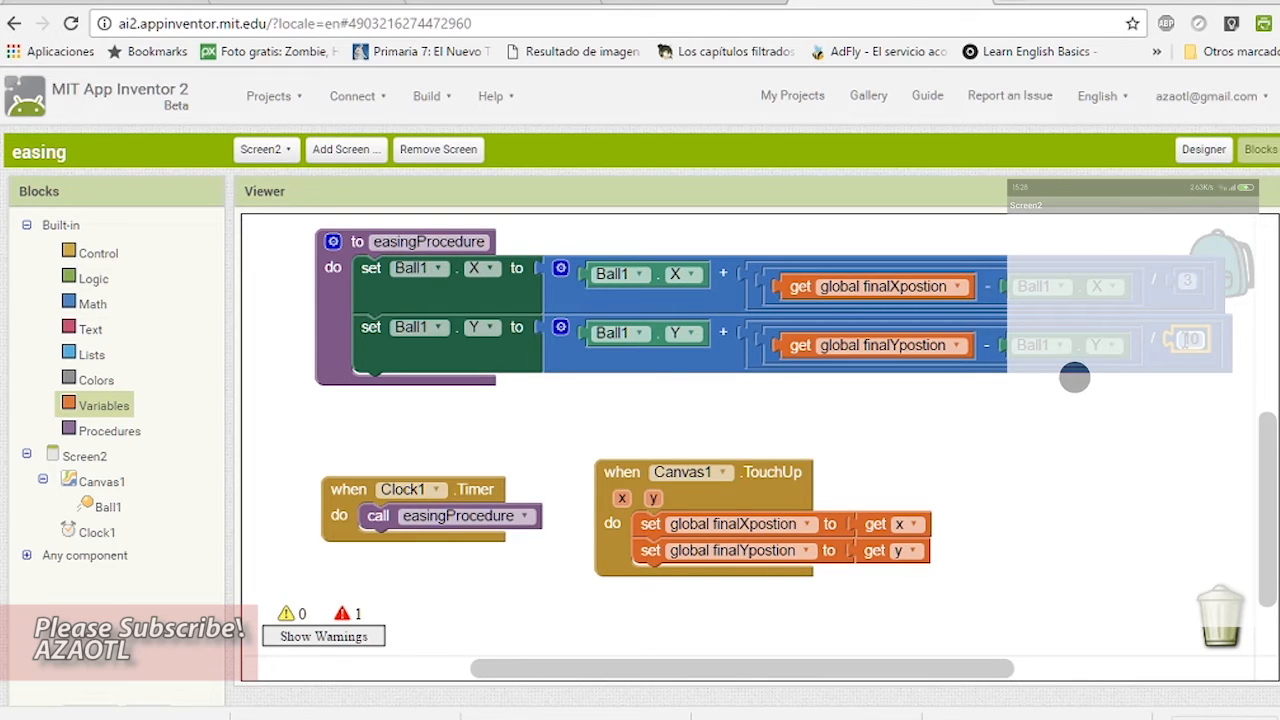
pyautogui.moveTo(1168, 484)
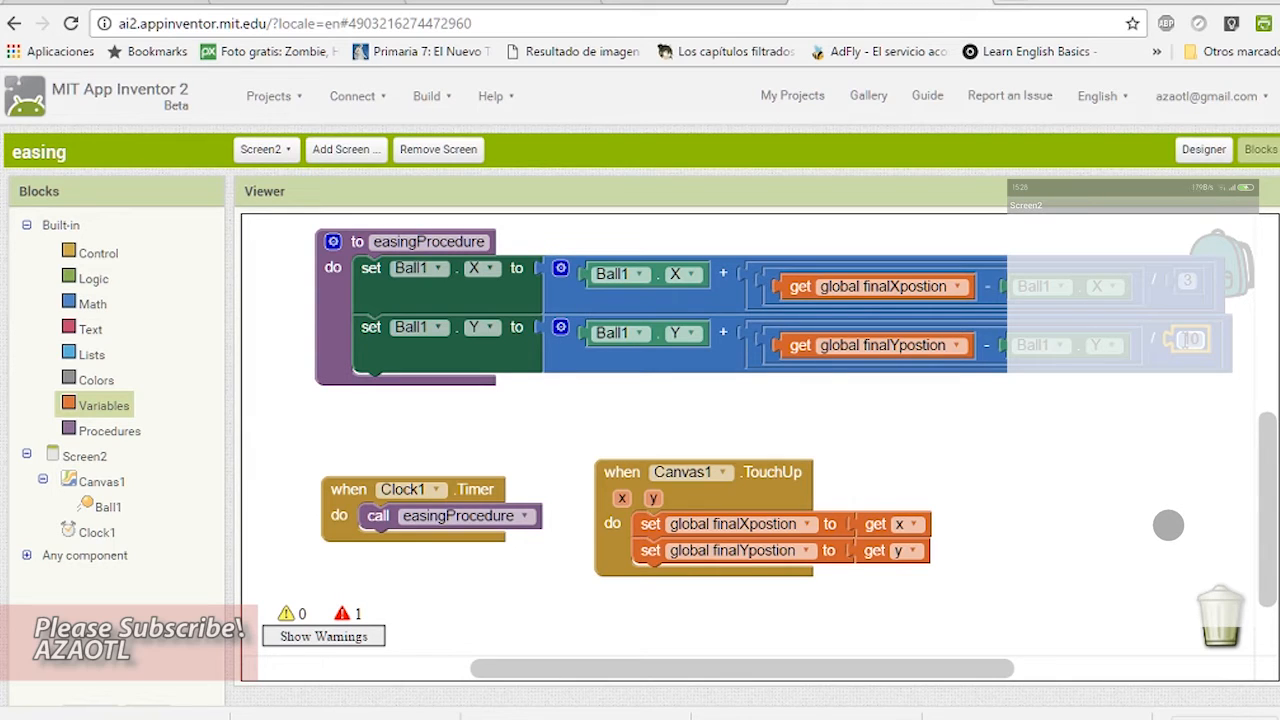
pyautogui.moveTo(1156, 344)
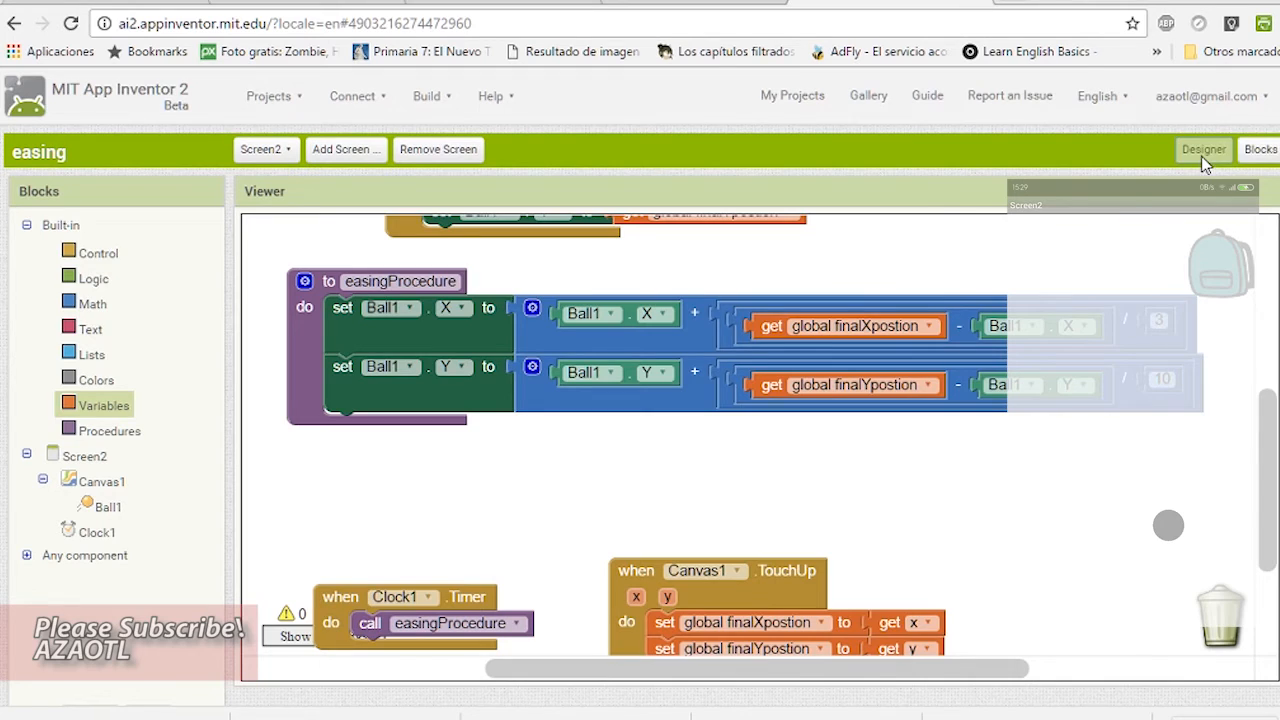
# Set Button1's Text property to 0 in the Designer
pyautogui.click(1204, 148)
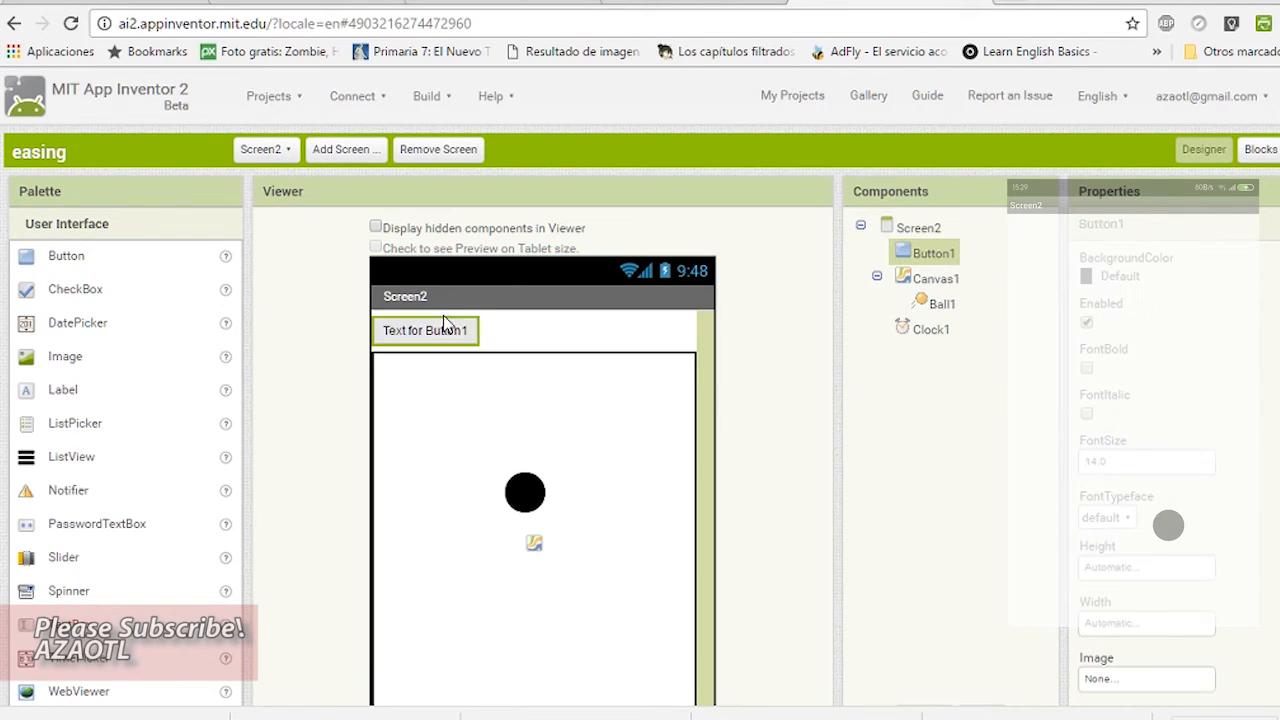
pyautogui.click(918, 228)
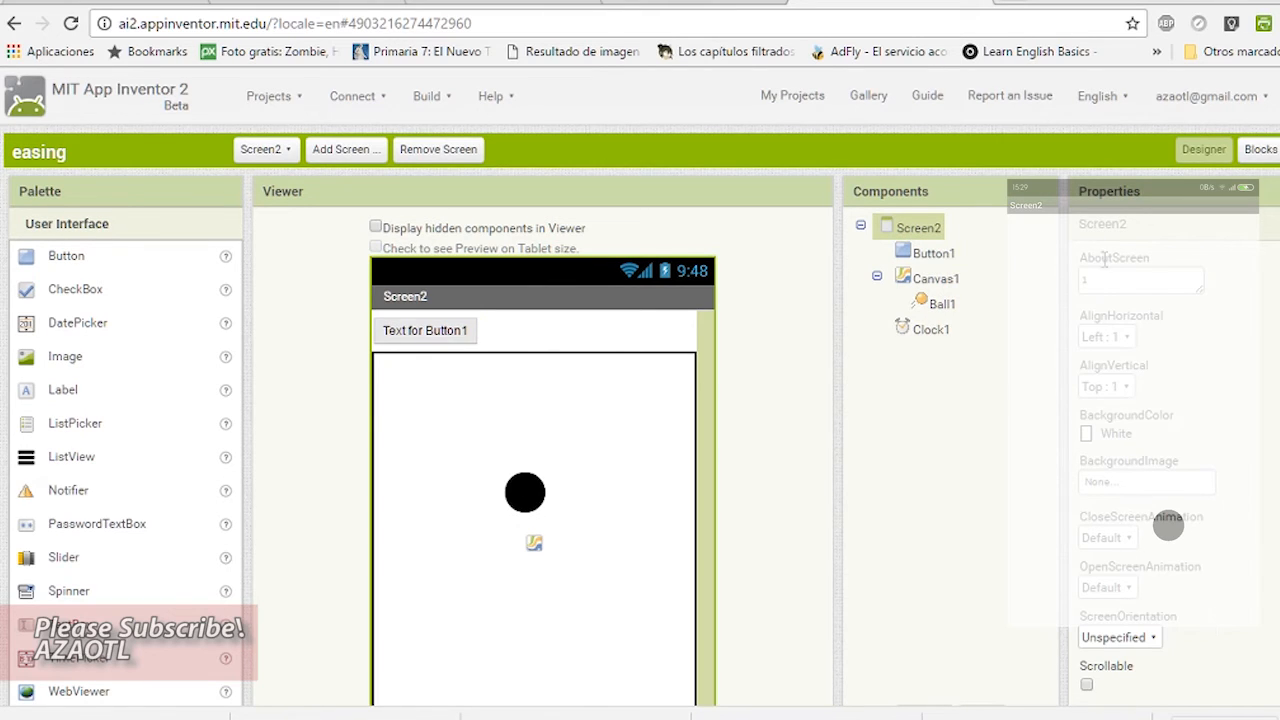
pyautogui.click(1104, 336)
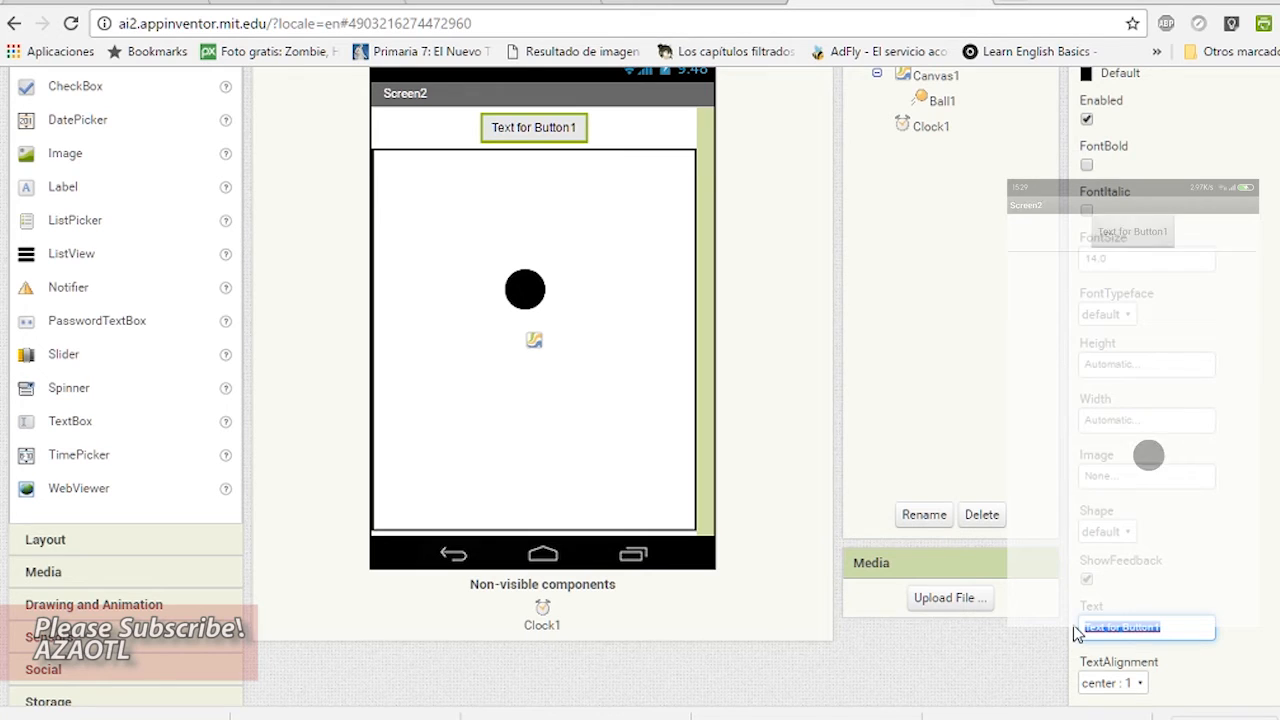
pyautogui.write('0')
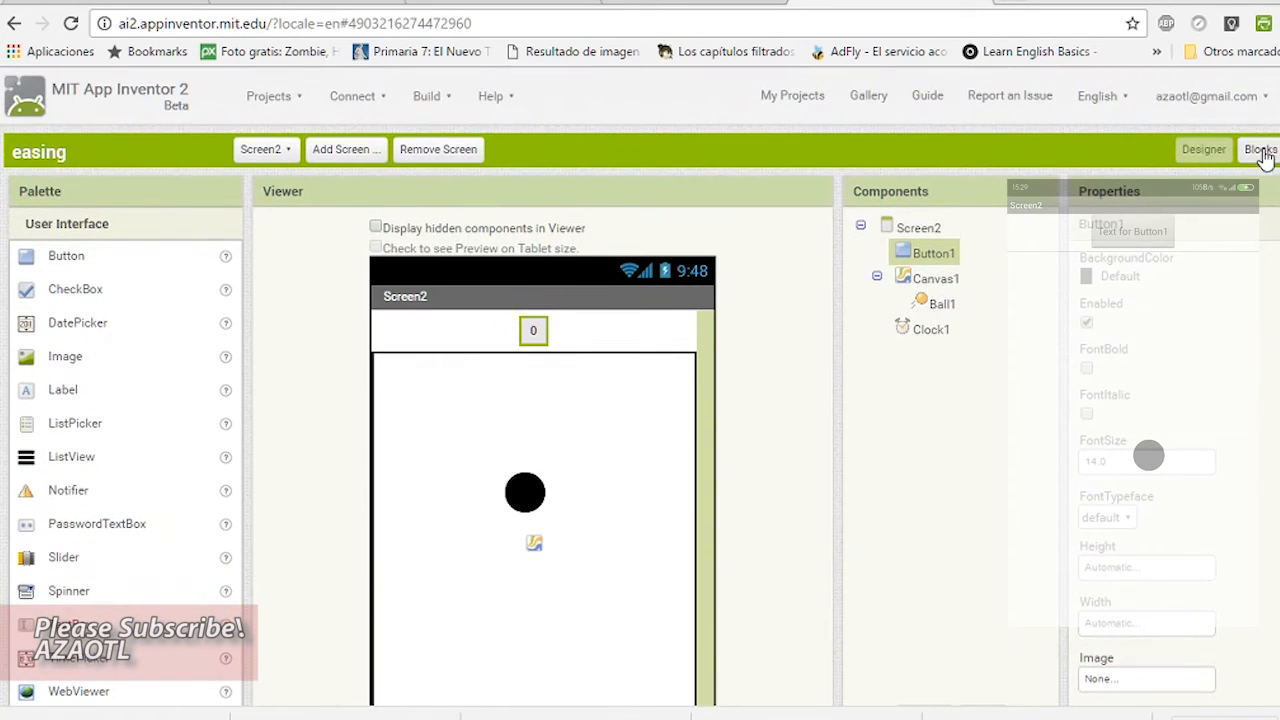
pyautogui.click(1260, 148)
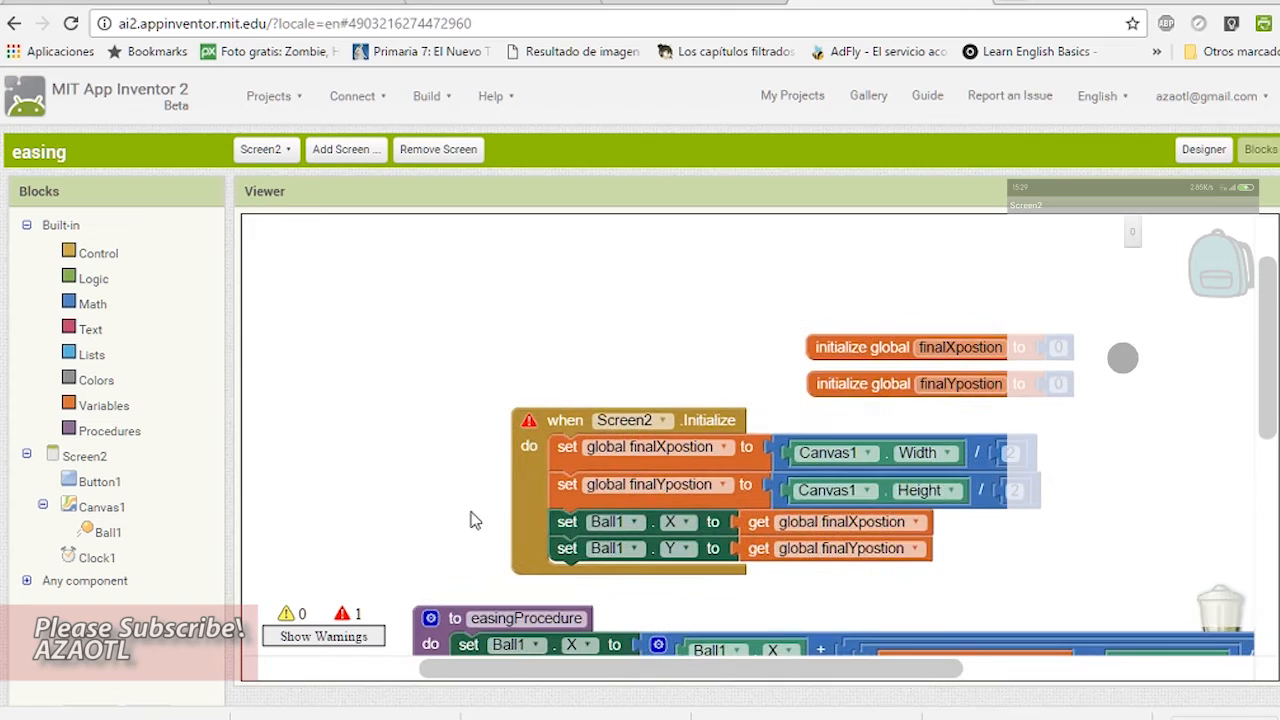
# Duplicate the finalXposition declaration and rename the copy to global finalWidthButton, initialised to 0
pyautogui.rightClick(908, 348)
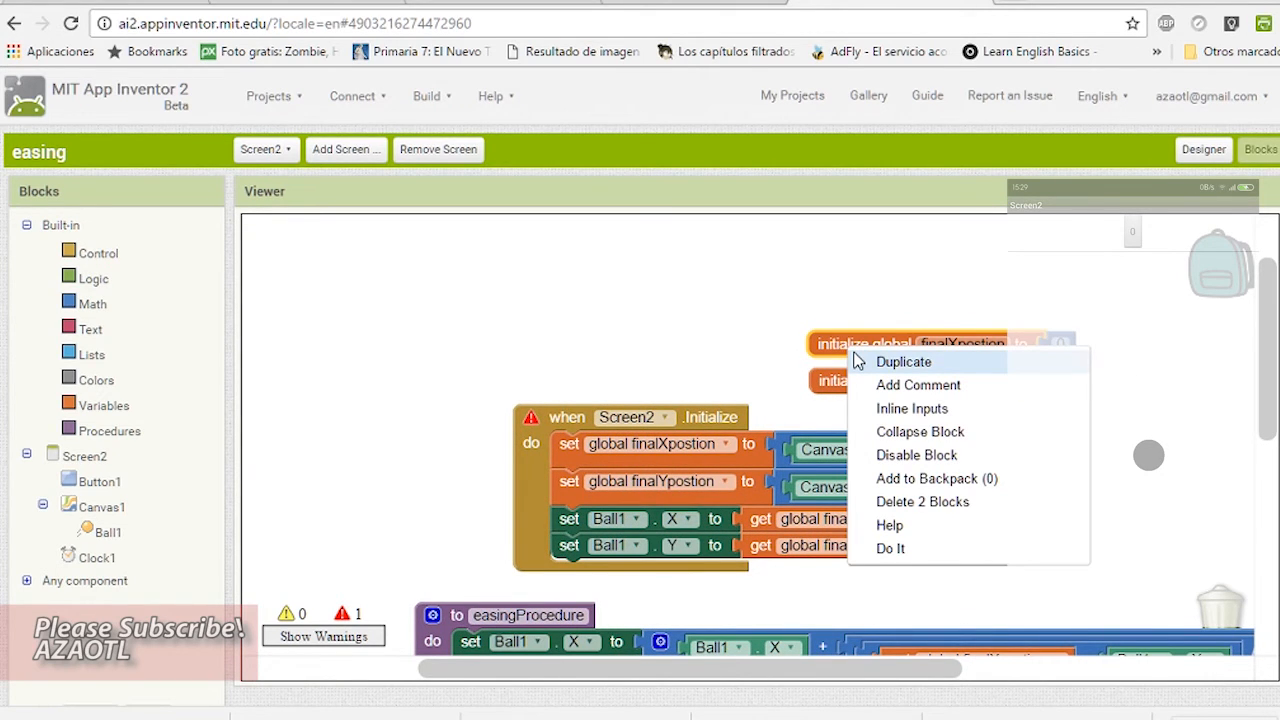
pyautogui.moveTo(870, 374)
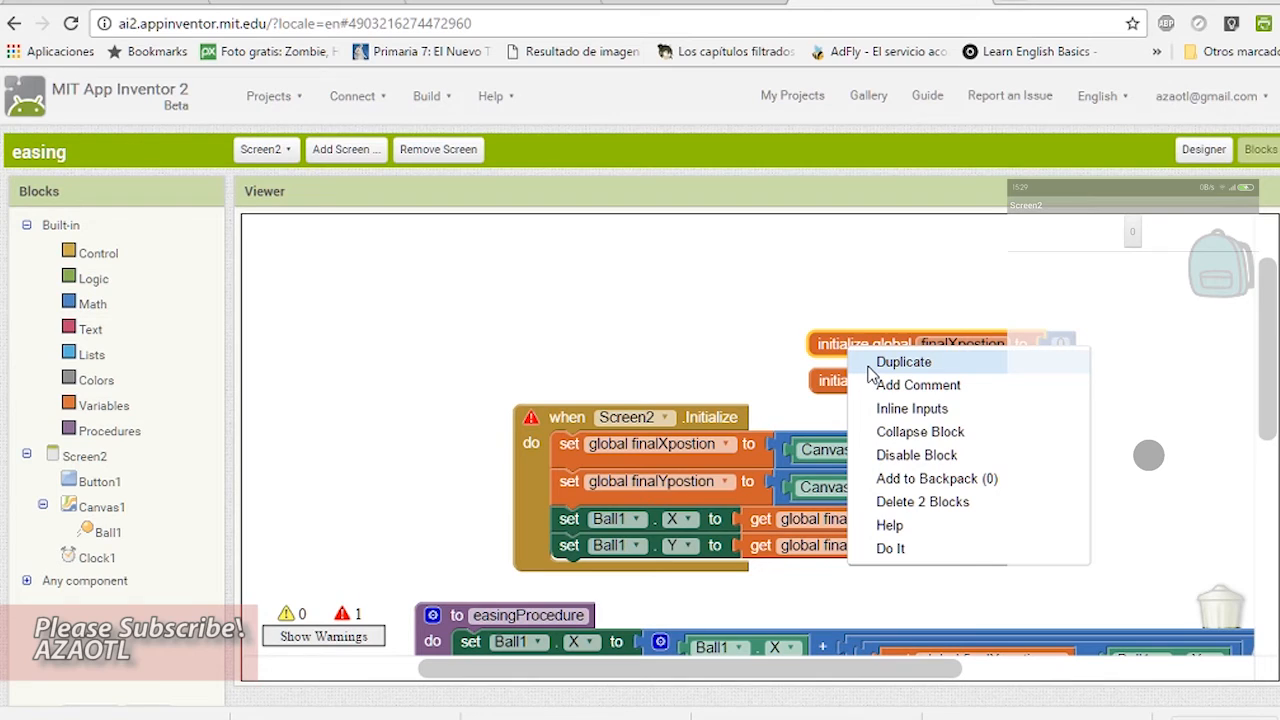
pyautogui.click(904, 360)
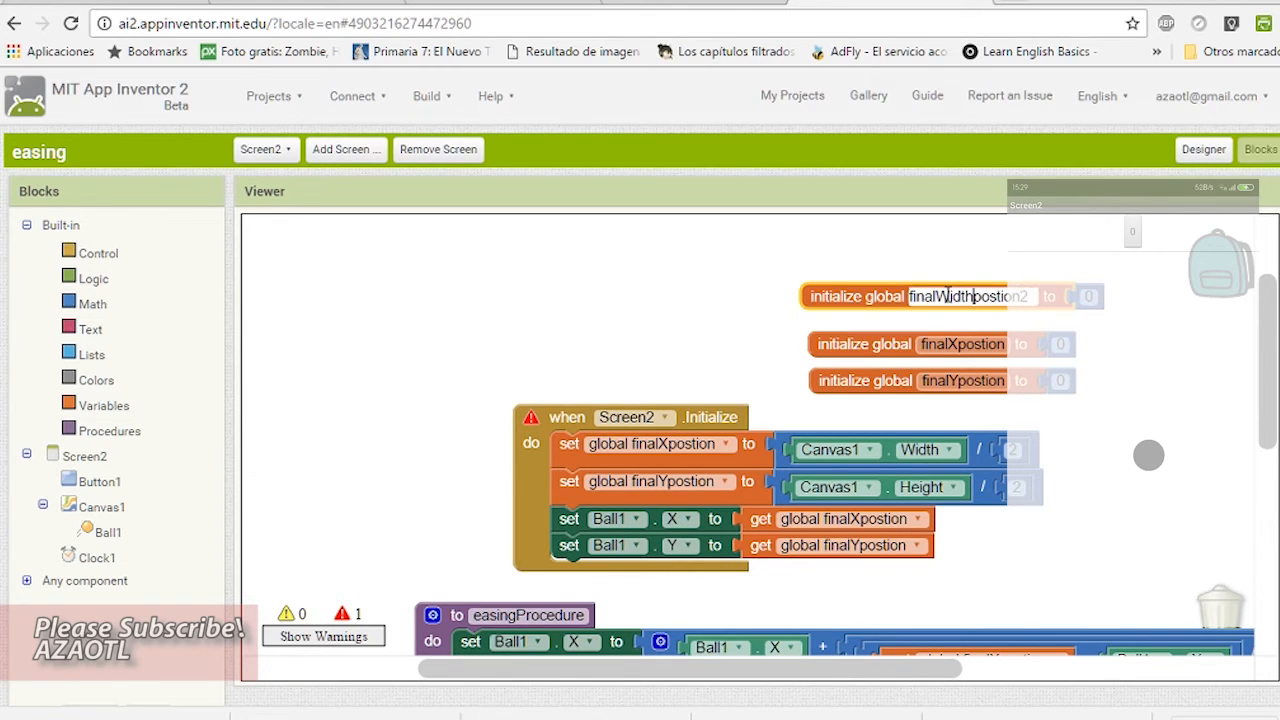
pyautogui.doubleClick(996, 296)
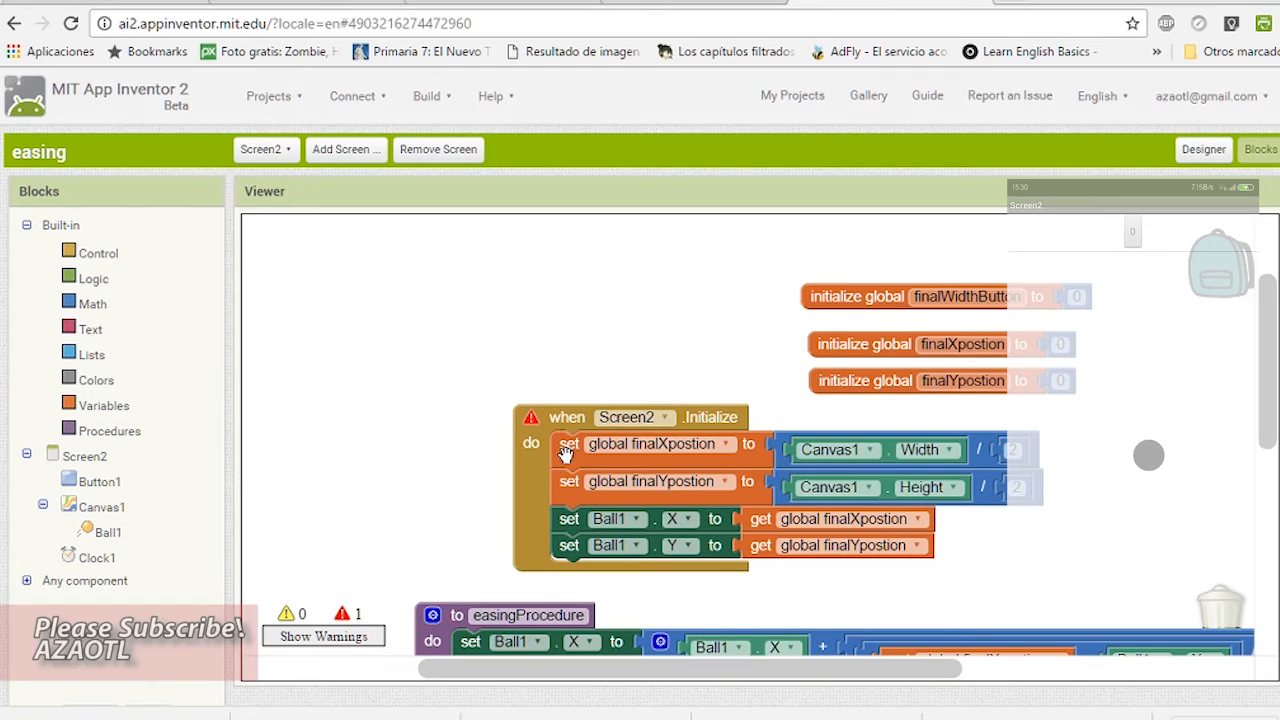
pyautogui.moveTo(564, 444); pyautogui.dragTo(500, 490)
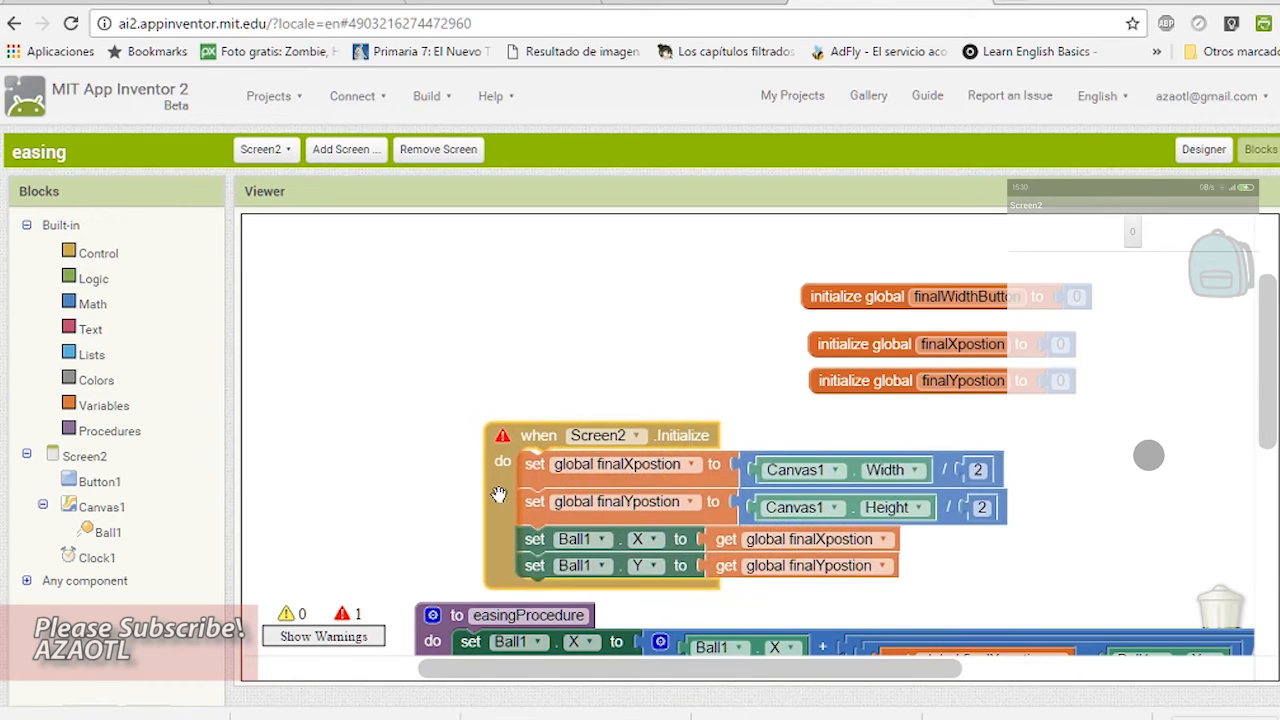
# In Screen2.Initialize set Button1.Width to Canvas1.Width times a 0.5 factor
pyautogui.click(104, 404)
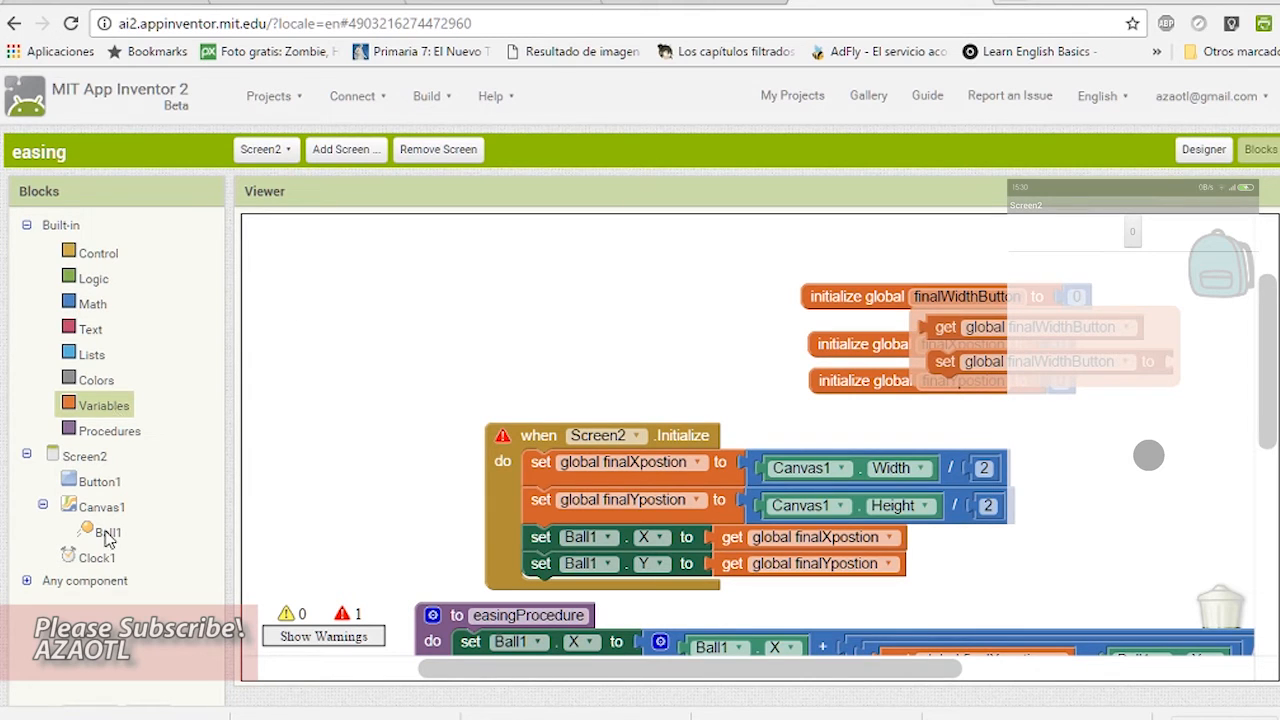
pyautogui.click(100, 480)
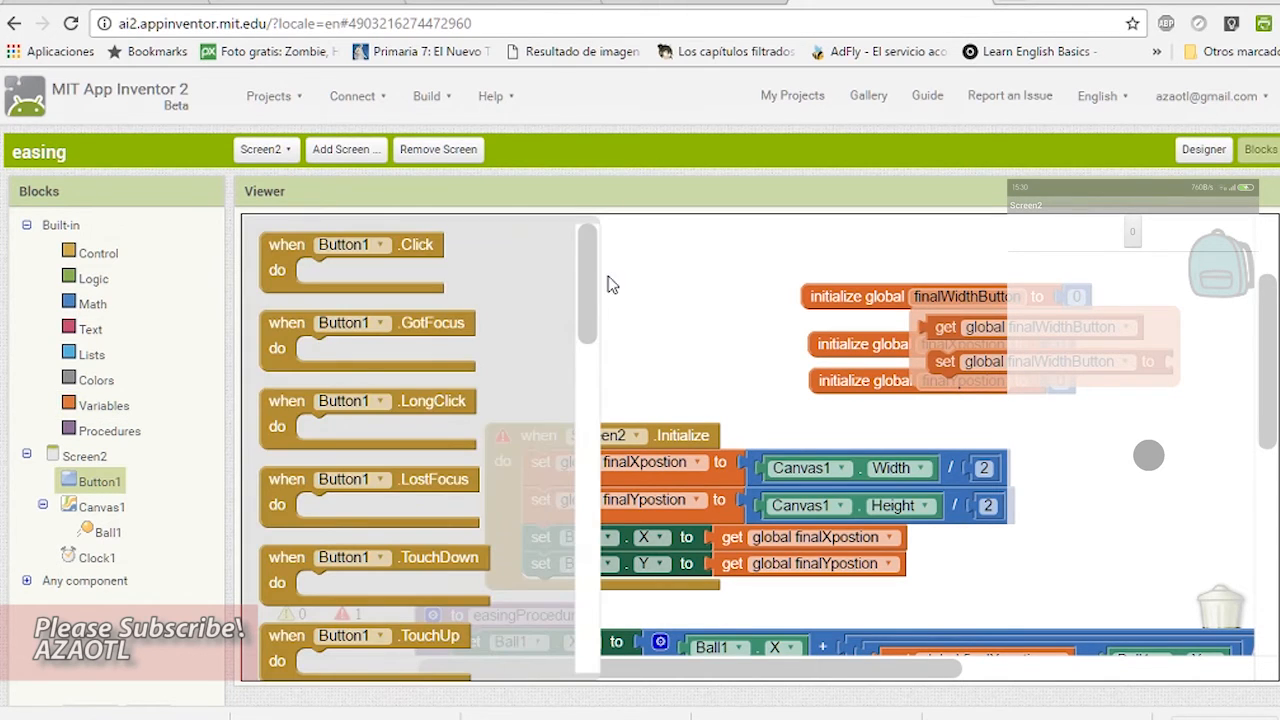
pyautogui.scroll(-3)
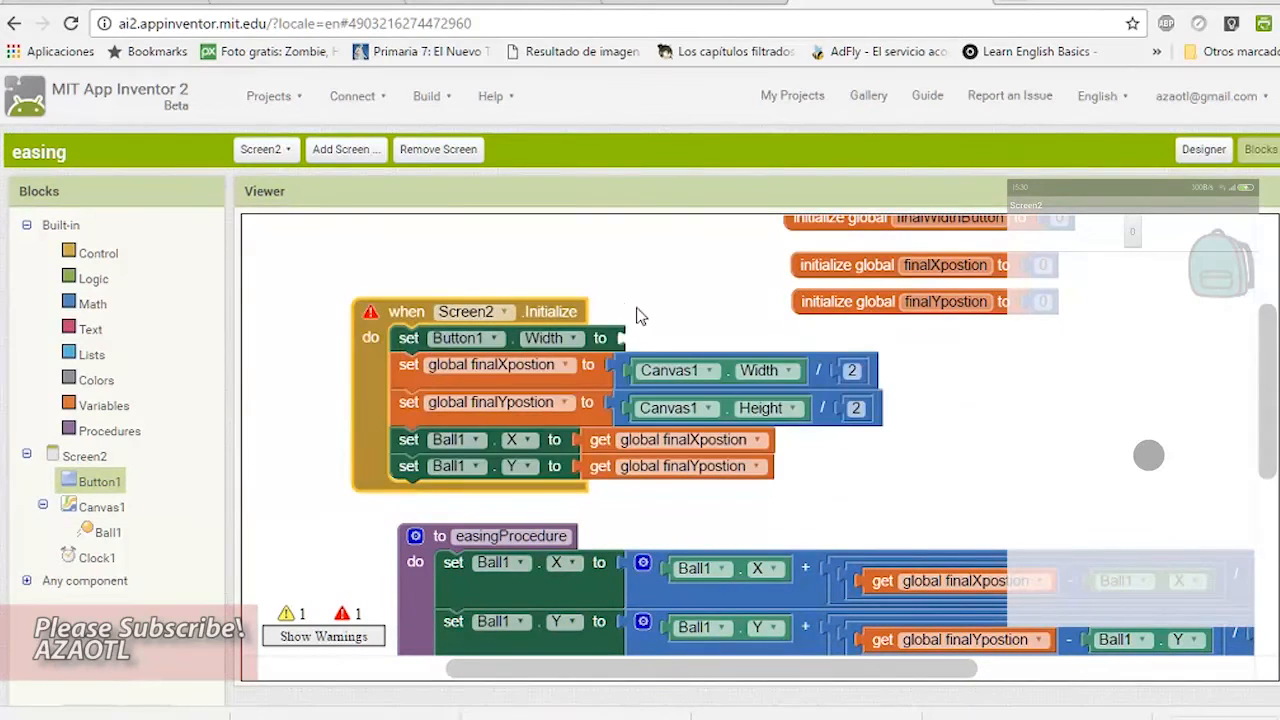
pyautogui.click(102, 480)
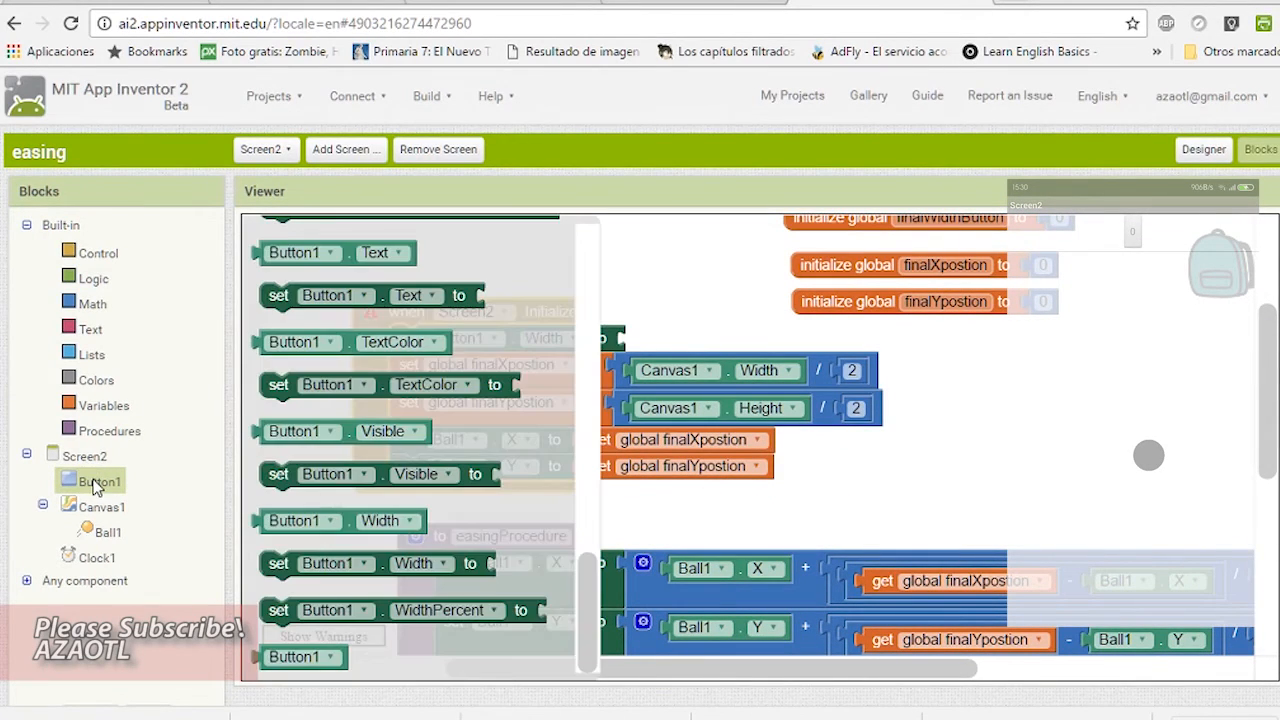
pyautogui.click(100, 506)
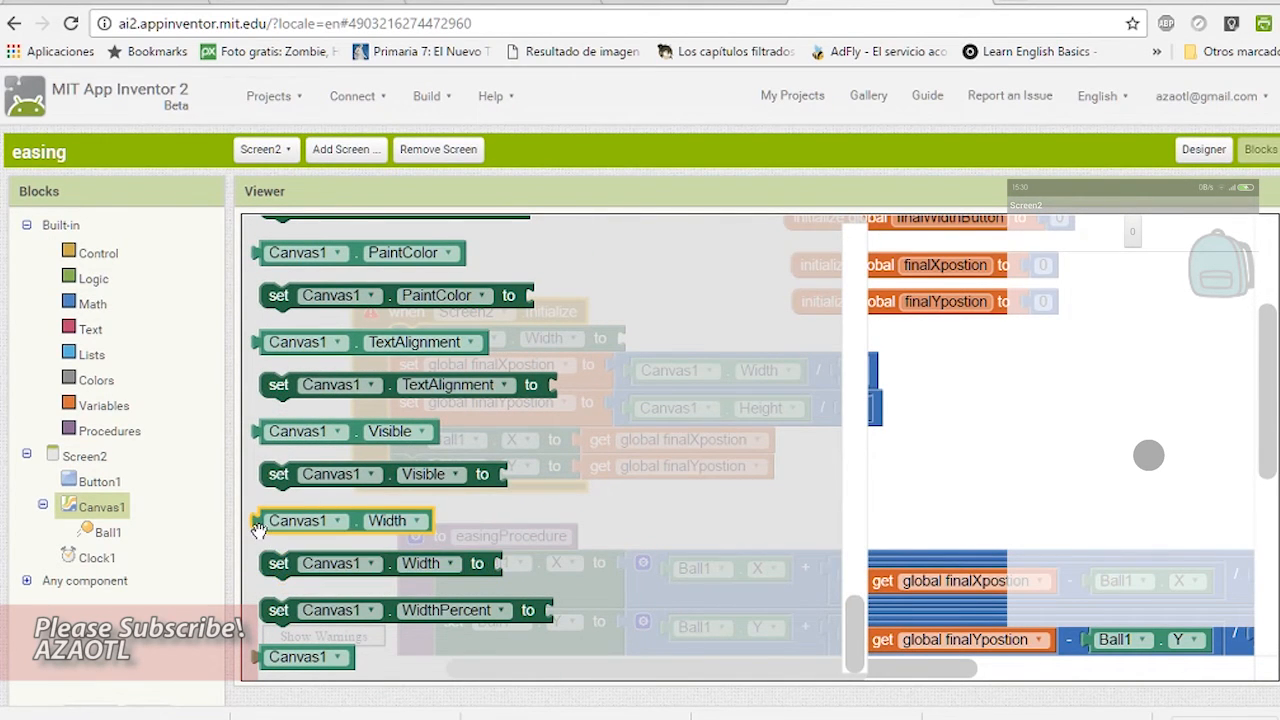
pyautogui.click(92, 304)
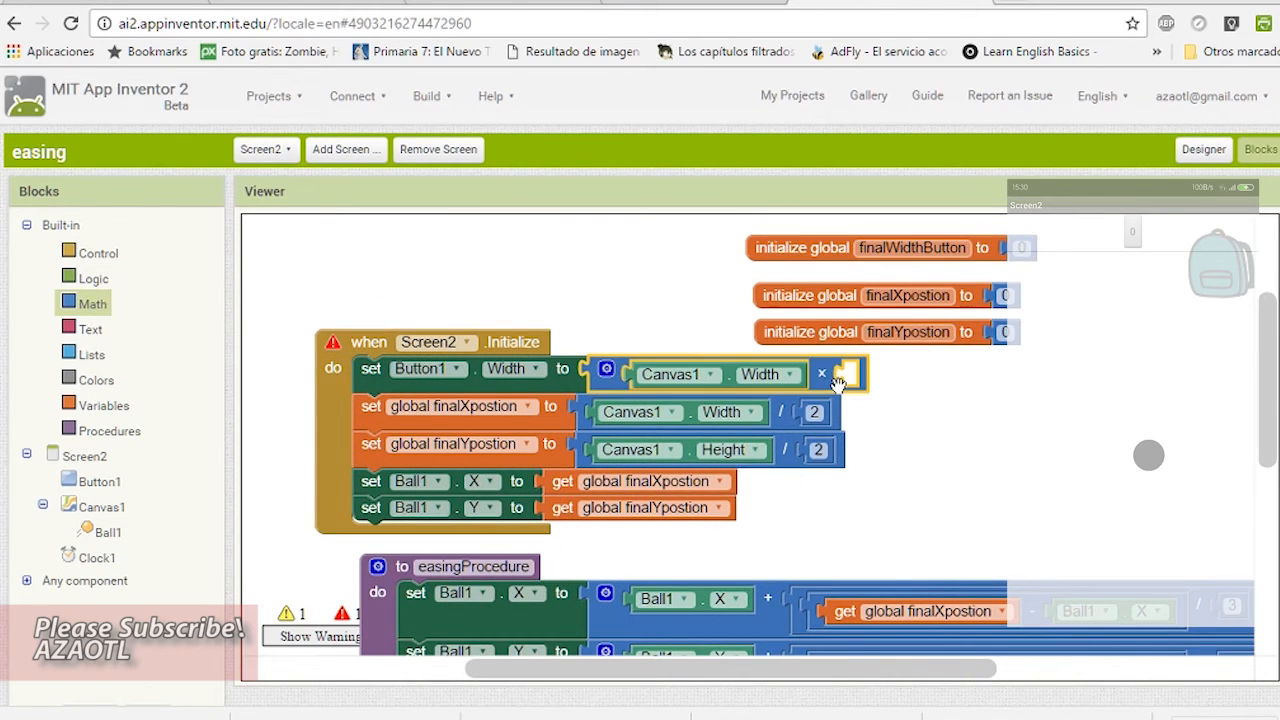
pyautogui.moveTo(836, 374)
pyautogui.write('0.5')
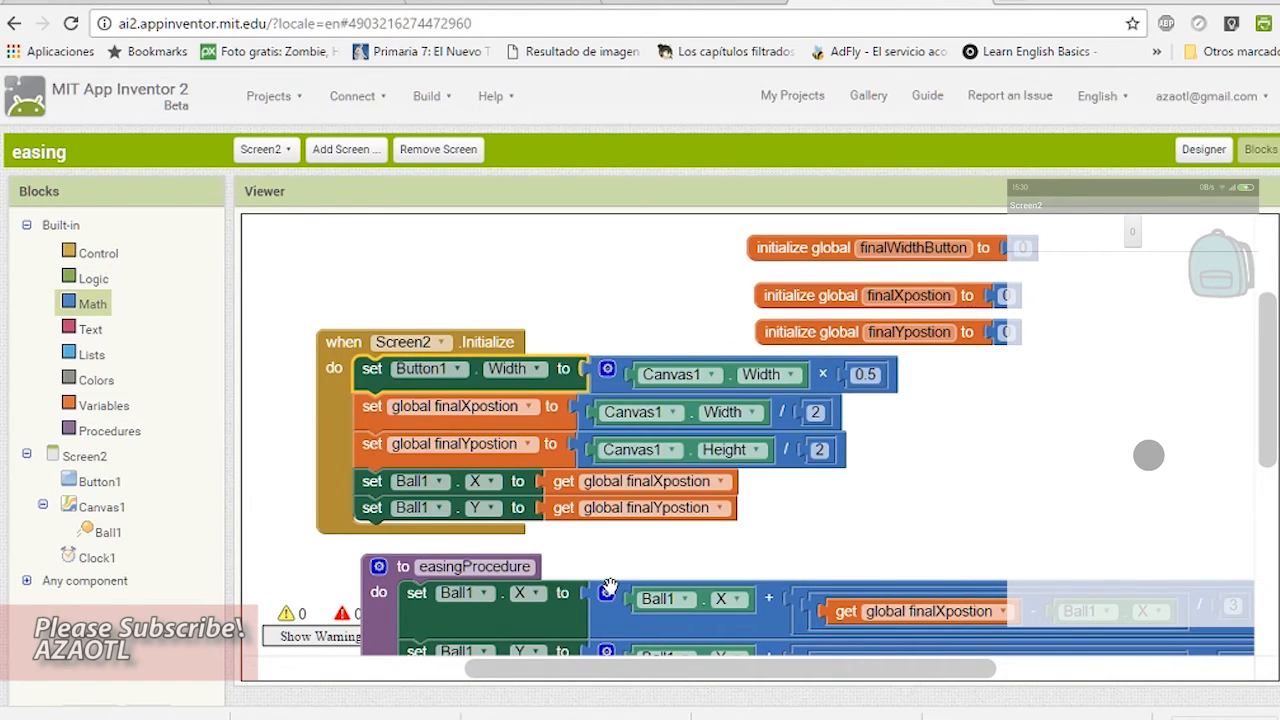
pyautogui.moveTo(640, 560)
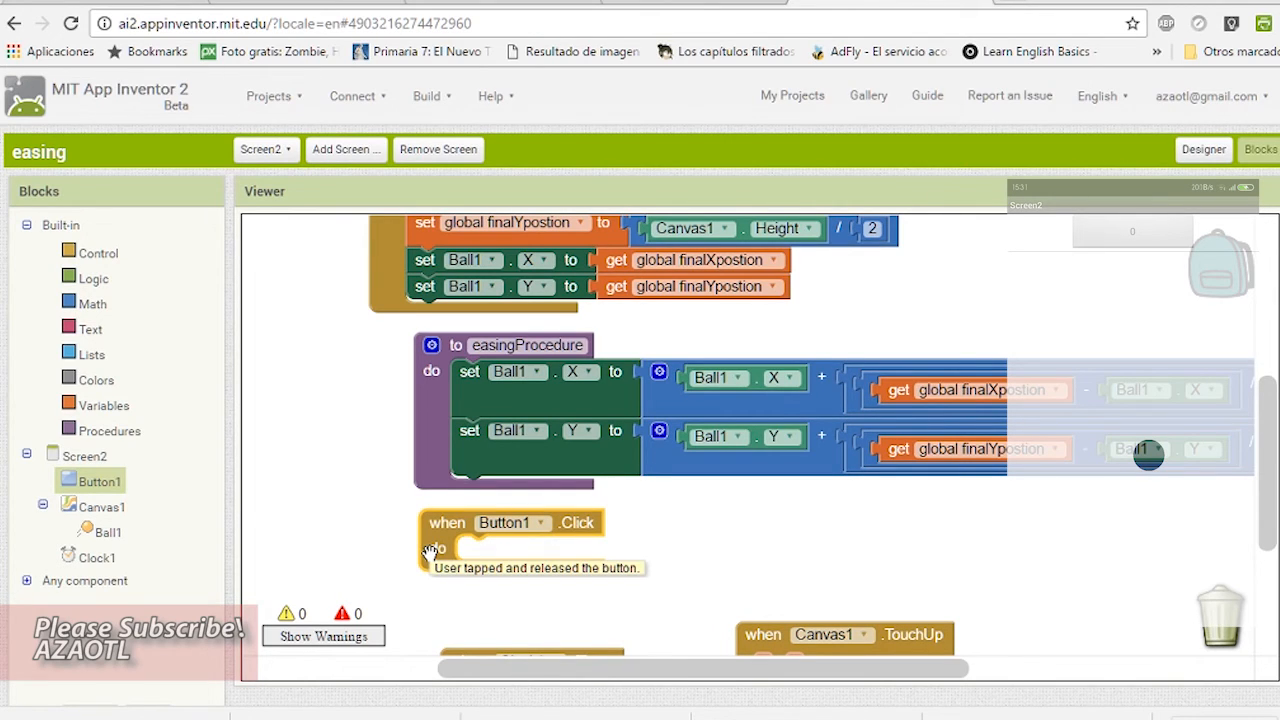
pyautogui.moveTo(448, 558)
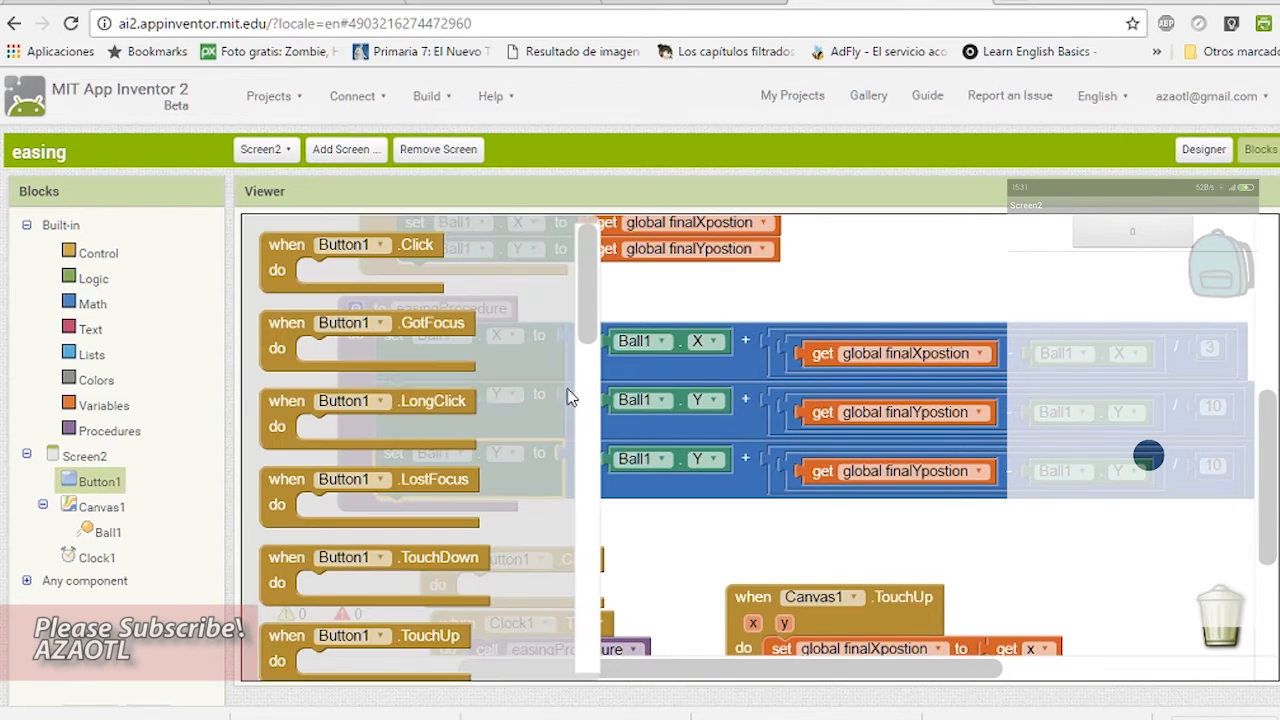
# Retarget the copied easing setter to Button1.Width, using Button1.Width as the current-value term
pyautogui.scroll(-3)
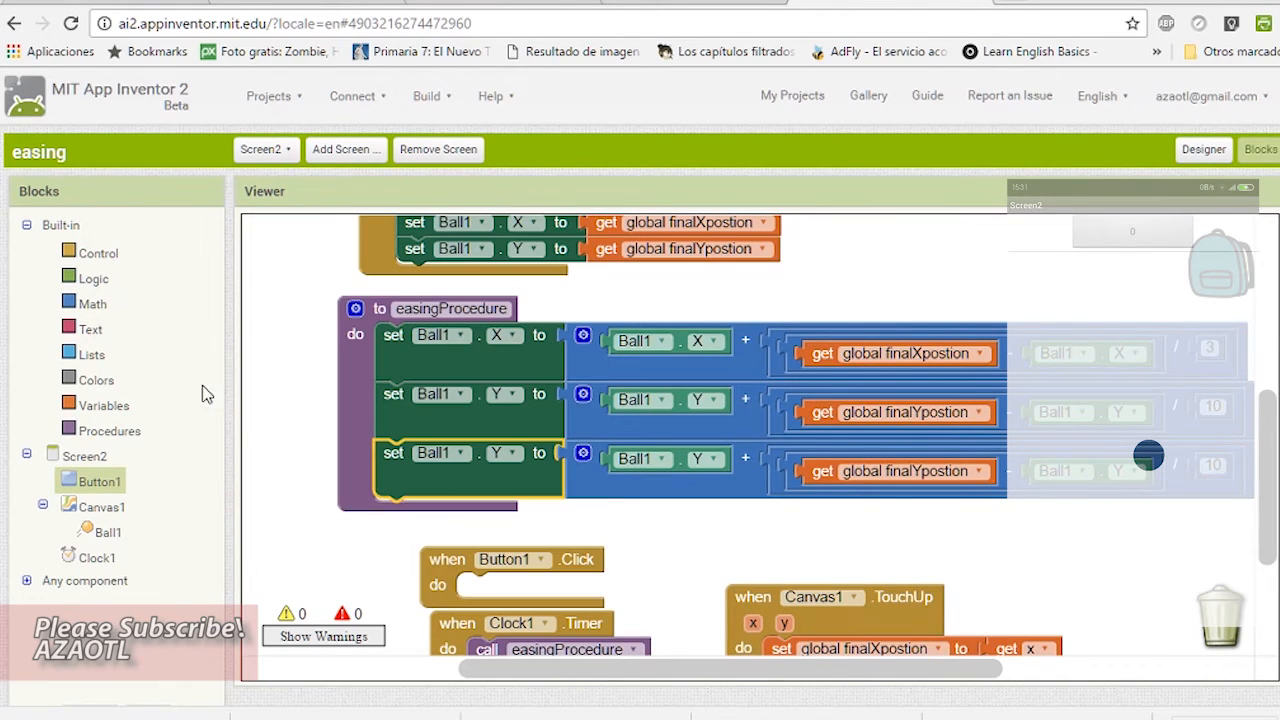
pyautogui.click(100, 480)
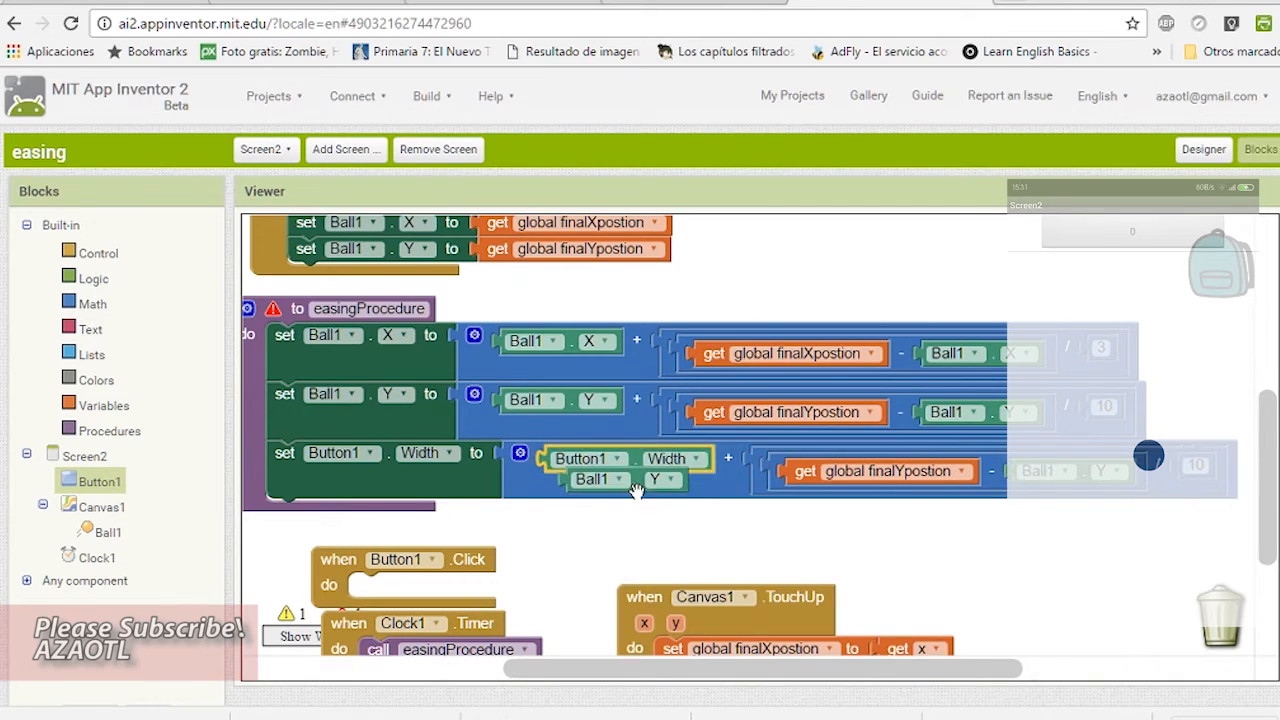
pyautogui.moveTo(620, 478); pyautogui.dragTo(1016, 548)
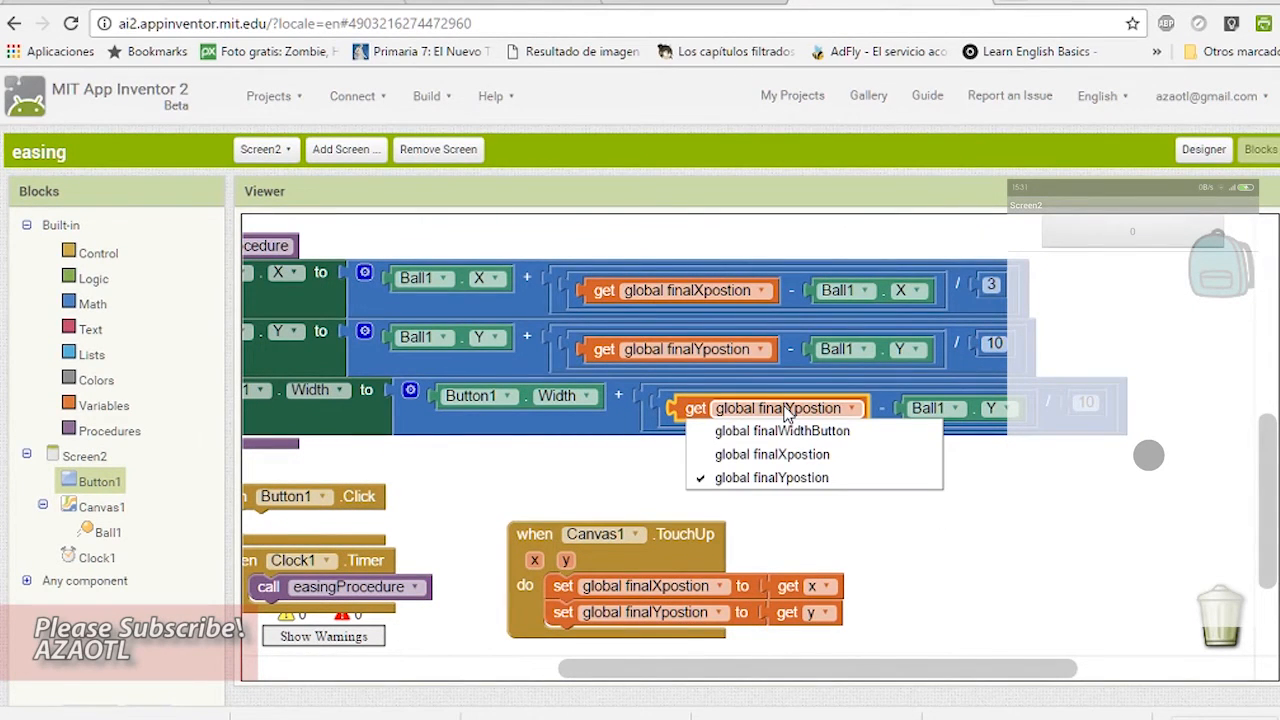
pyautogui.moveTo(784, 430)
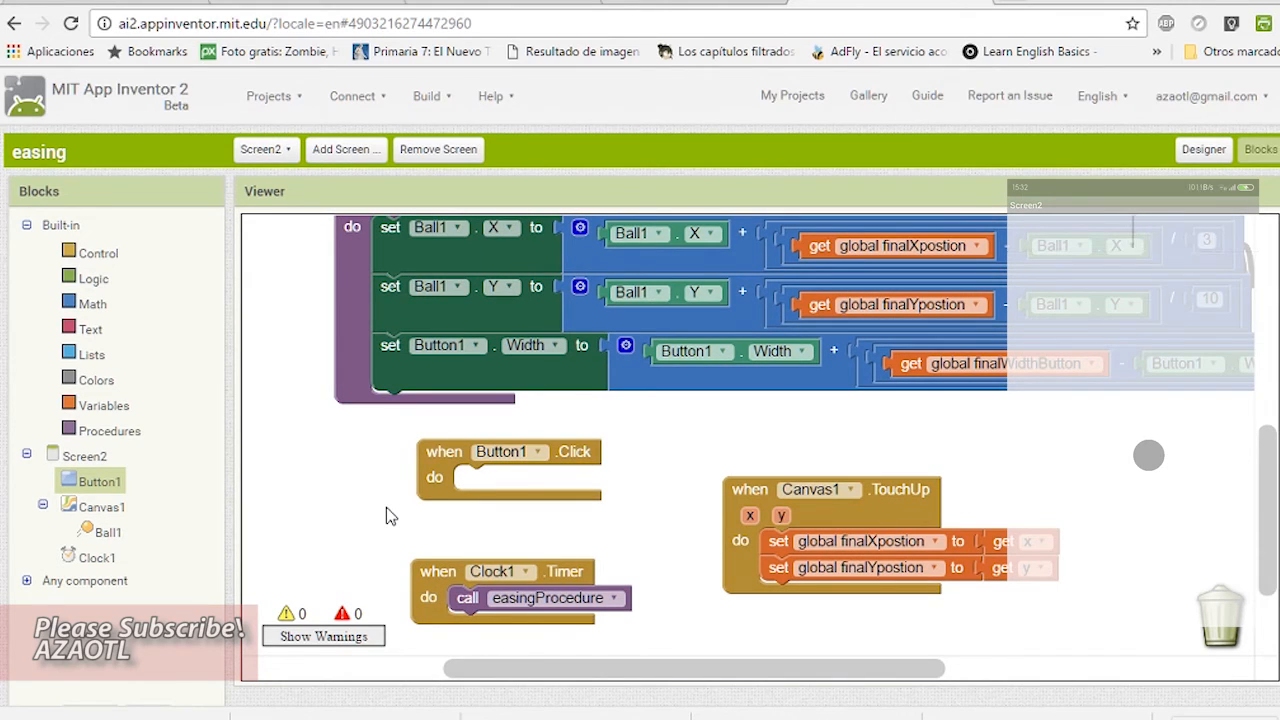
pyautogui.moveTo(1176, 144)
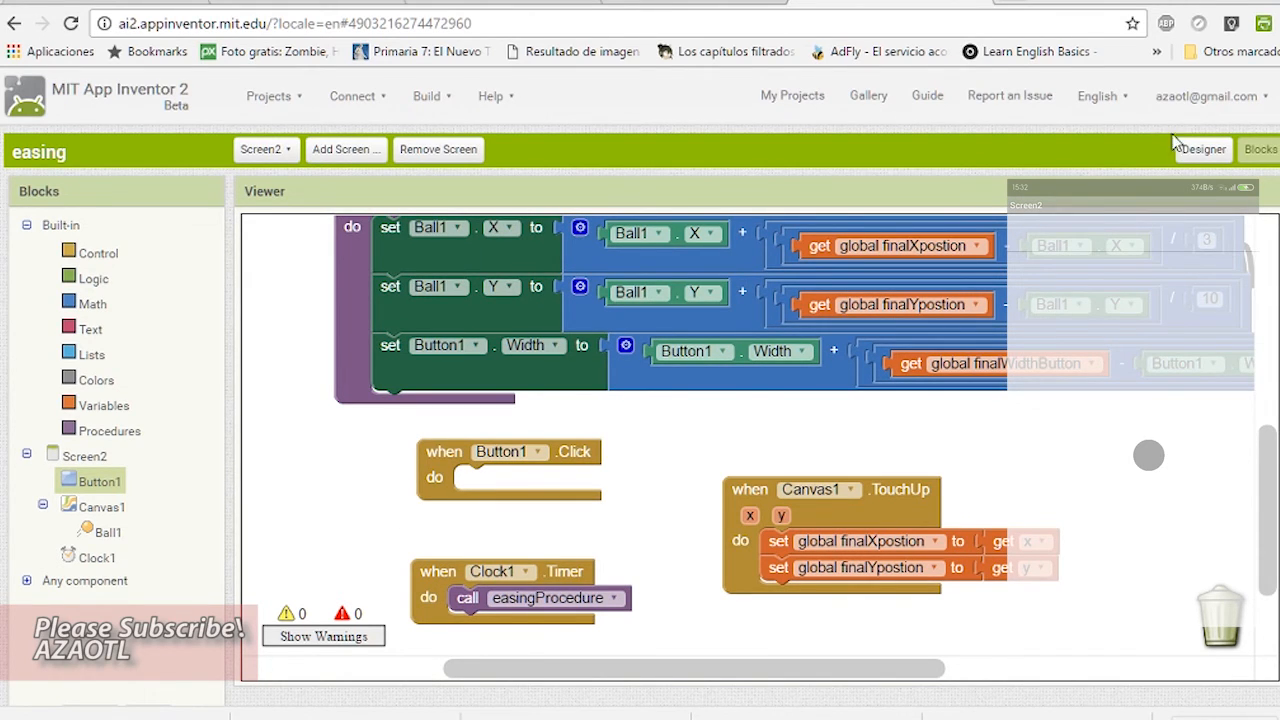
# Check Screen2's properties in the Designer and return to the blocks editor
pyautogui.click(1204, 148)
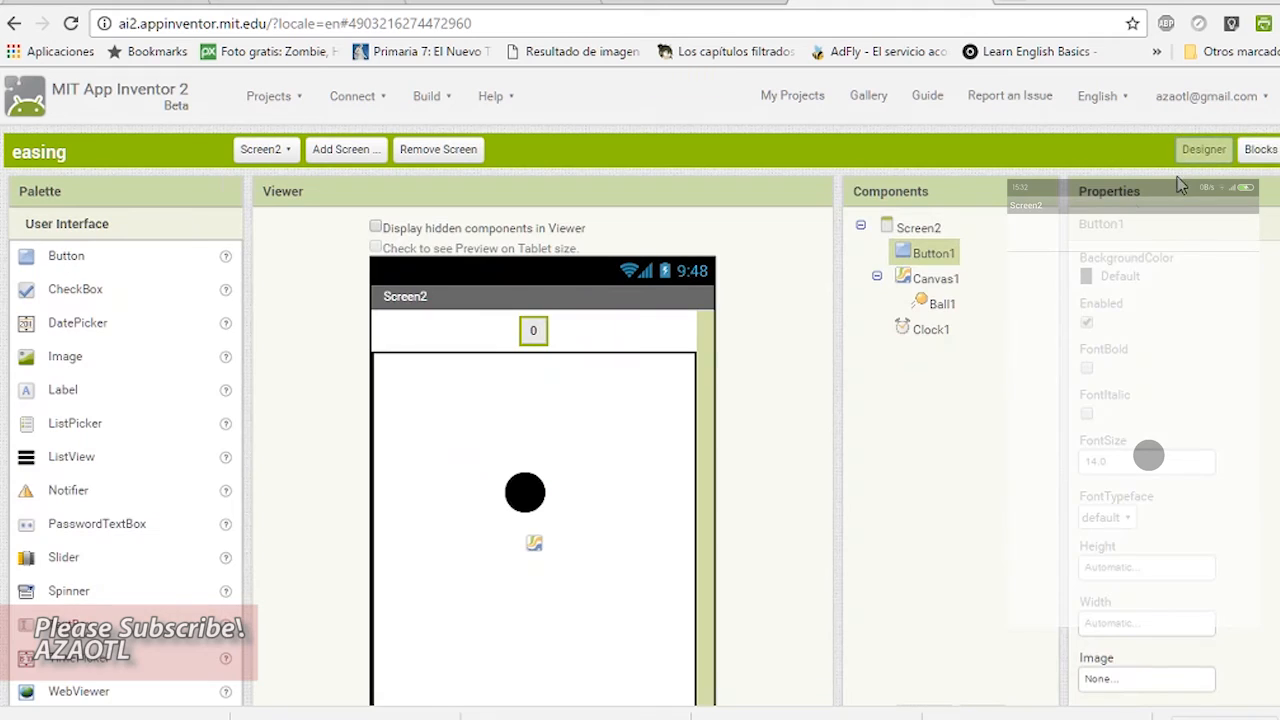
pyautogui.click(920, 228)
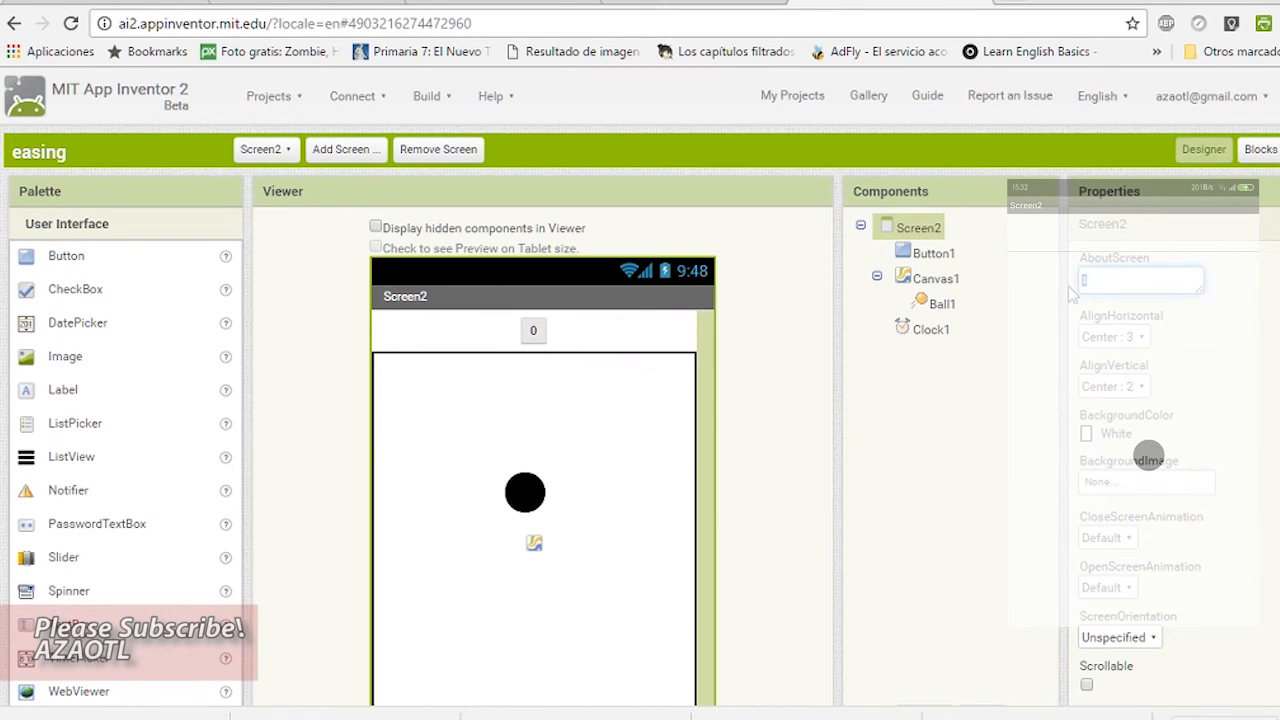
pyautogui.write('2')
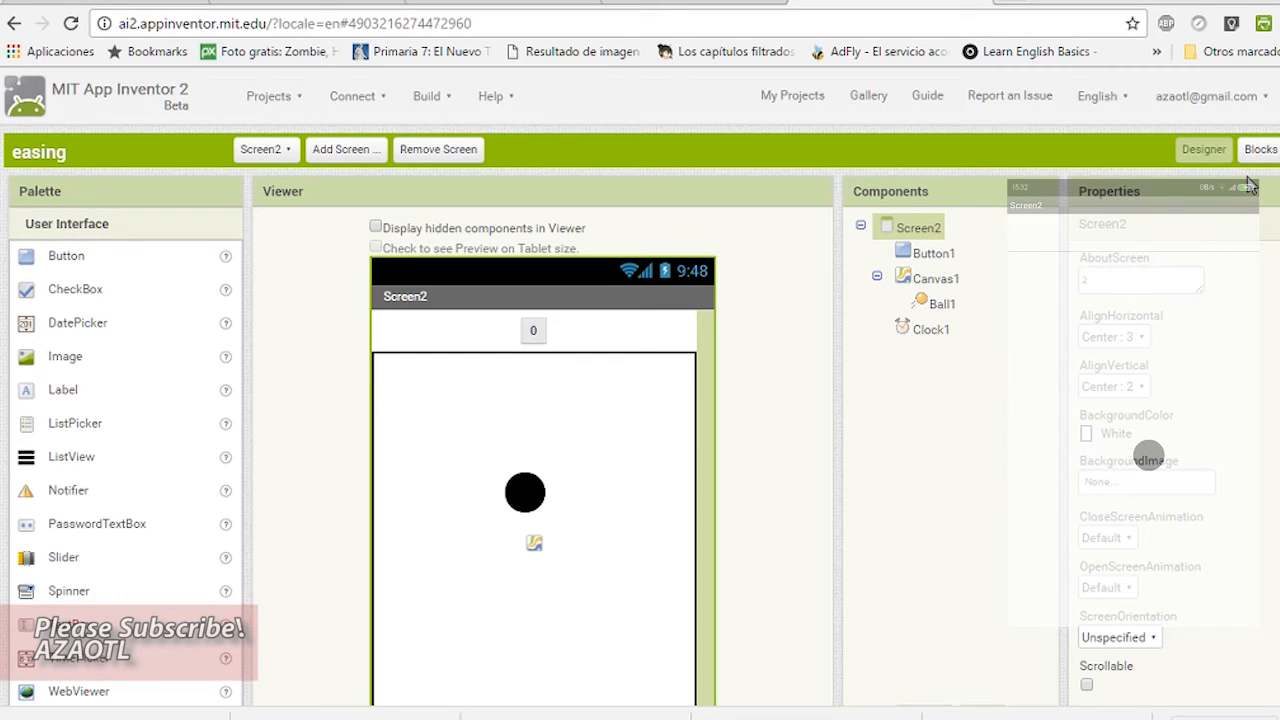
pyautogui.click(1260, 148)
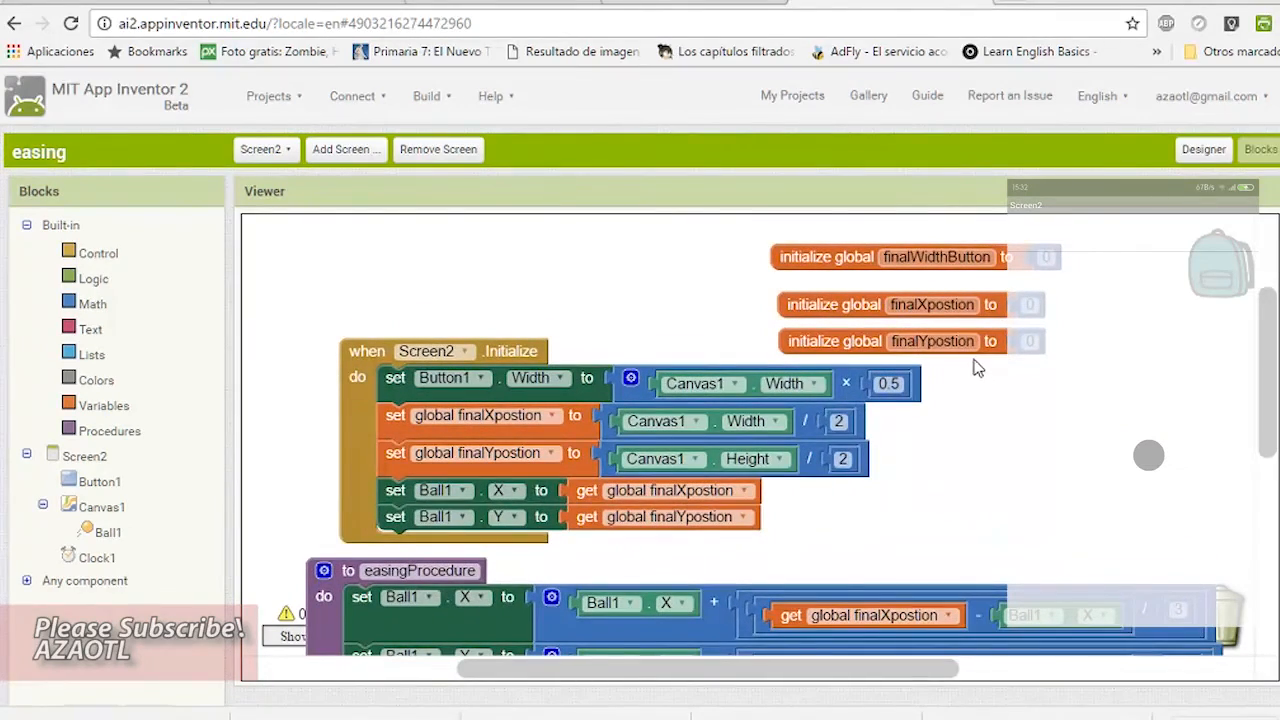
# Give global finalWidthButton a starting value of 50
pyautogui.scroll(-3)
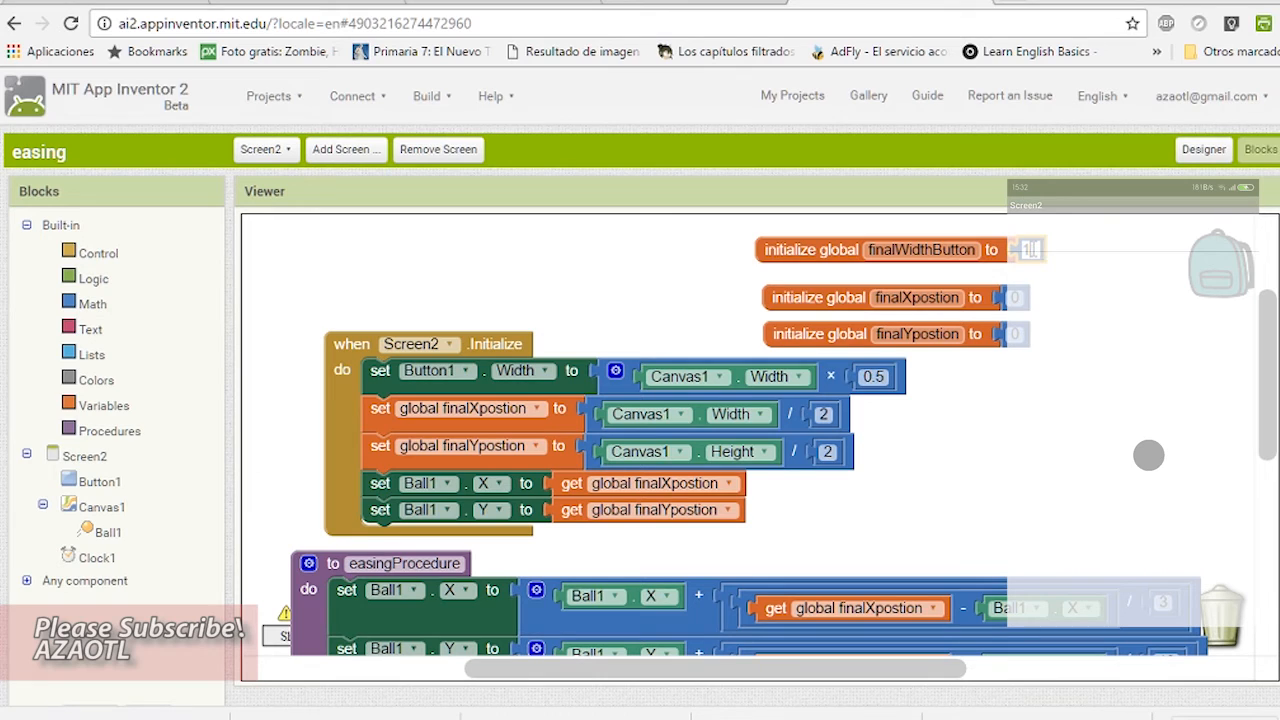
pyautogui.write('50')
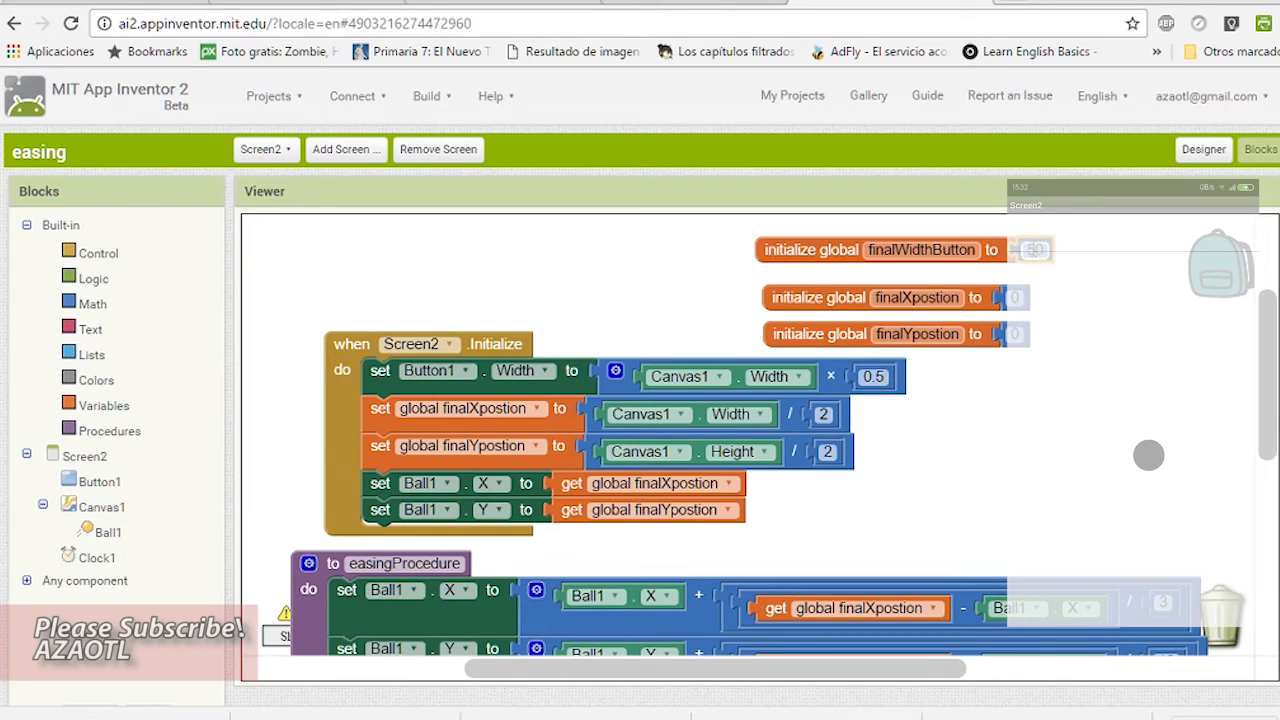
pyautogui.click(1204, 148)
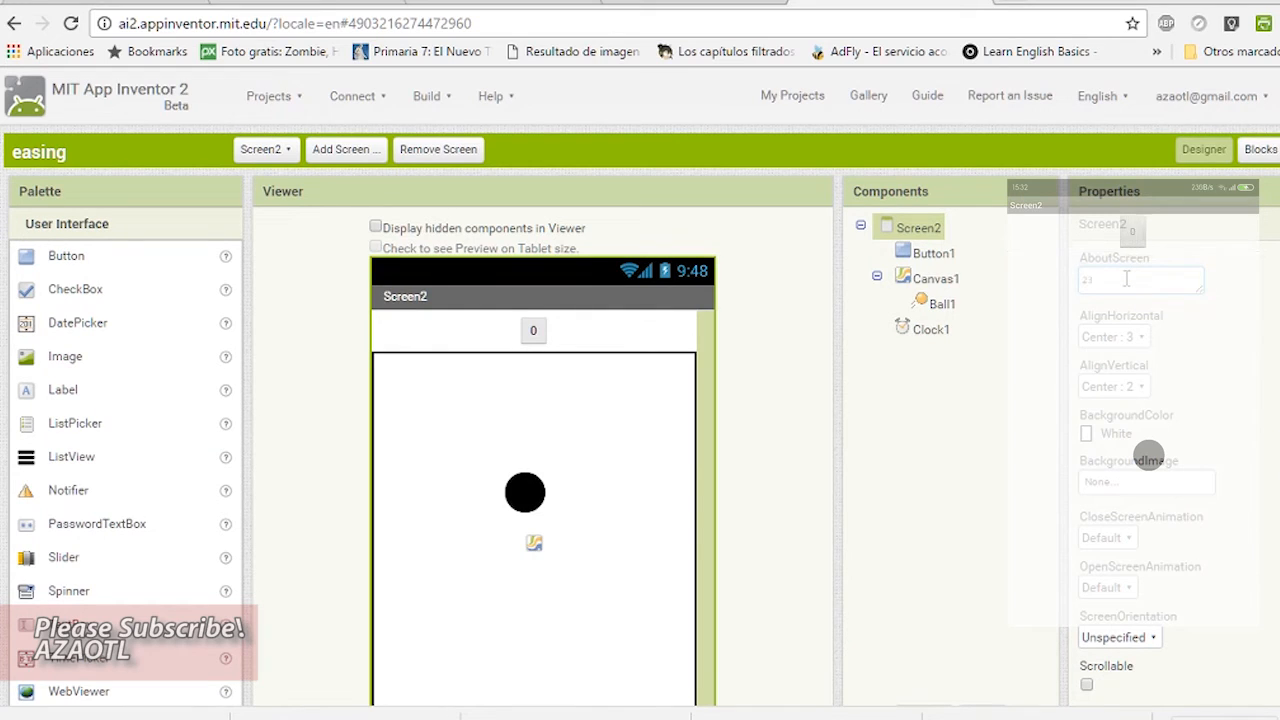
pyautogui.click(1260, 148)
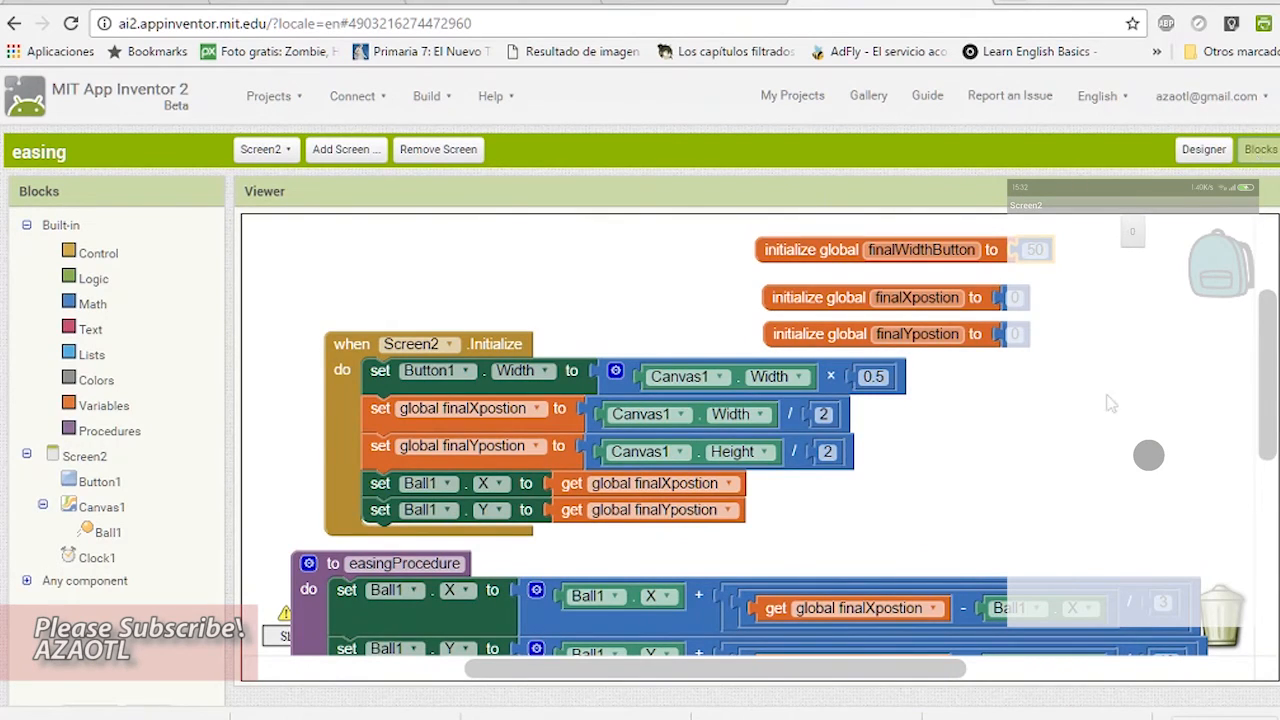
pyautogui.scroll(-3)
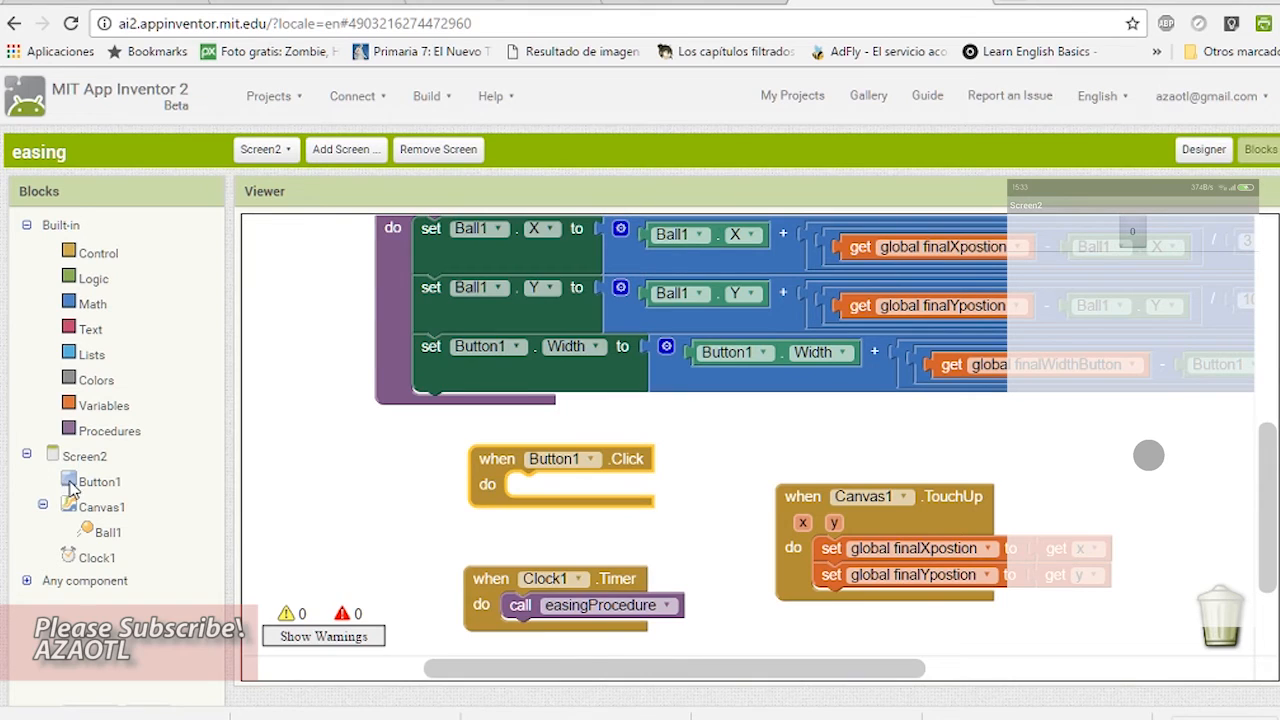
# In Button1.Click set global finalWidthButton to Canvas1.Width times 0.5
pyautogui.click(100, 480)
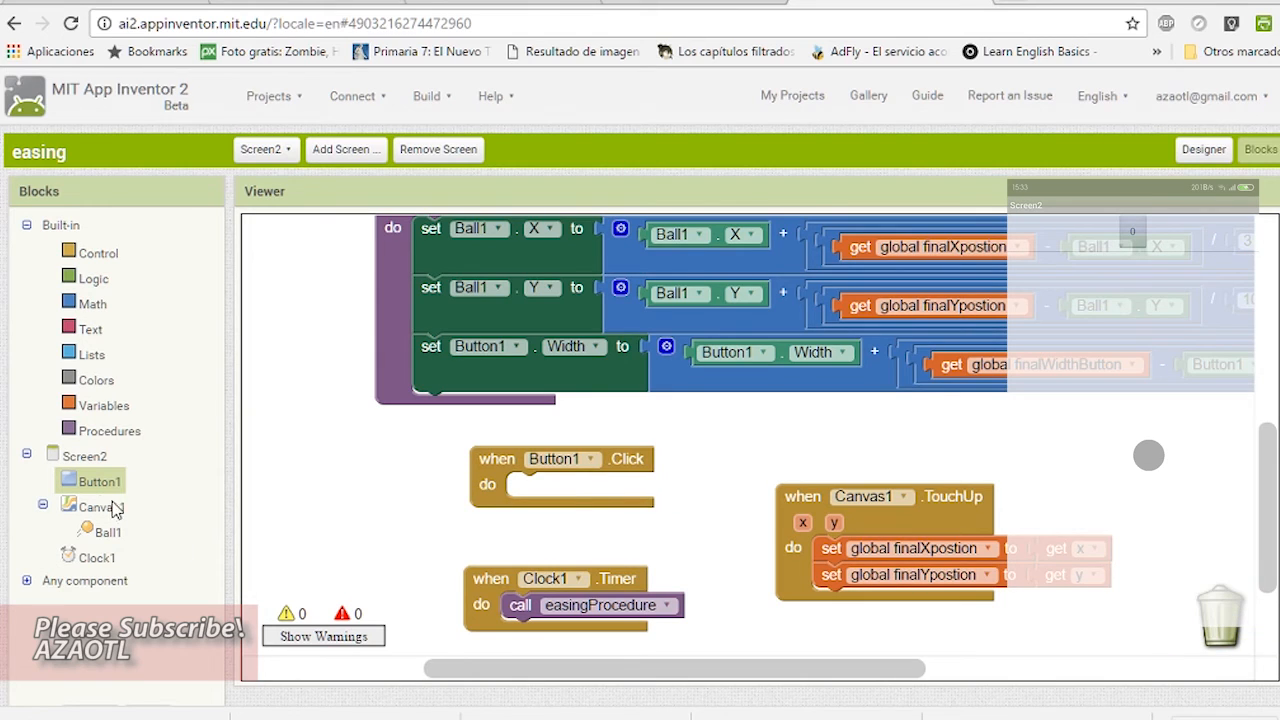
pyautogui.click(100, 404)
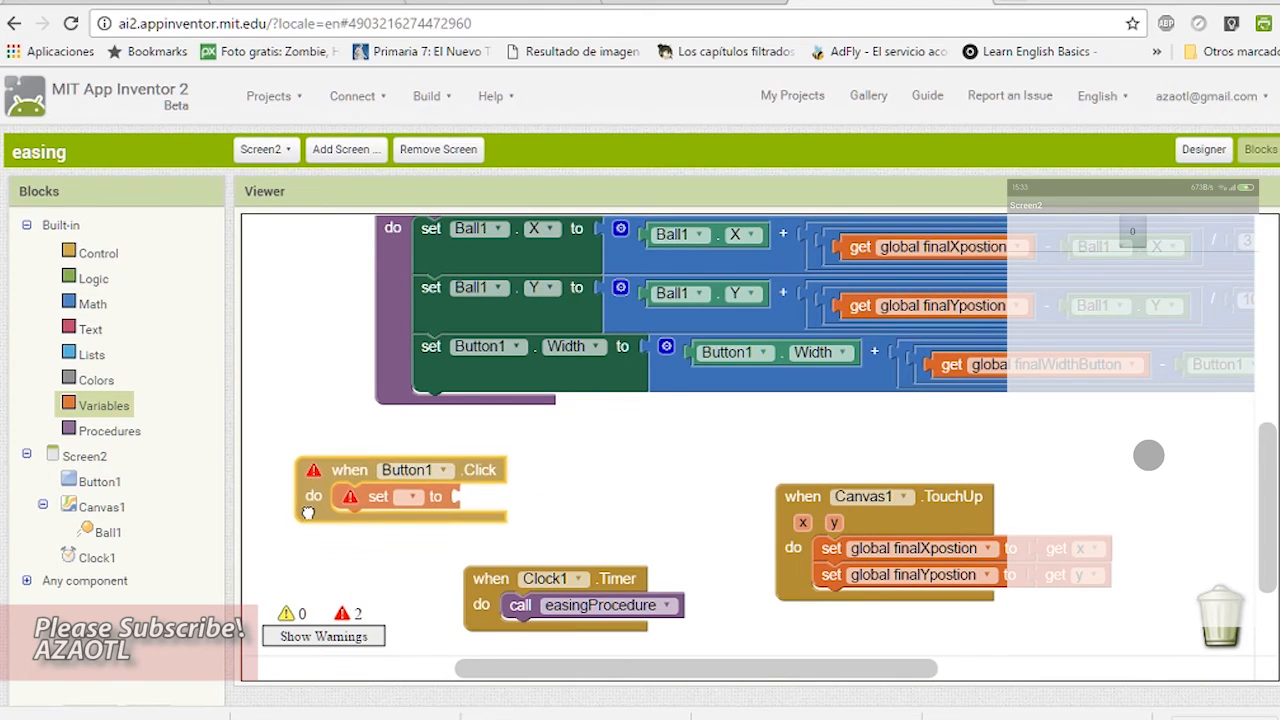
pyautogui.click(408, 496)
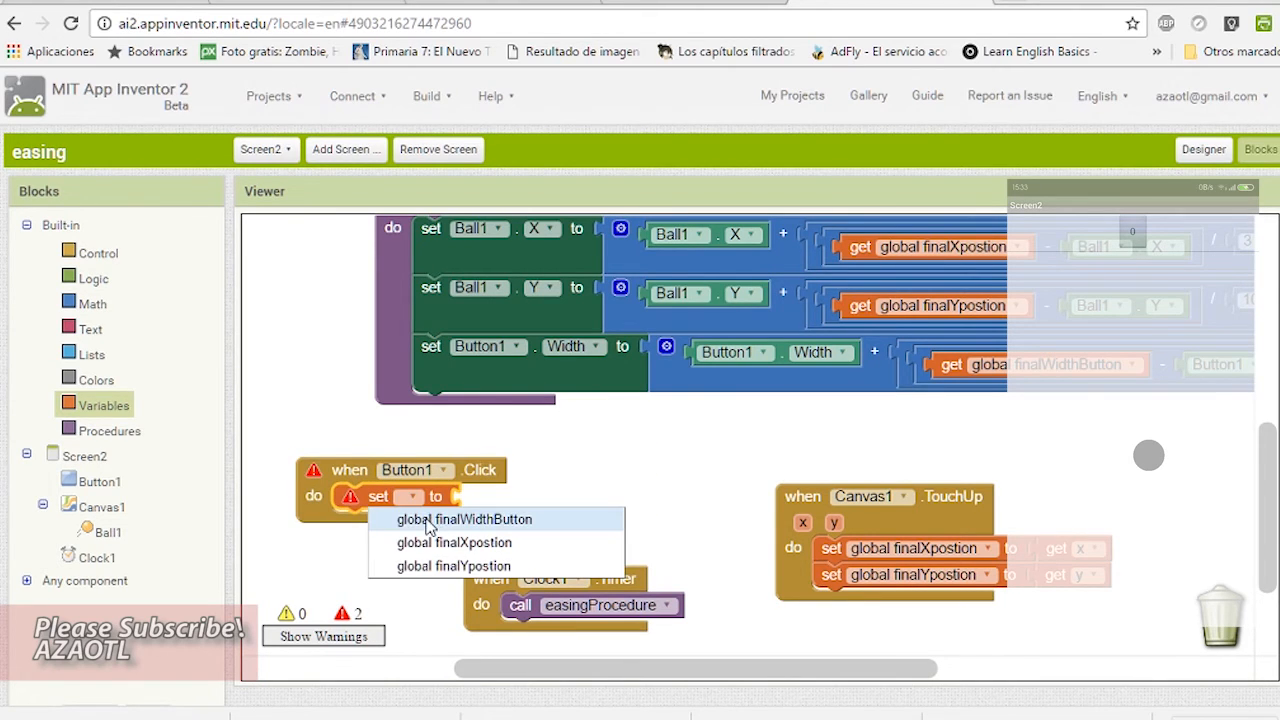
pyautogui.click(464, 518)
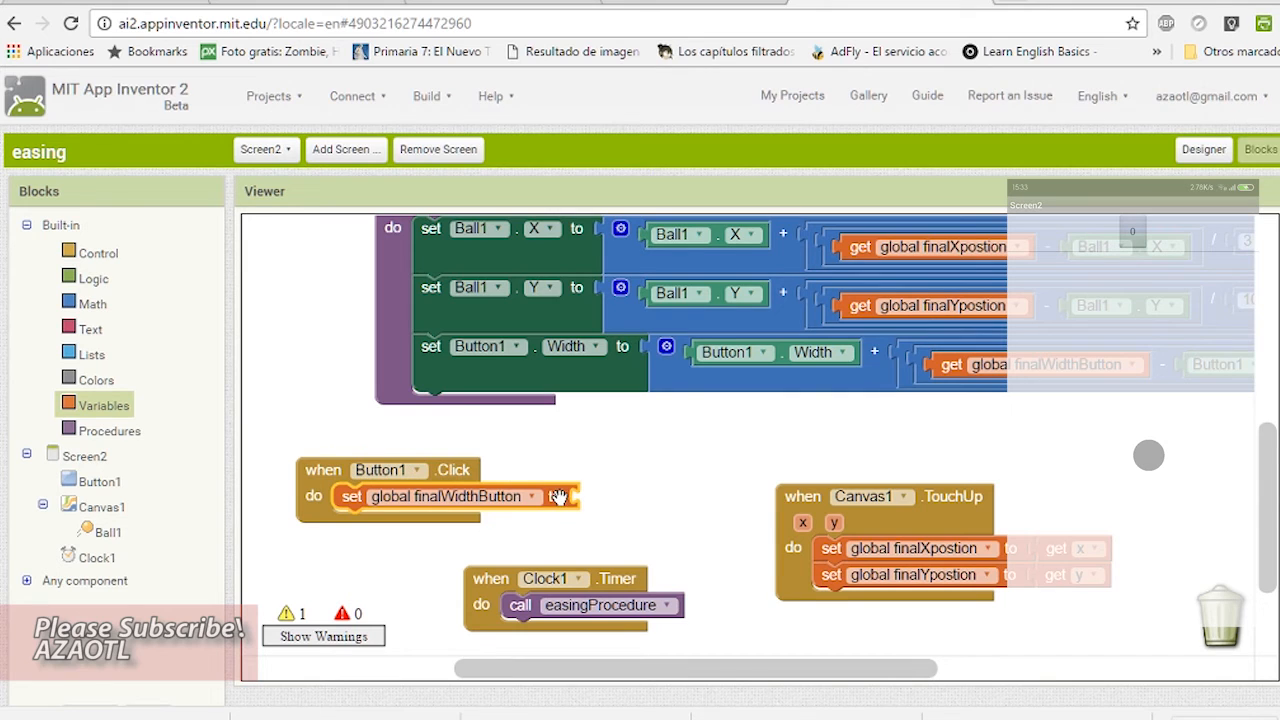
pyautogui.moveTo(704, 472)
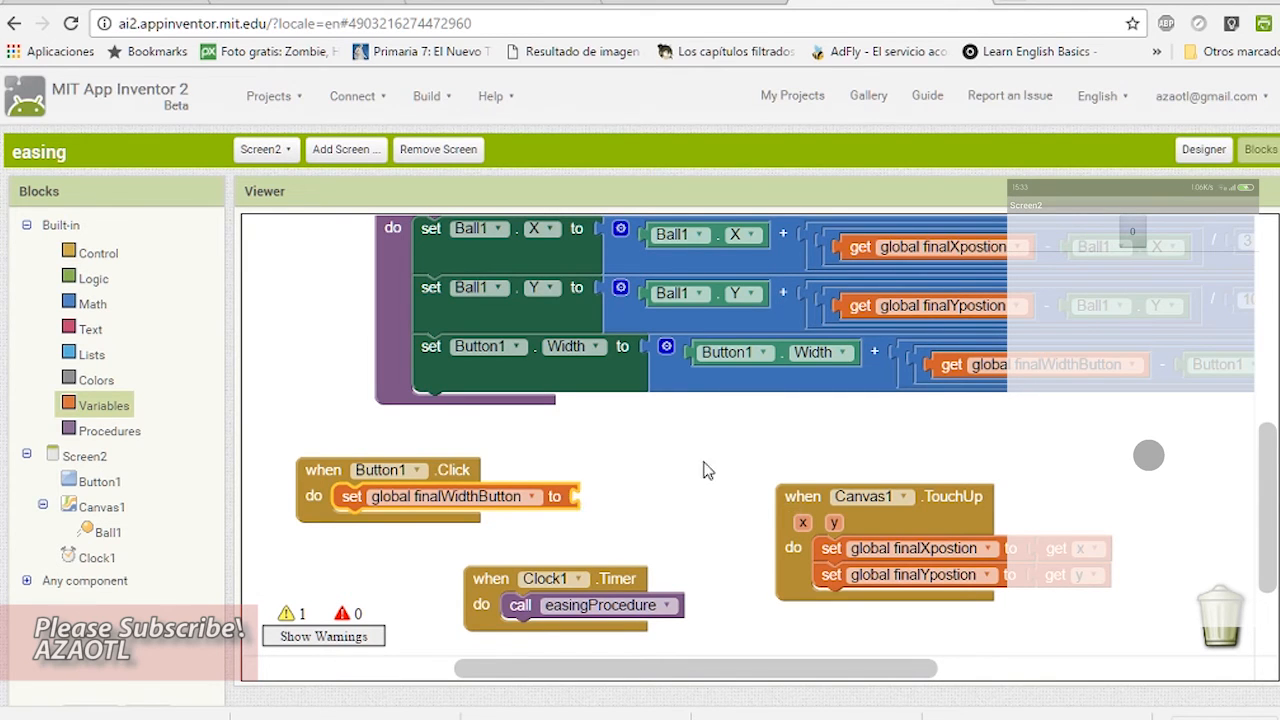
pyautogui.scroll(-3)
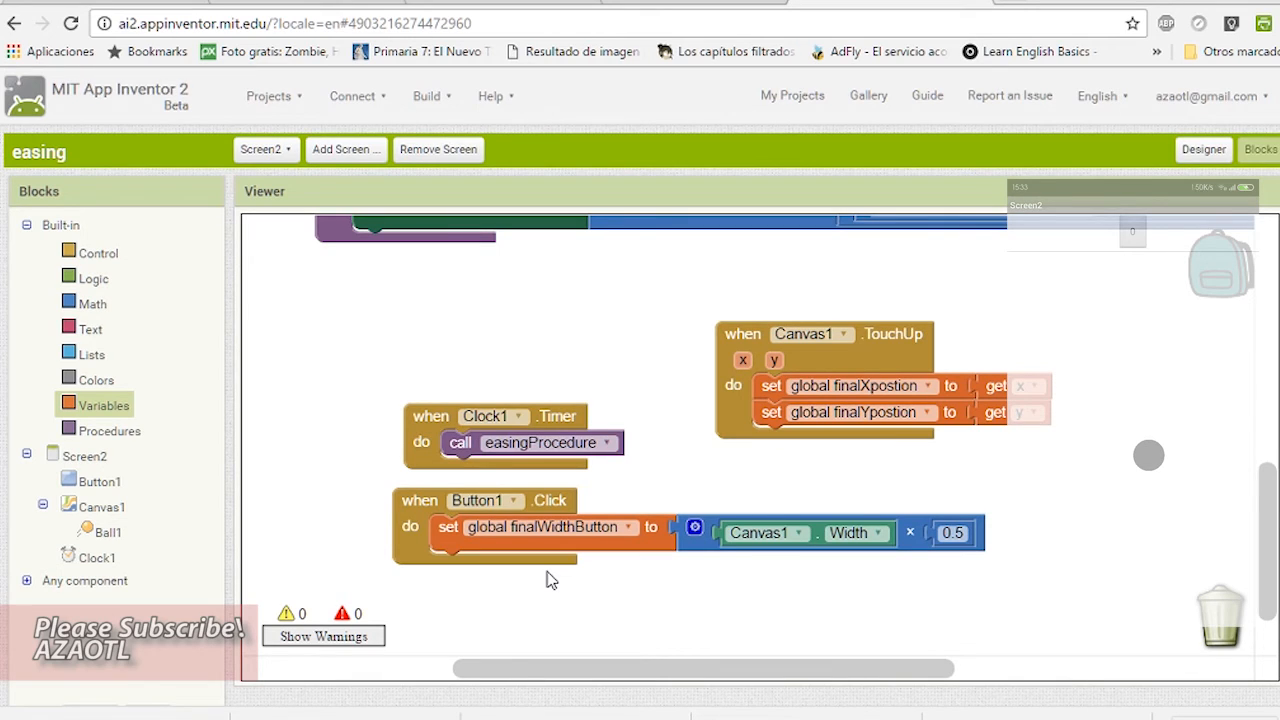
pyautogui.moveTo(504, 584)
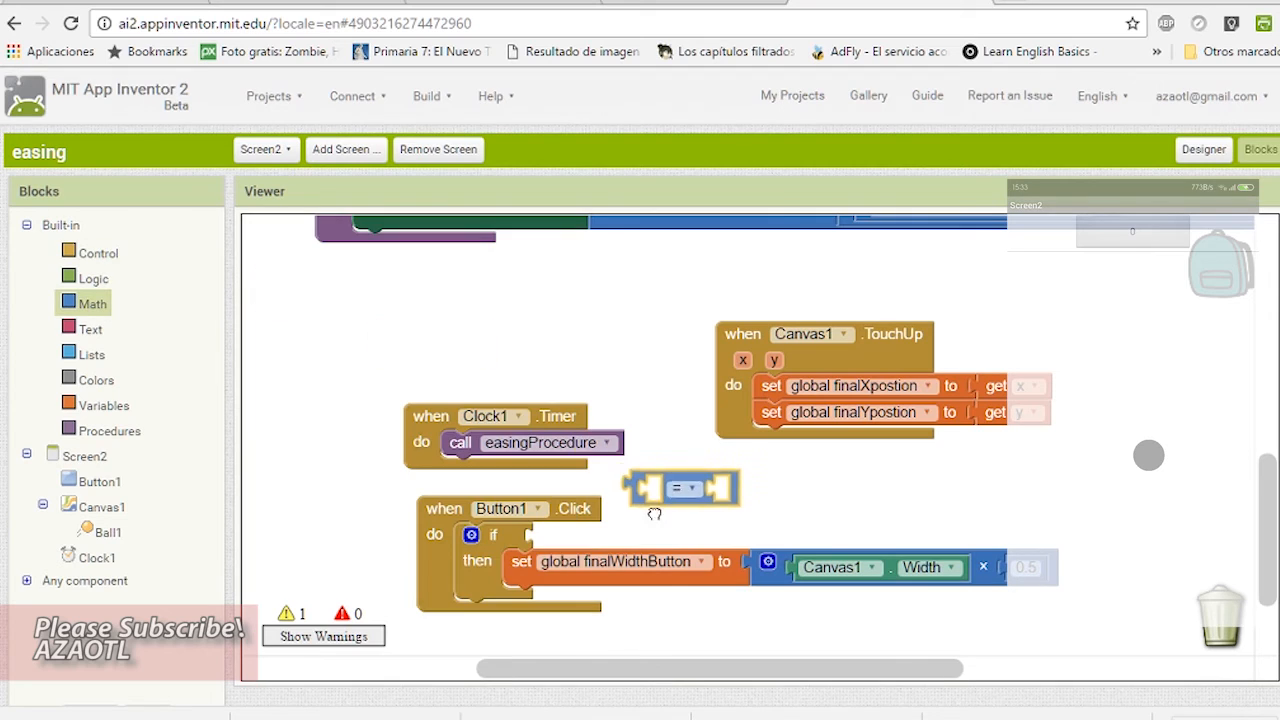
# Make the if condition test whether global finalWidthButton is less than the canvas-width fraction
pyautogui.moveTo(682, 488); pyautogui.dragTo(584, 540)
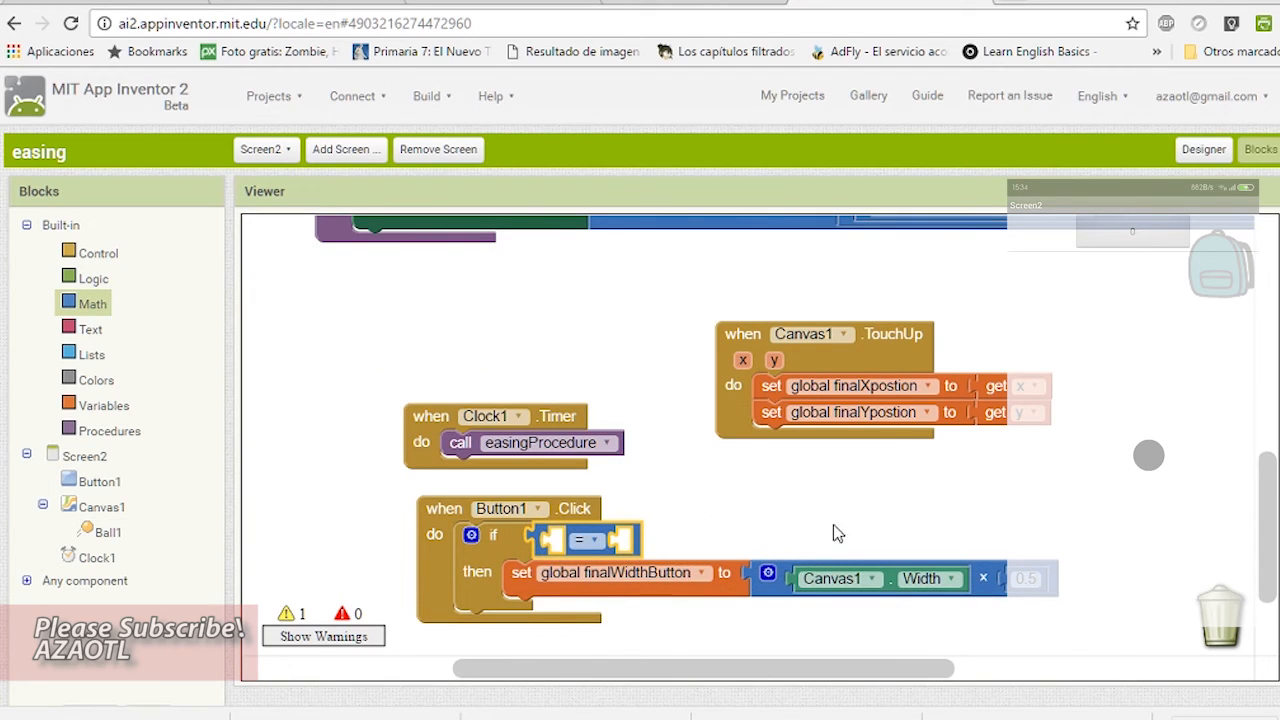
pyautogui.click(104, 404)
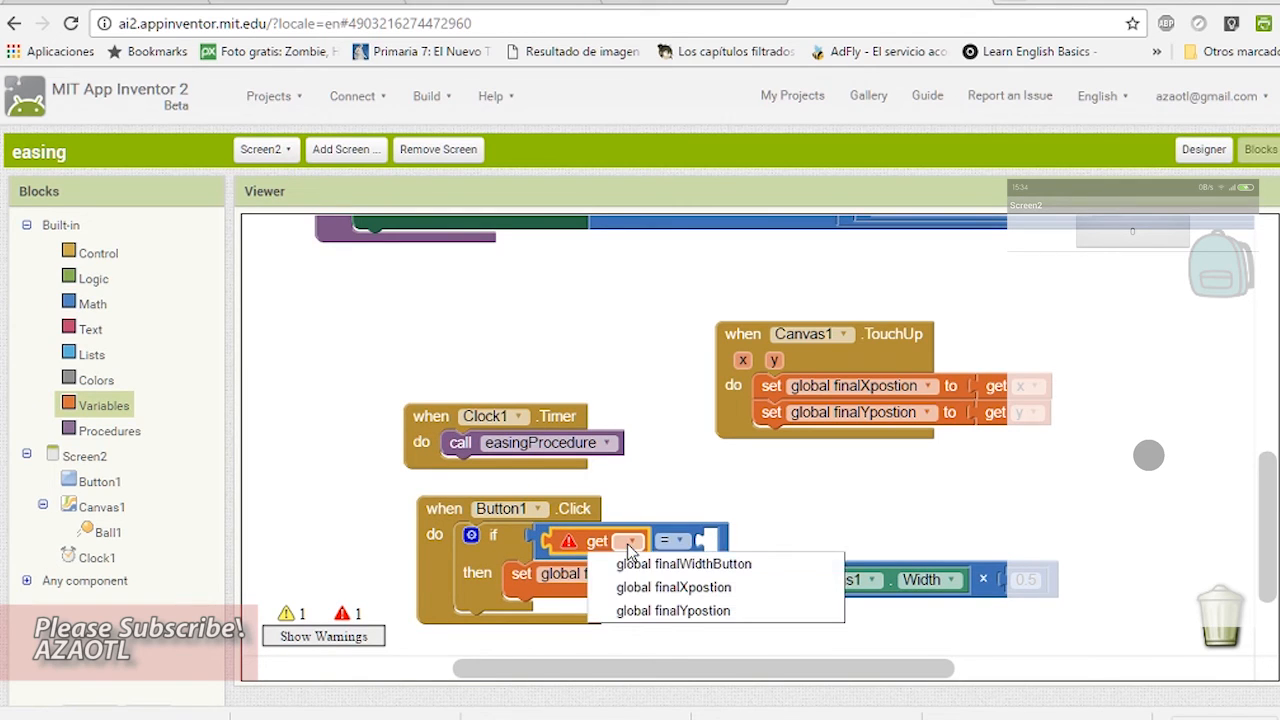
pyautogui.click(684, 564)
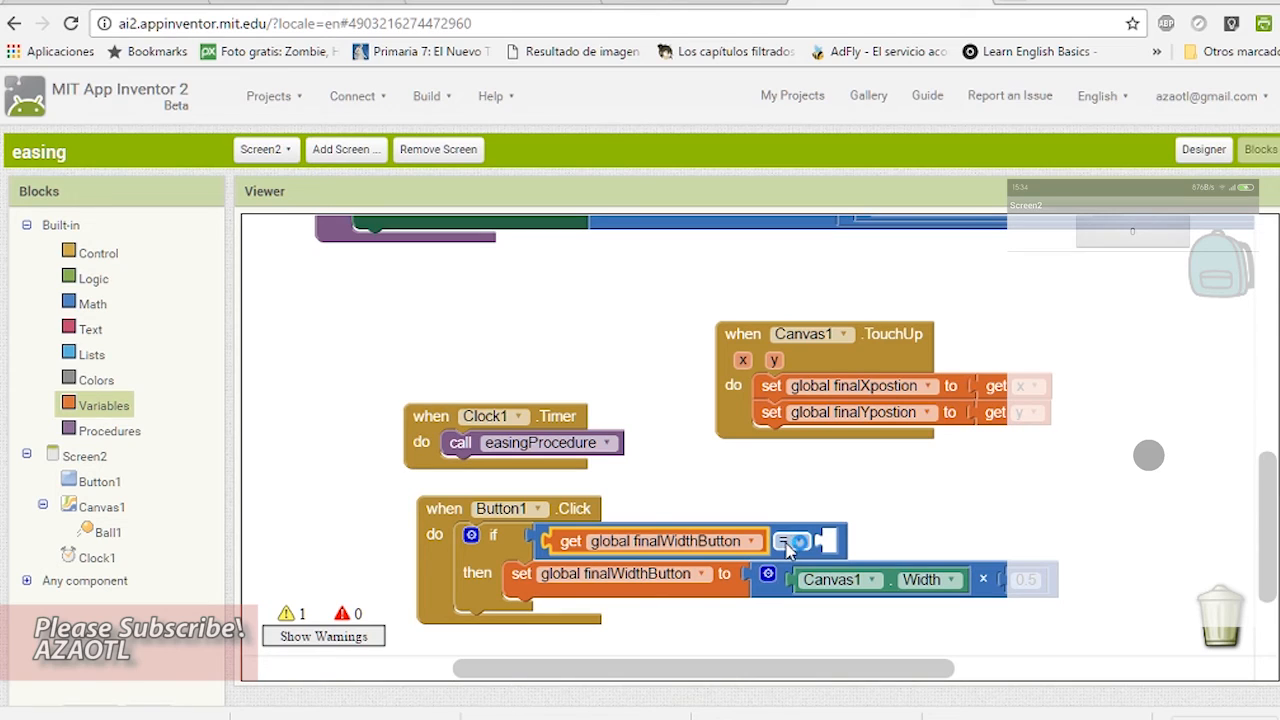
pyautogui.click(788, 540)
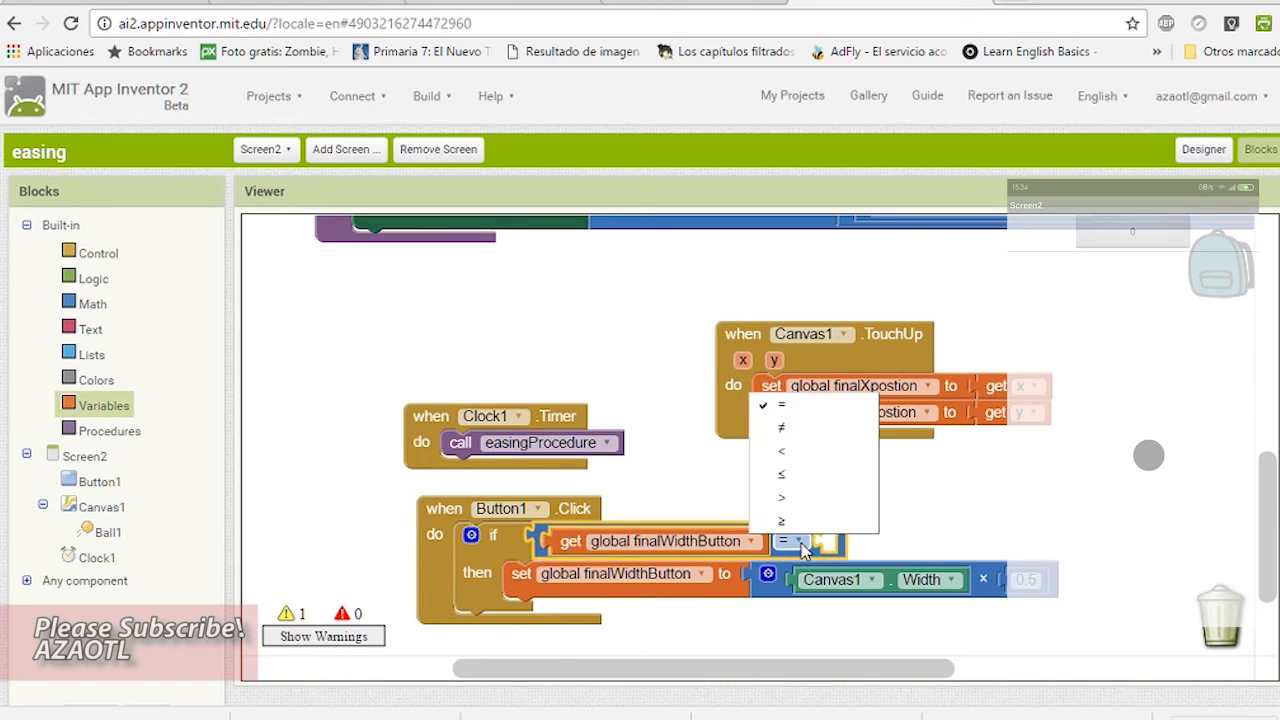
pyautogui.click(780, 452)
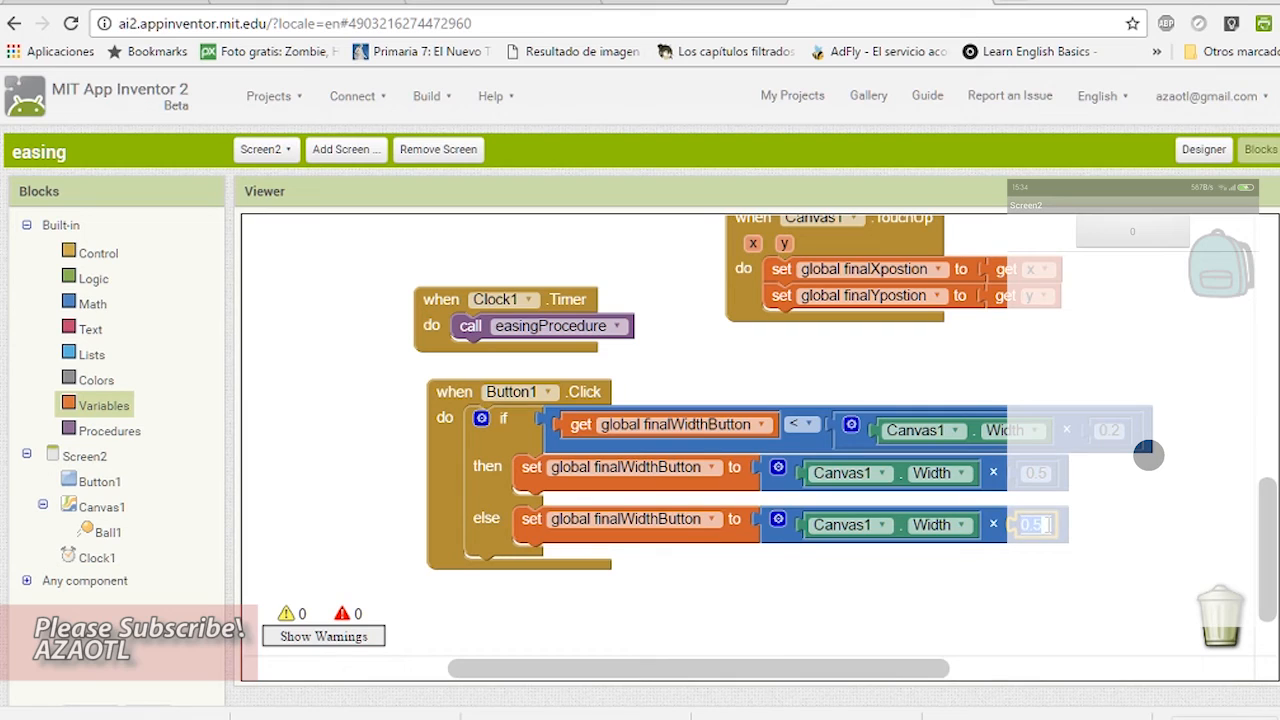
# Set the else branch's canvas-width factor to 0.15
pyautogui.write('0.1')
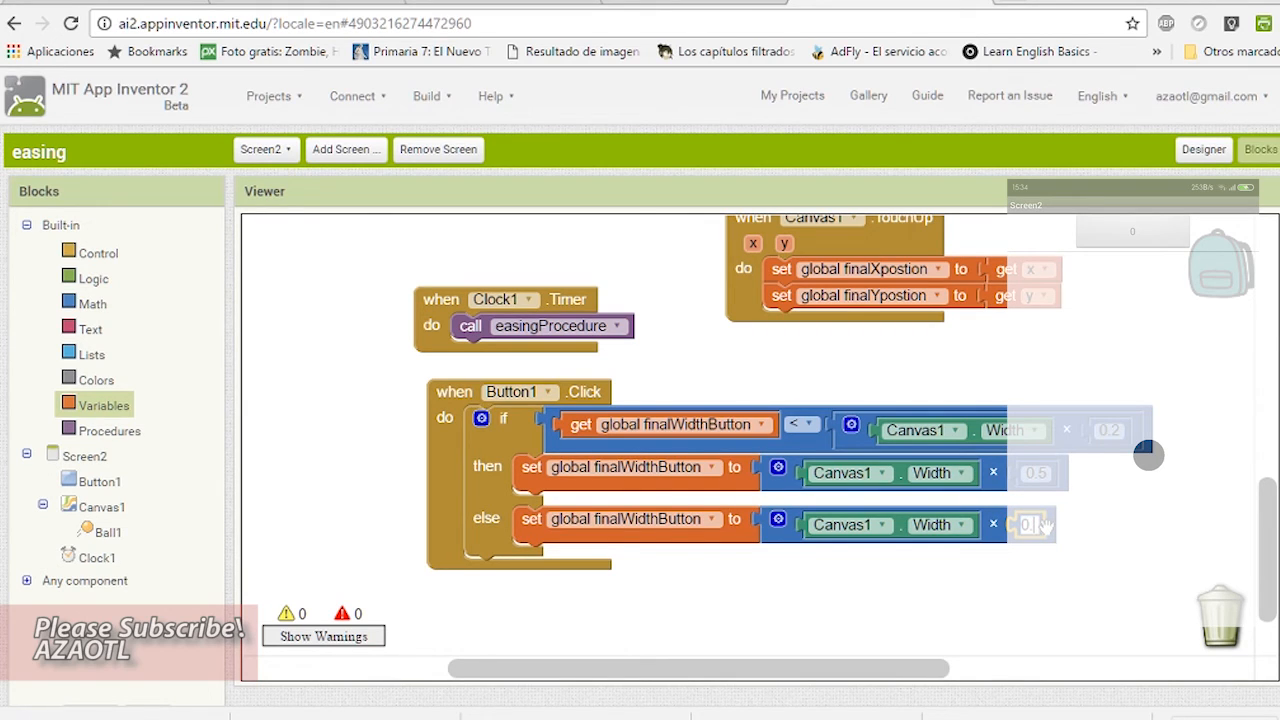
pyautogui.write('0.15')
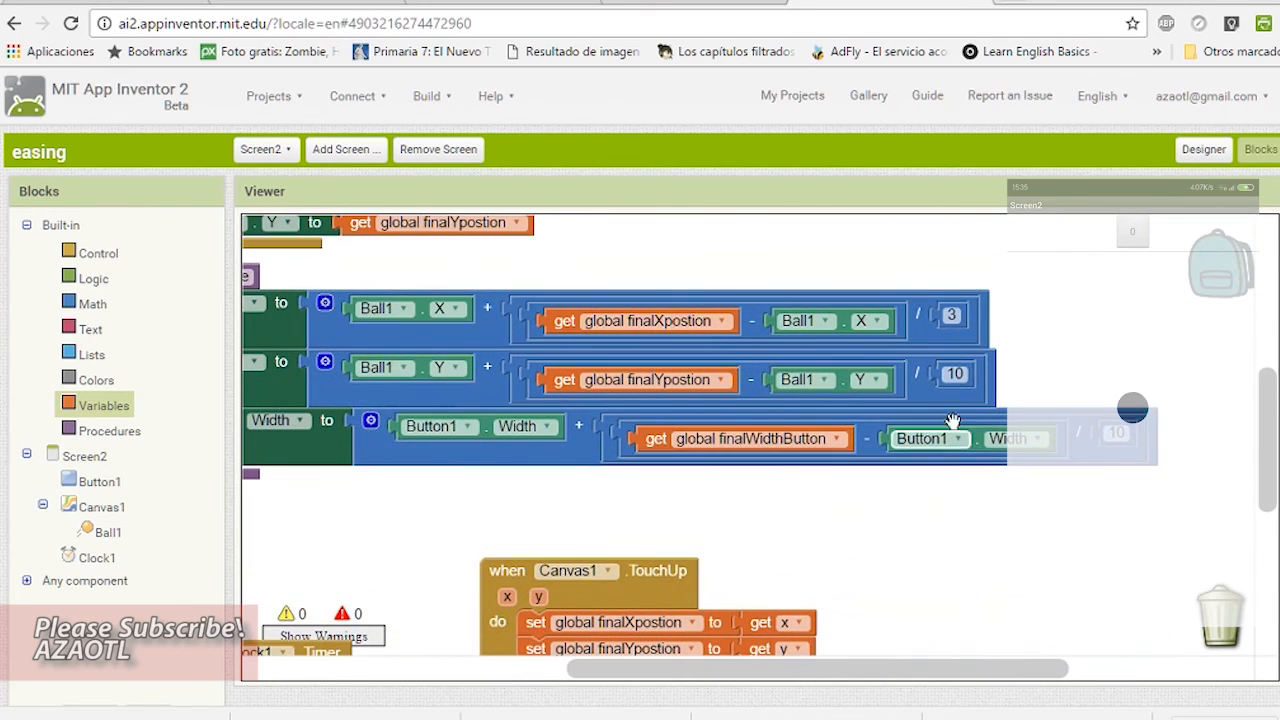
# Adjust the Button1.Width easing step toward finalWidthButton in easingProcedure
pyautogui.click(952, 314)
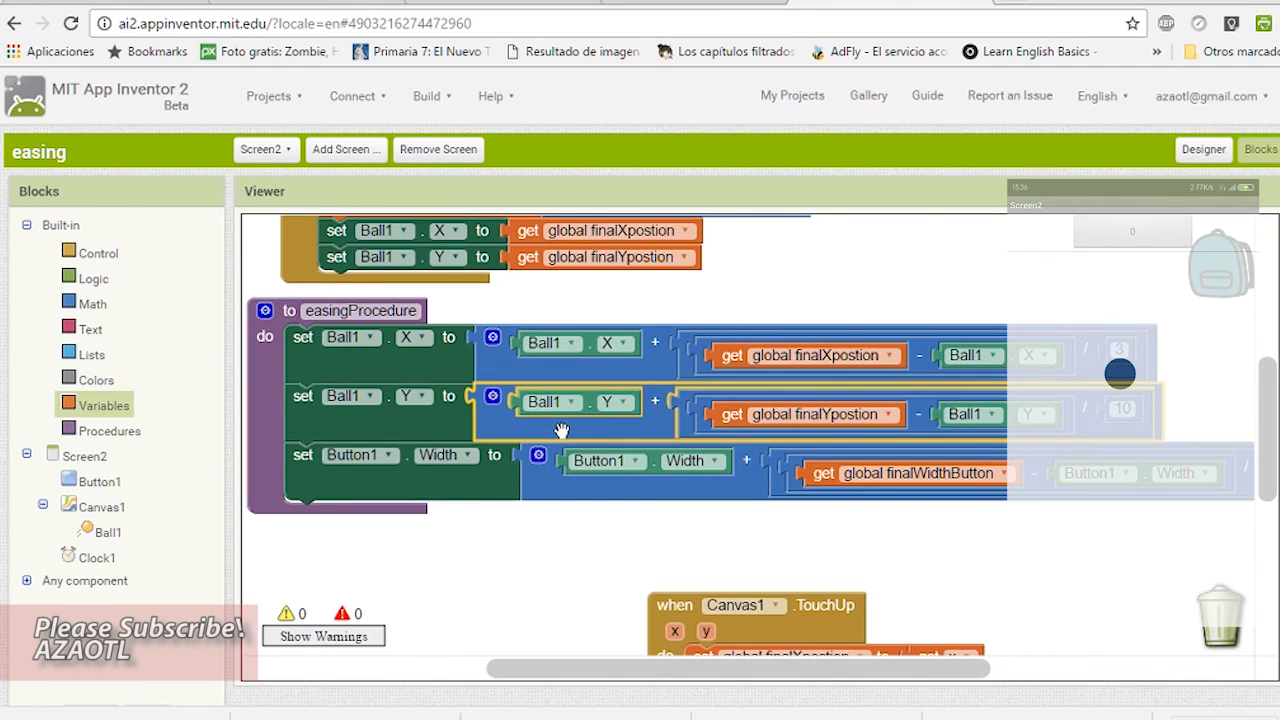
pyautogui.moveTo(592, 418)
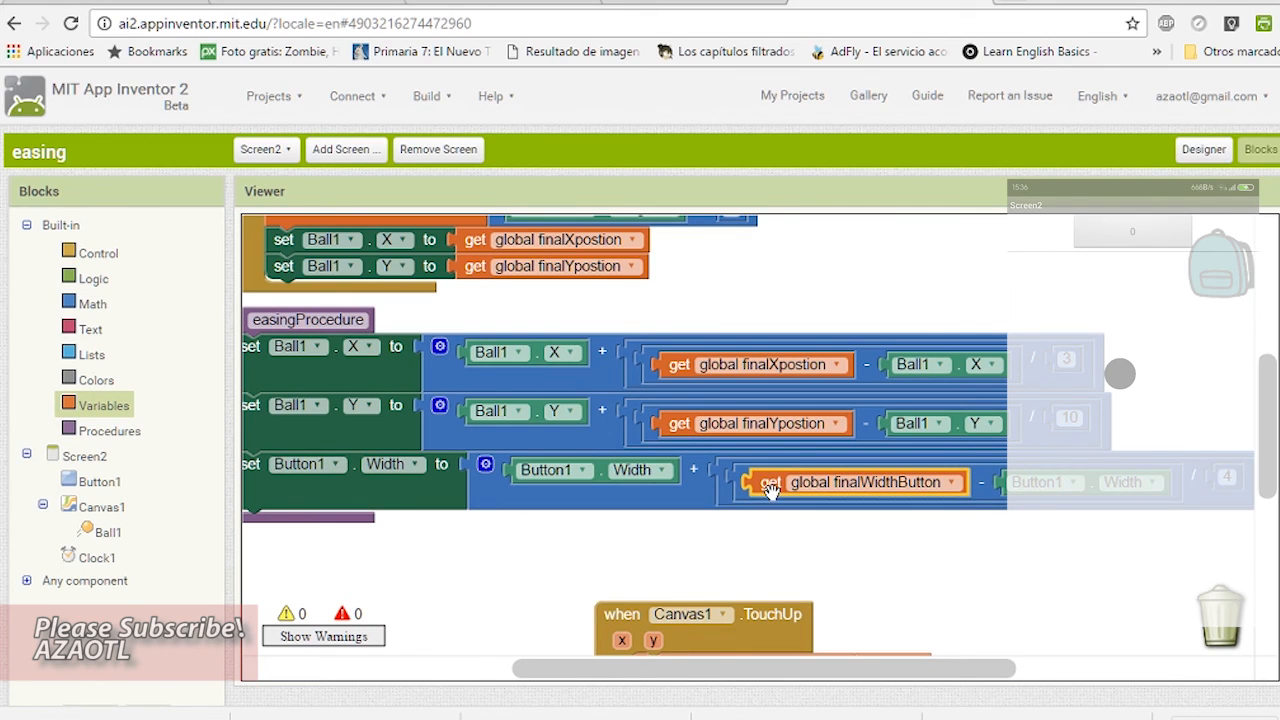
pyautogui.moveTo(680, 424)
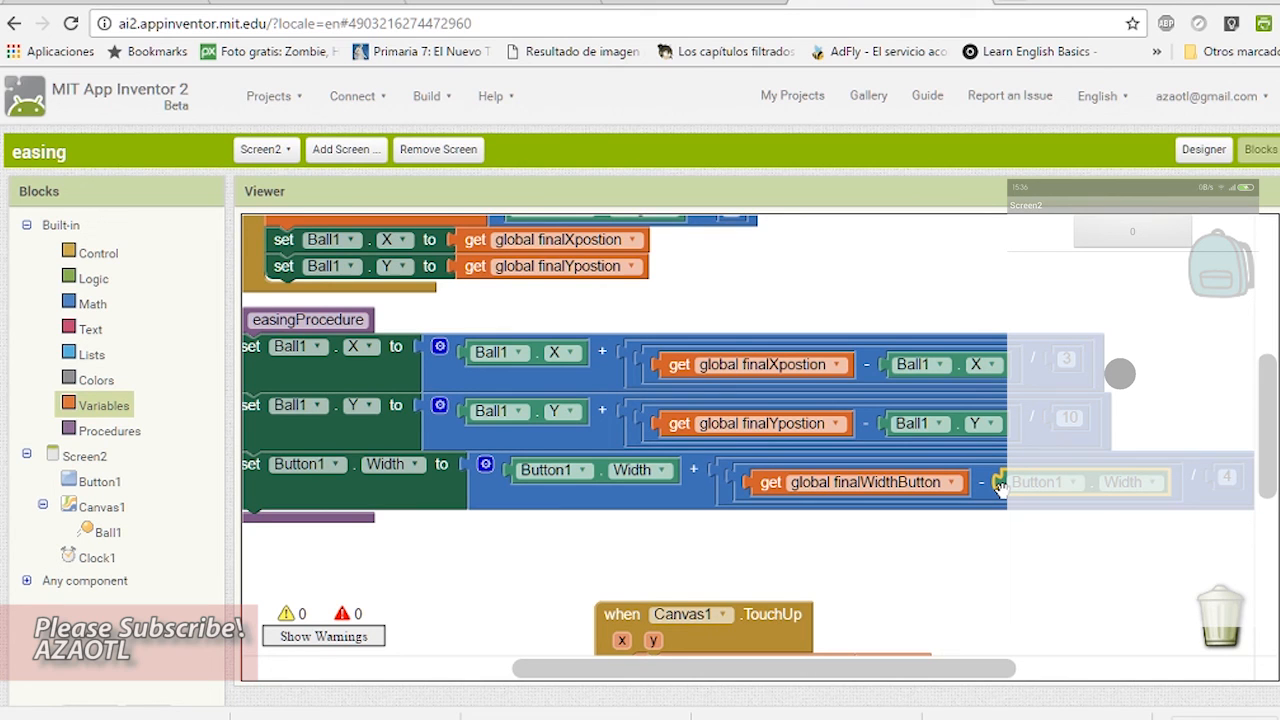
pyautogui.scroll(-3)
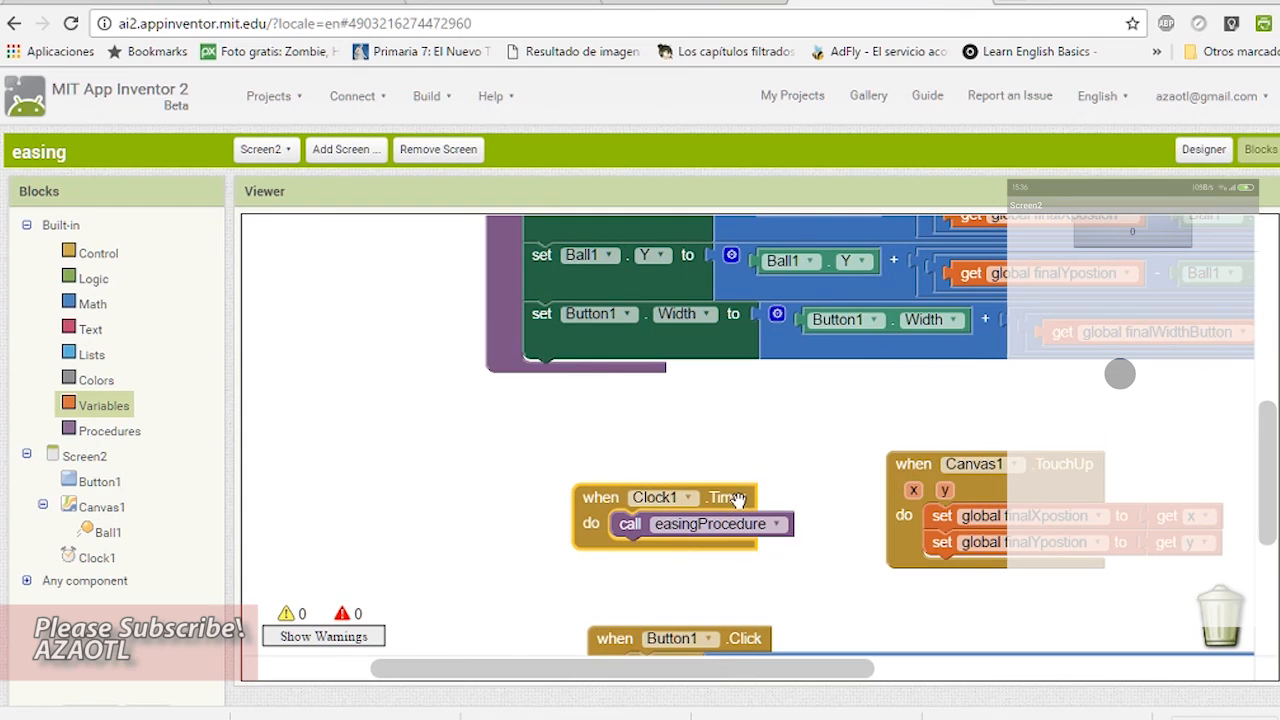
pyautogui.scroll(-3)
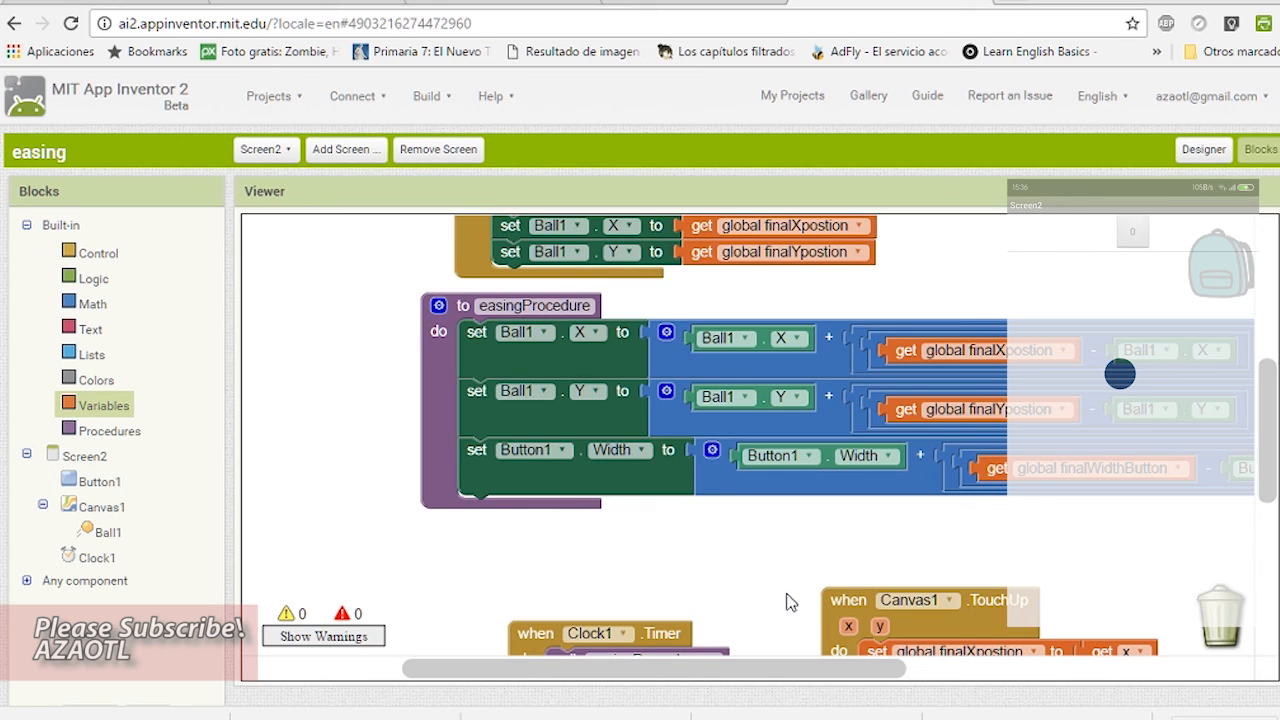
pyautogui.moveTo(744, 596)
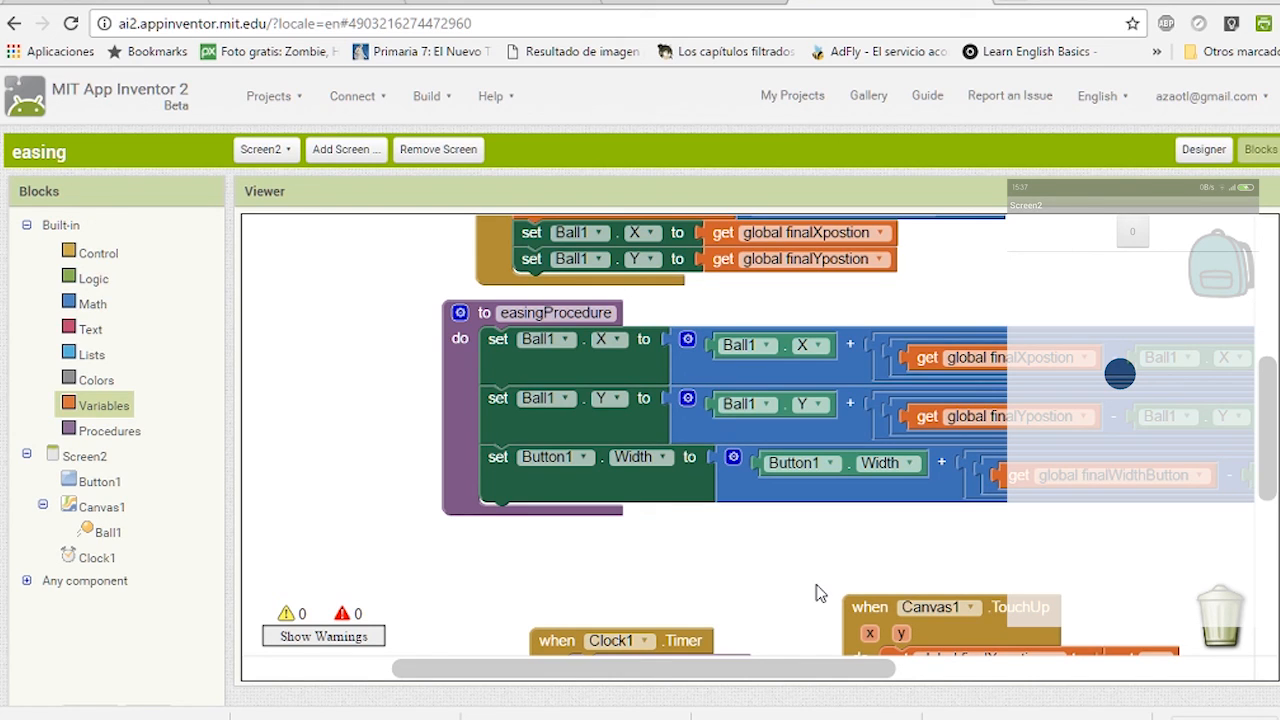
pyautogui.moveTo(812, 596)
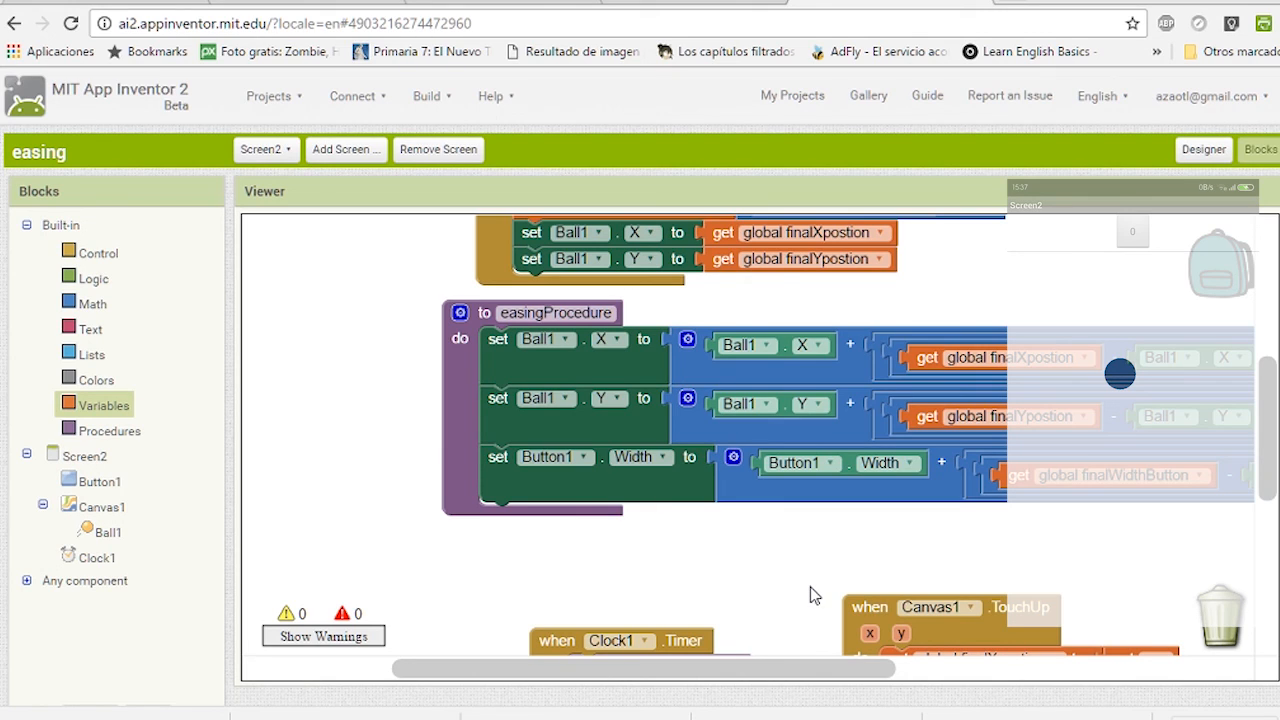